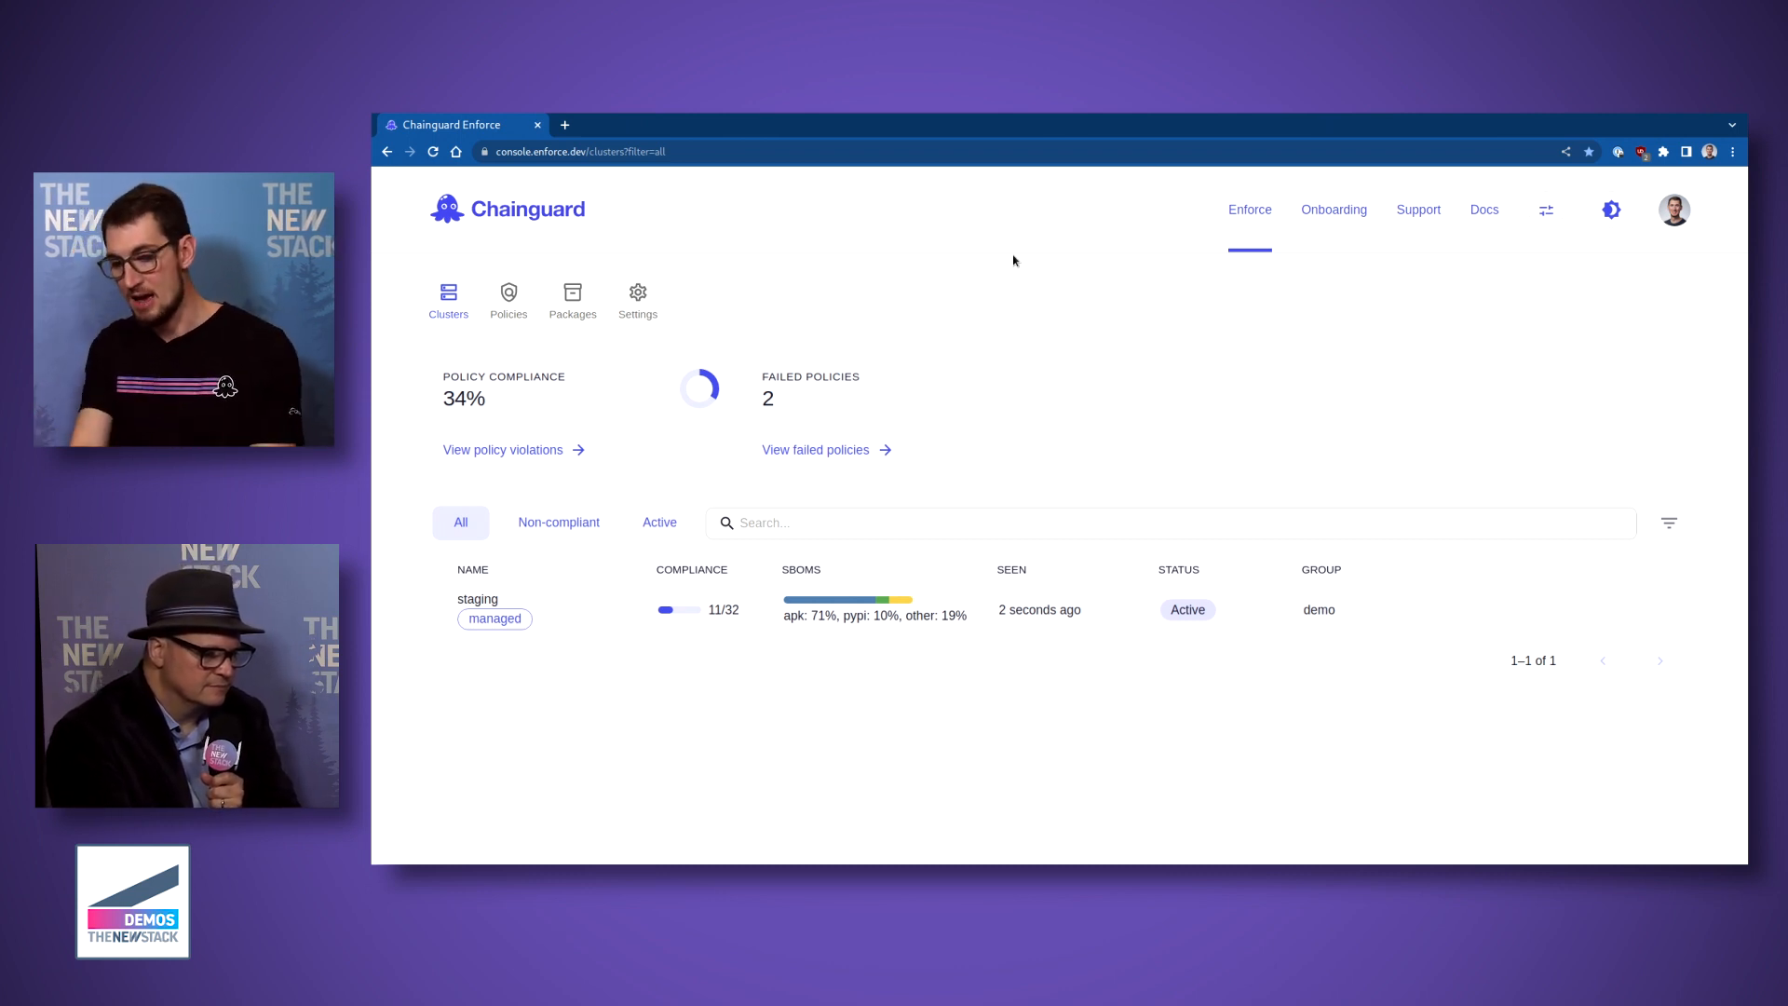
pyautogui.moveTo(1037, 339)
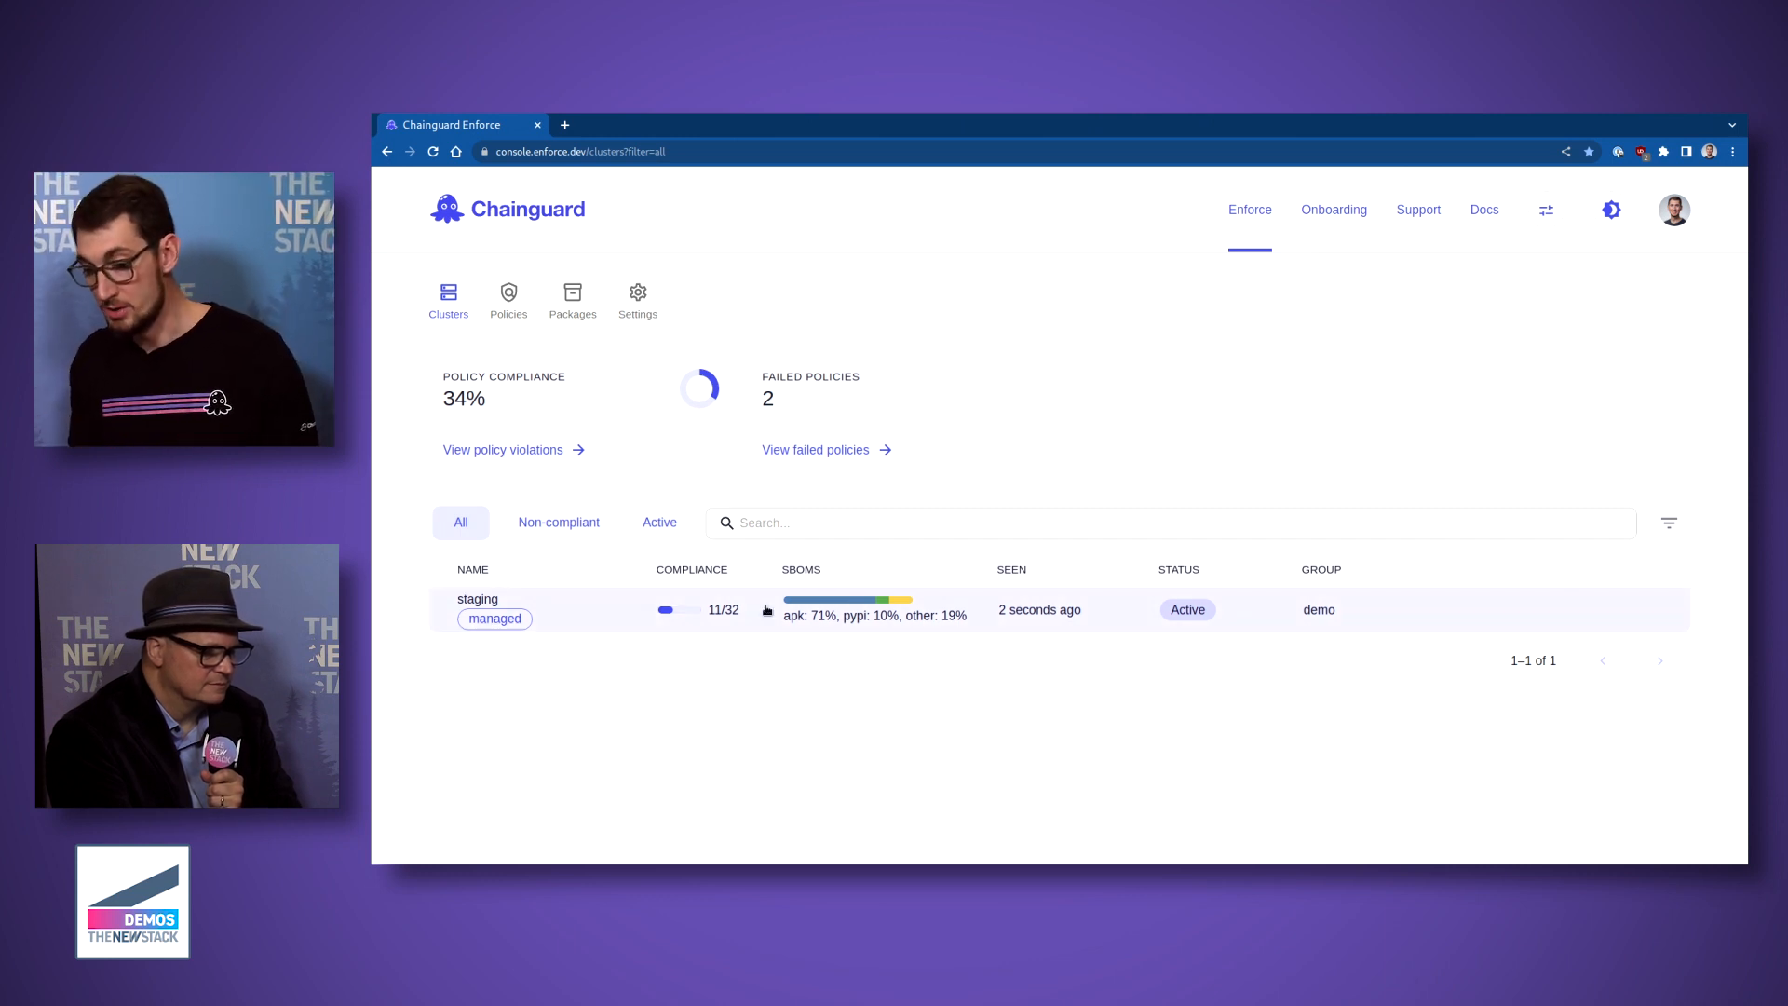
pyautogui.moveTo(685, 609)
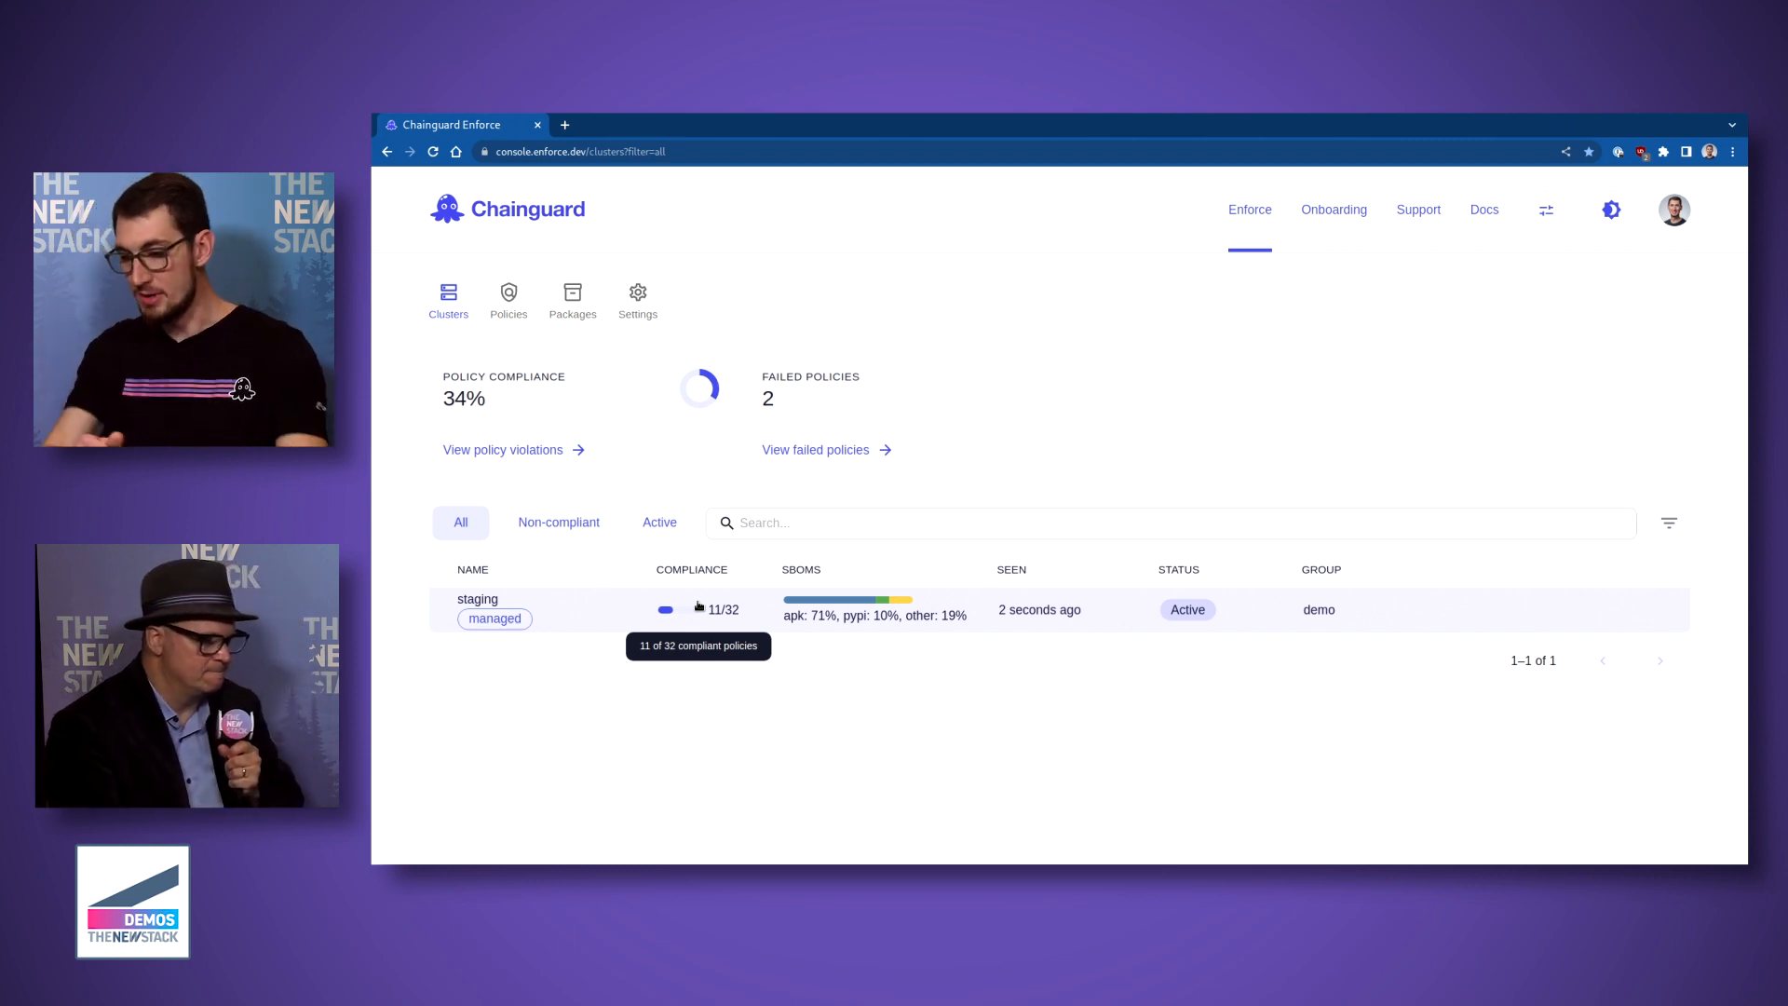
pyautogui.moveTo(735, 793)
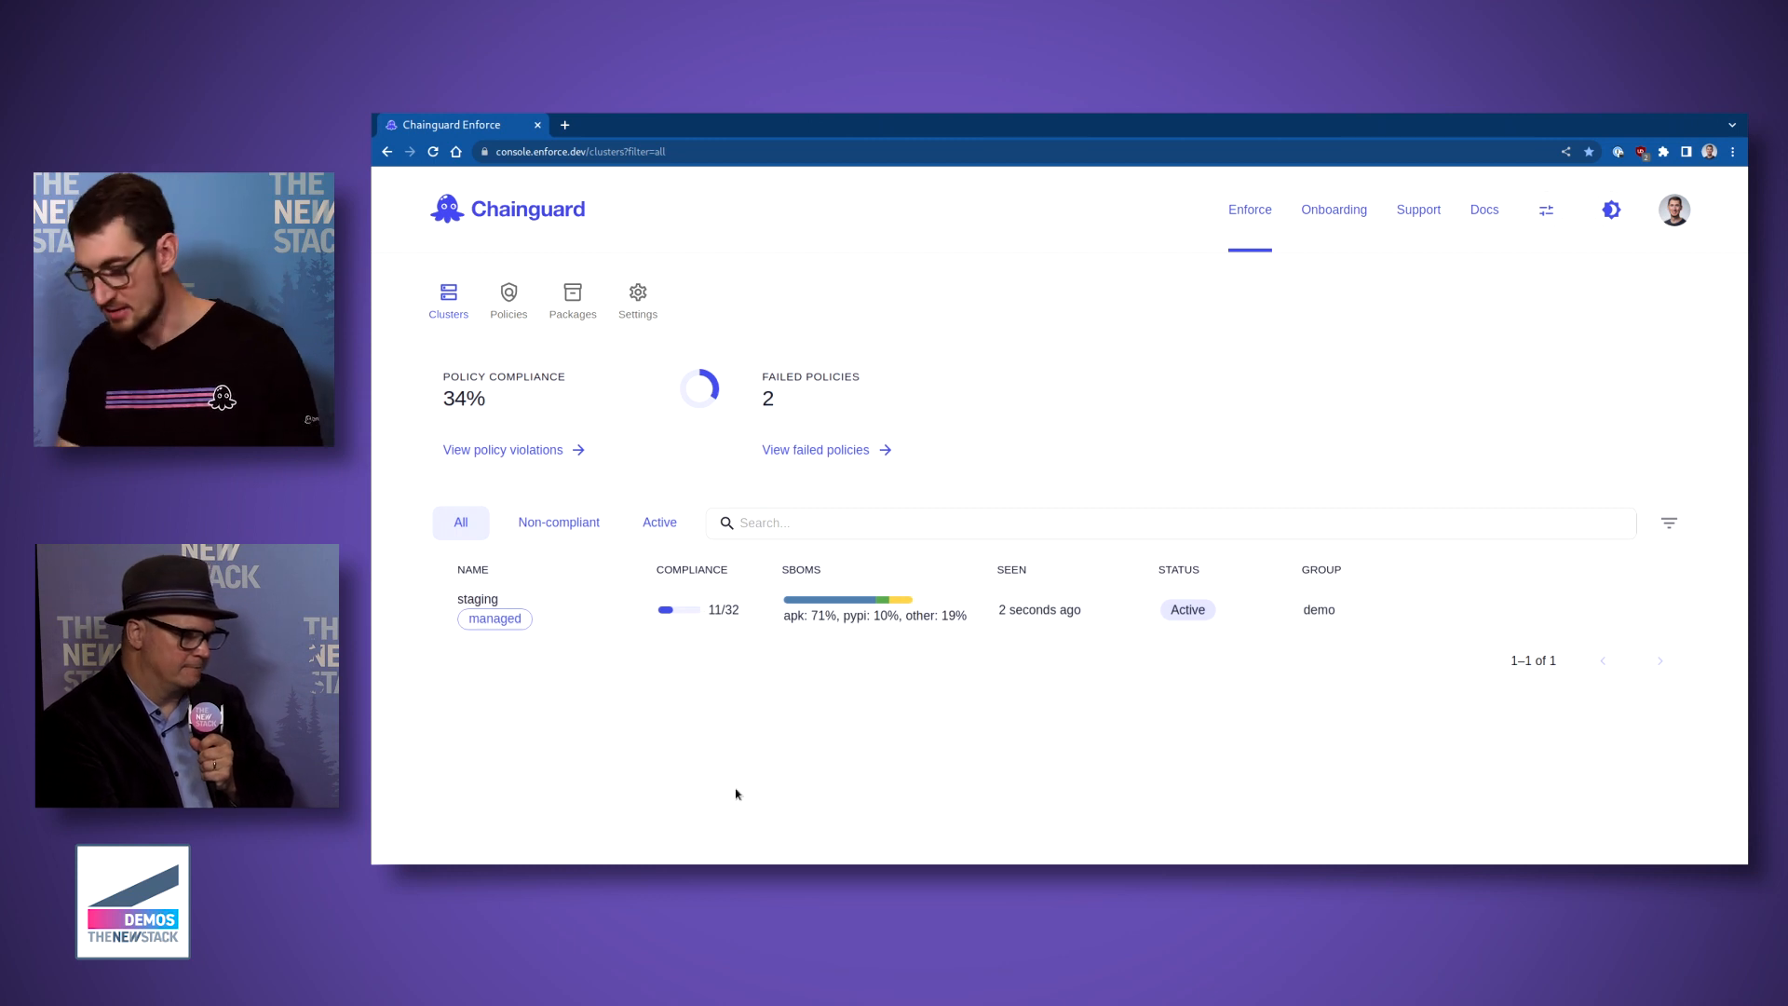
pyautogui.moveTo(600, 639)
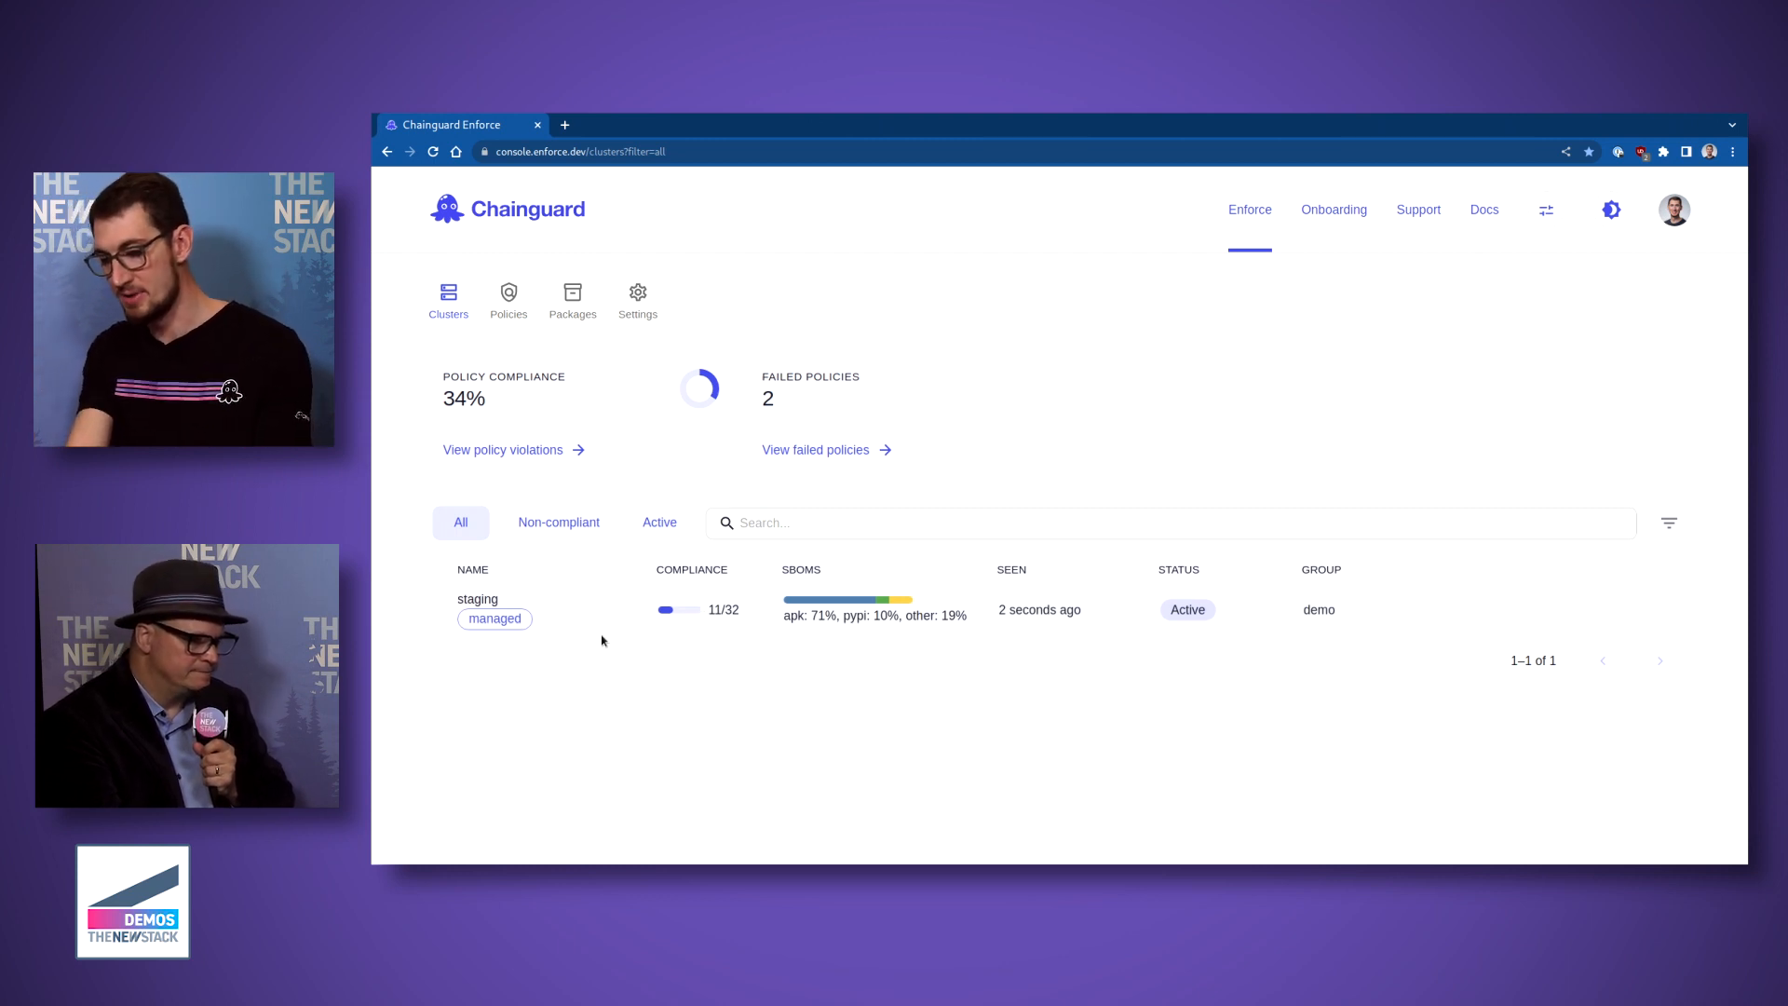
pyautogui.moveTo(855, 609)
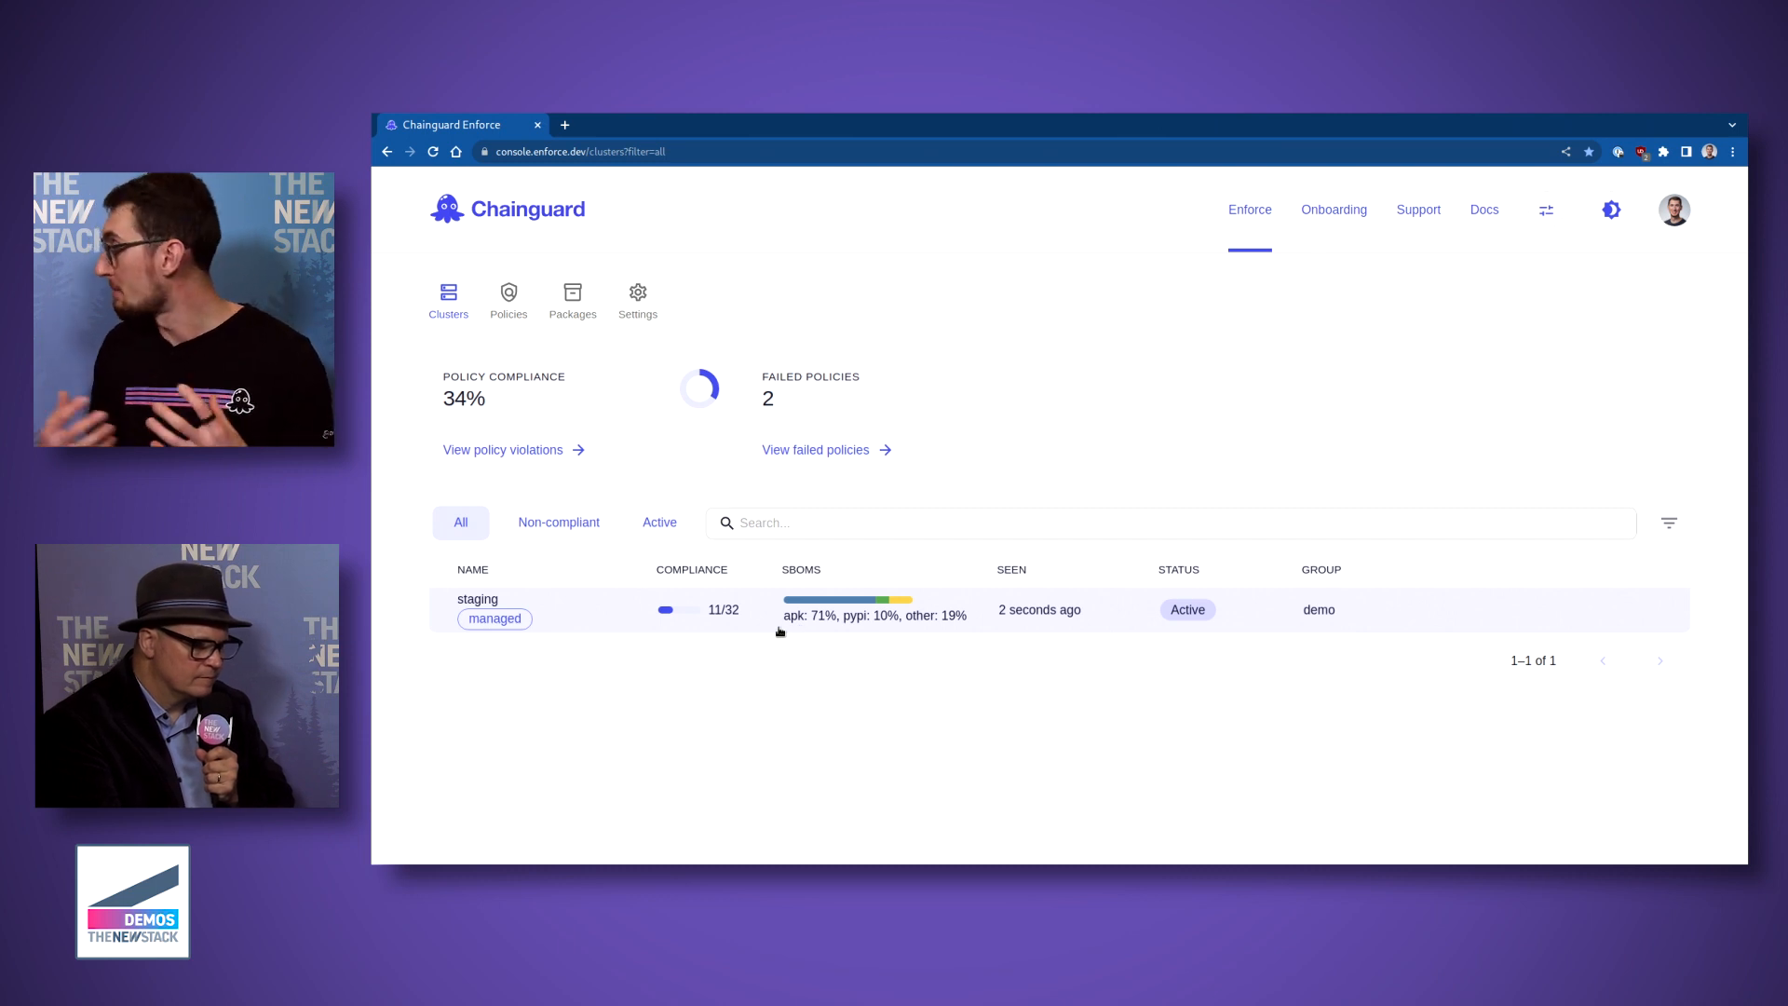
pyautogui.moveTo(700, 624)
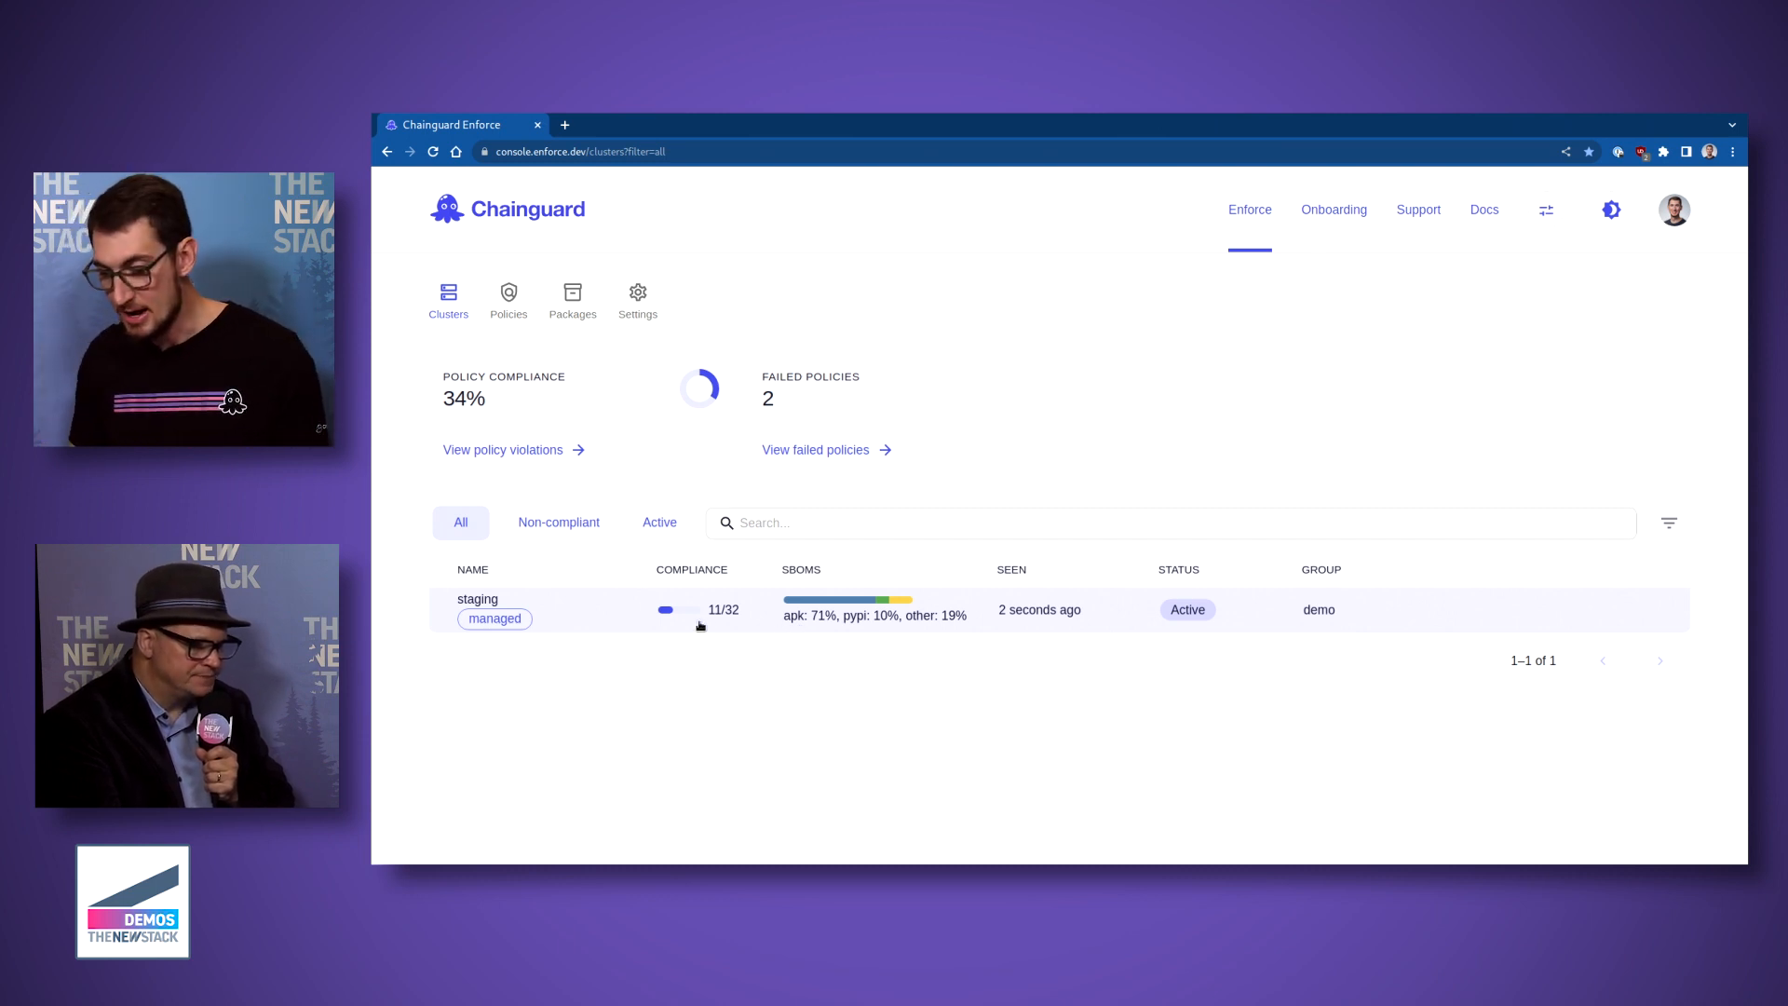
pyautogui.moveTo(670, 609)
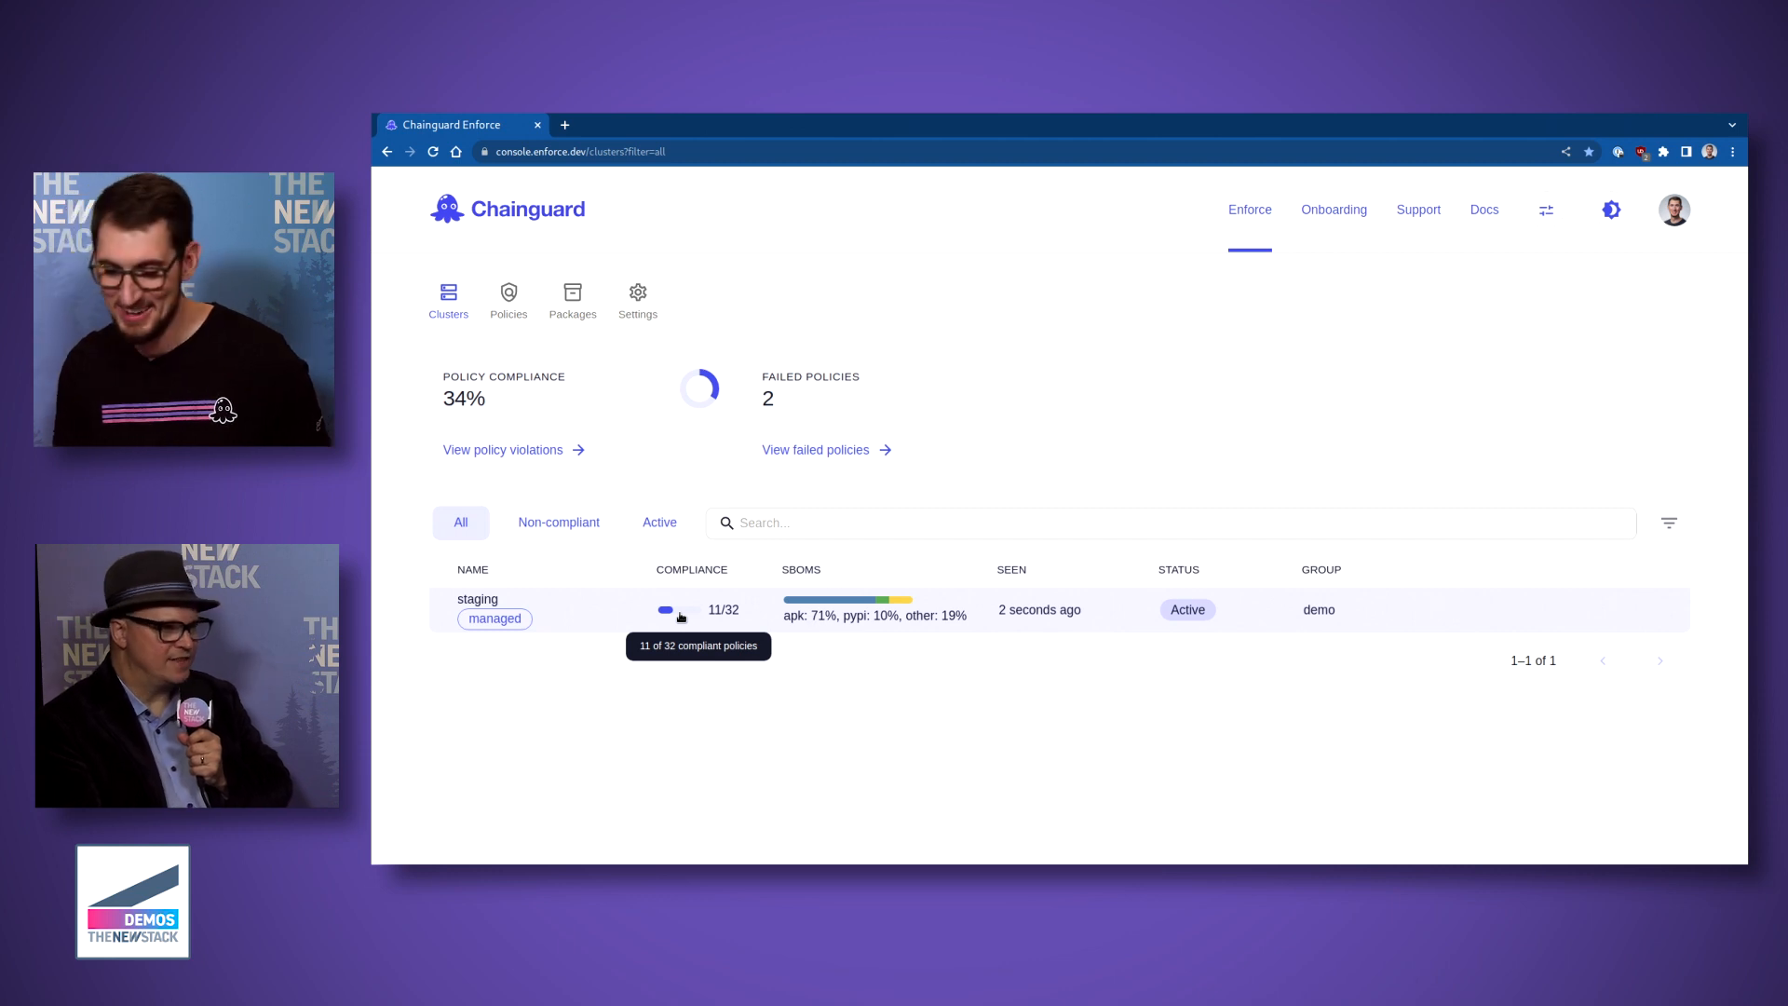
pyautogui.moveTo(560, 613)
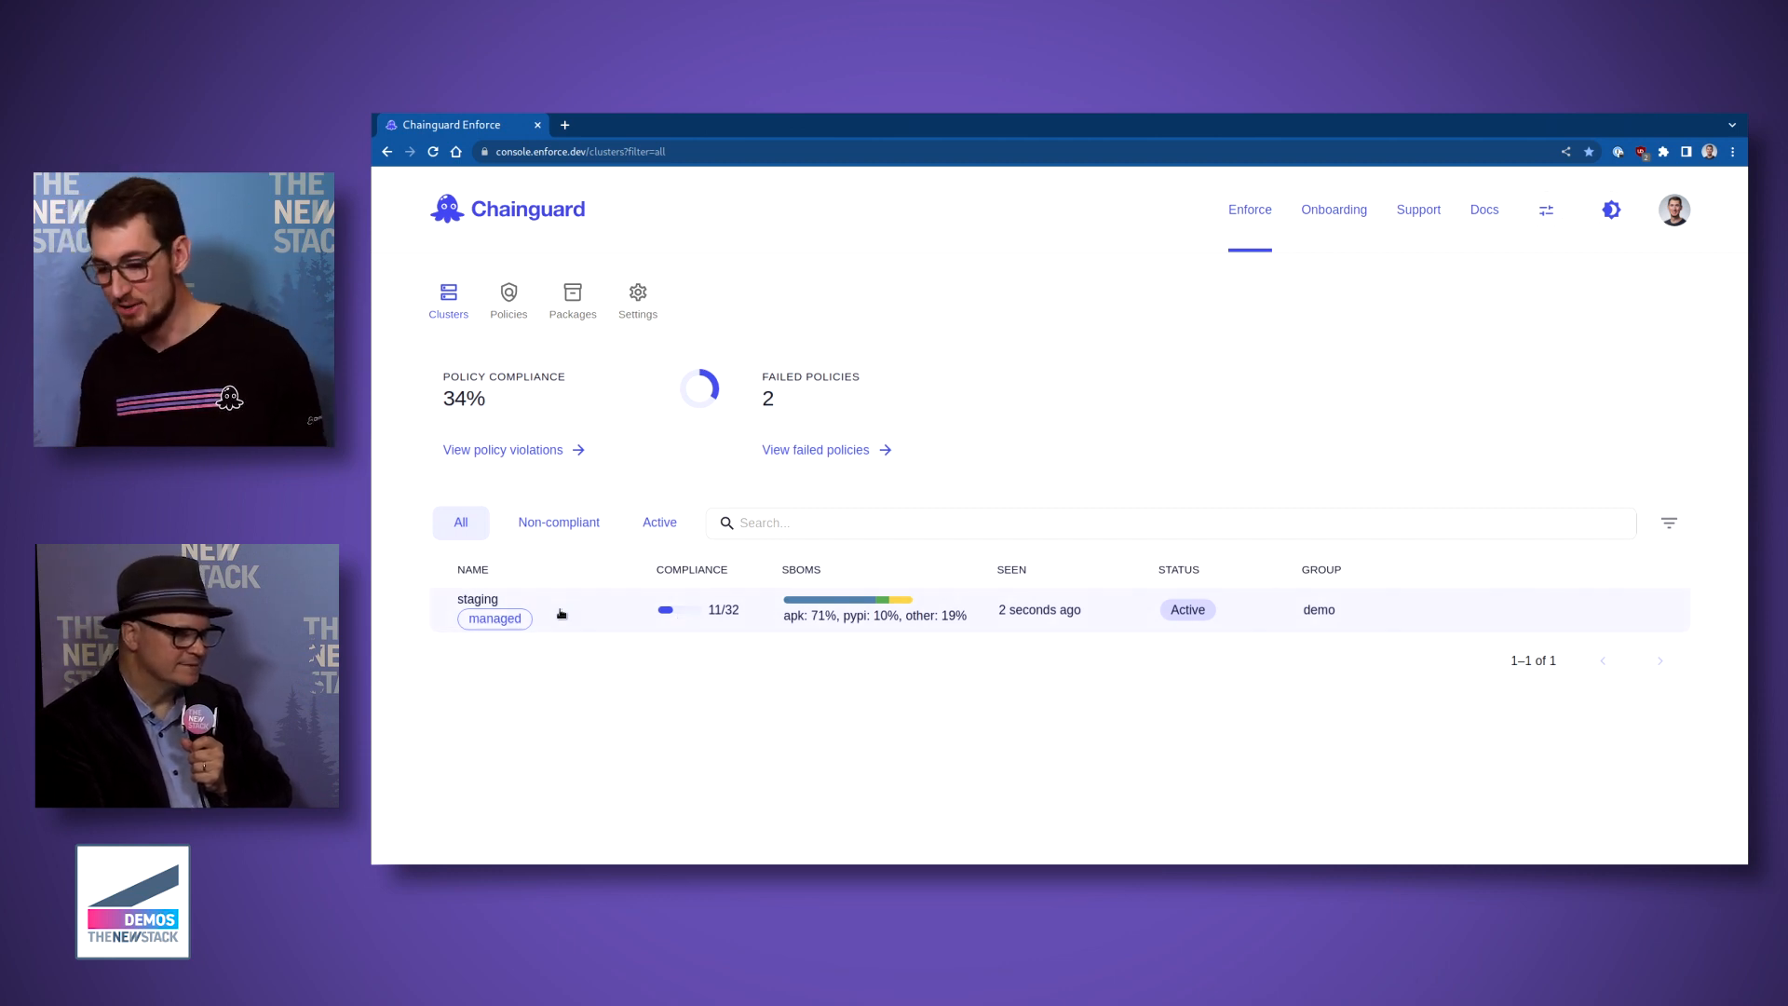
# Step: Open the staging cluster and review its log4shell-cue and maximum-image-age-rego violations
pyautogui.click(477, 599)
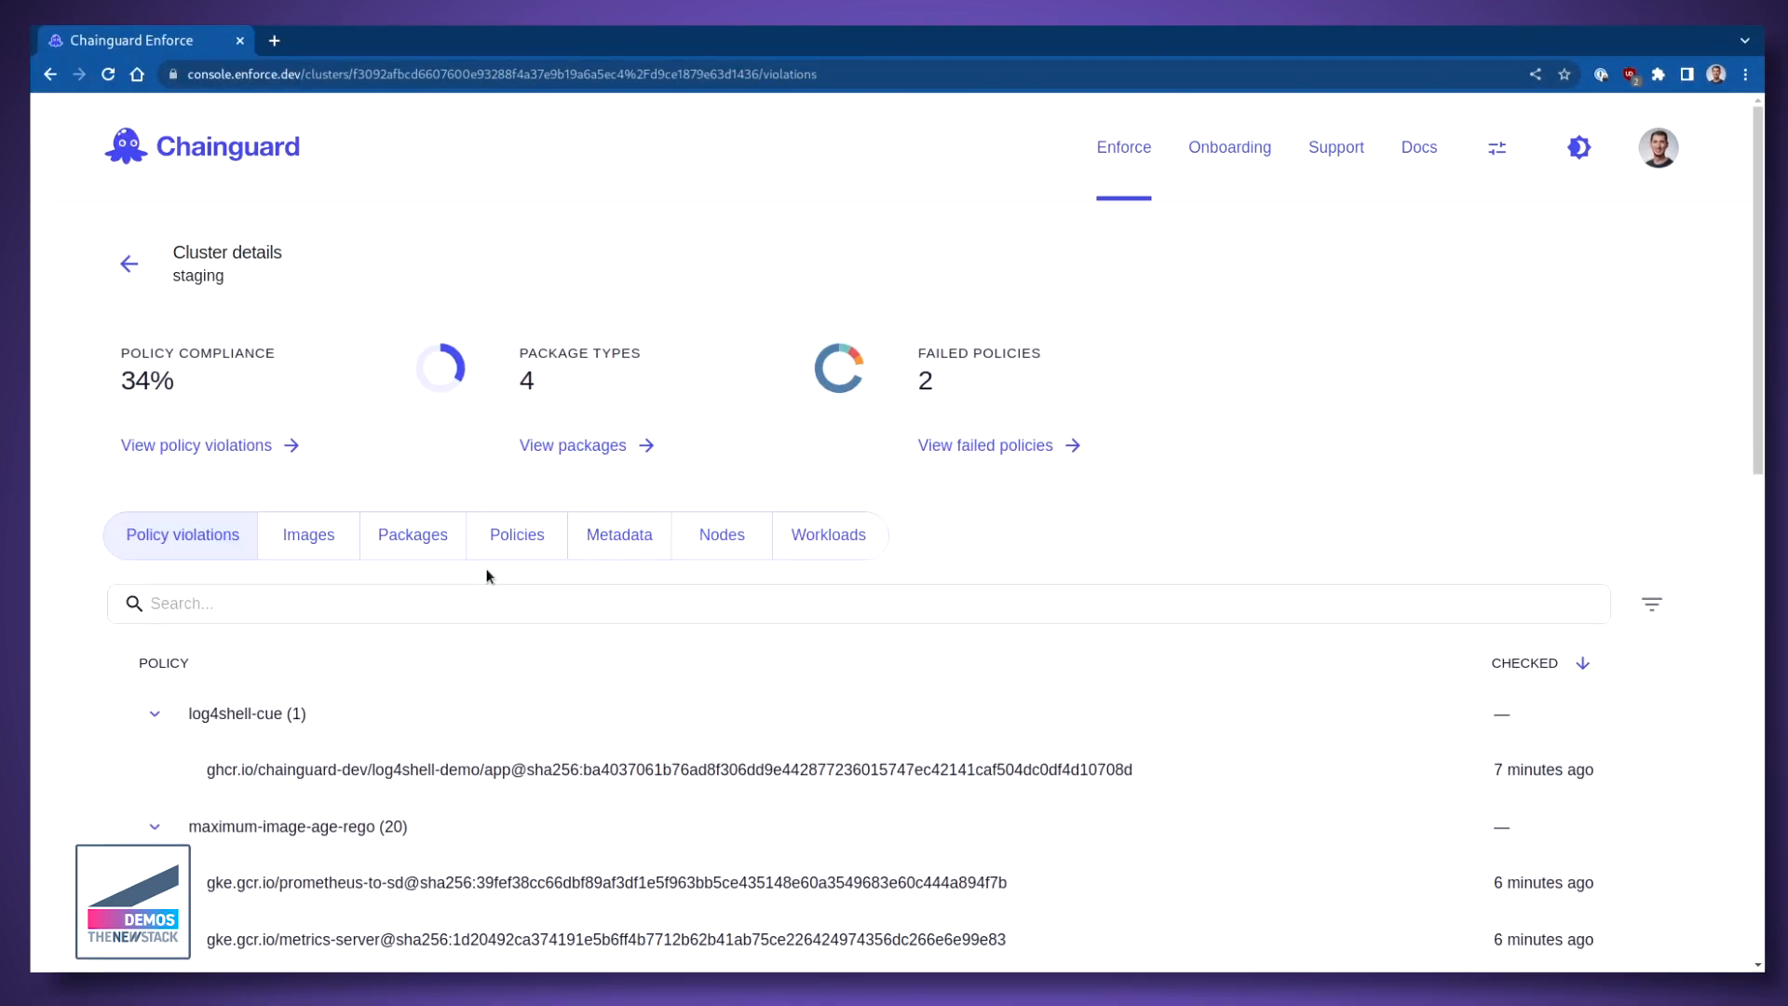
pyautogui.scroll(-3)
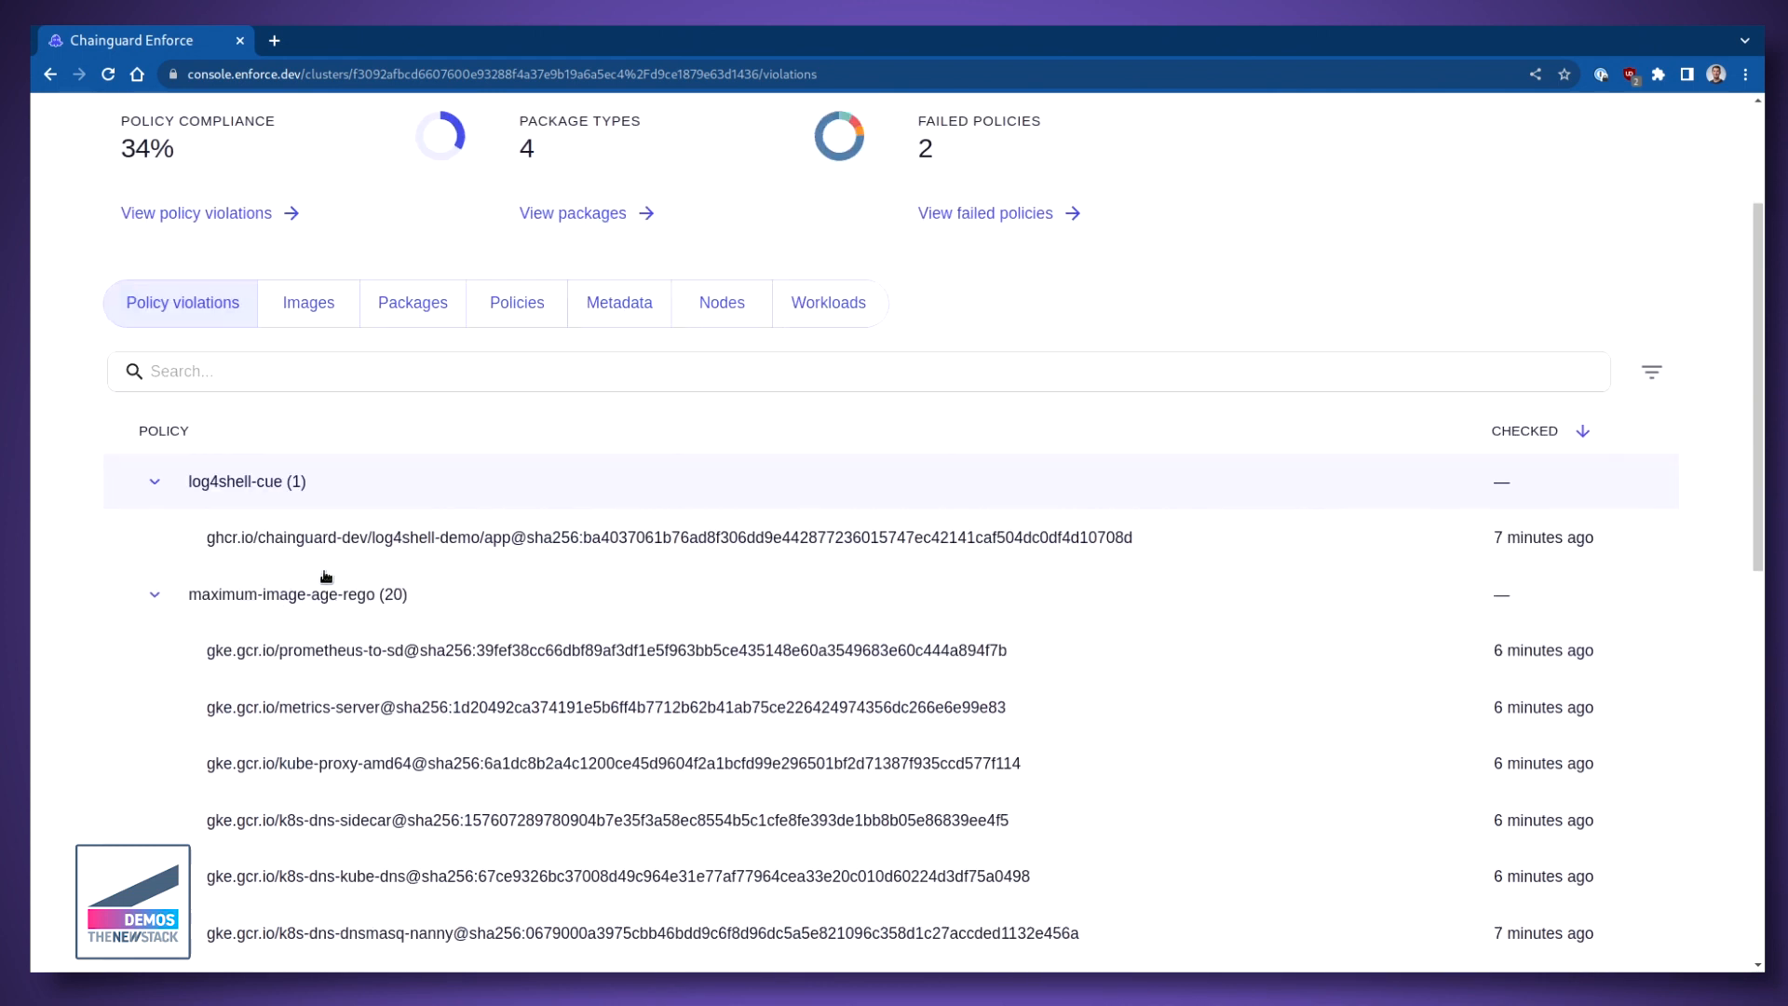
pyautogui.scroll(-3)
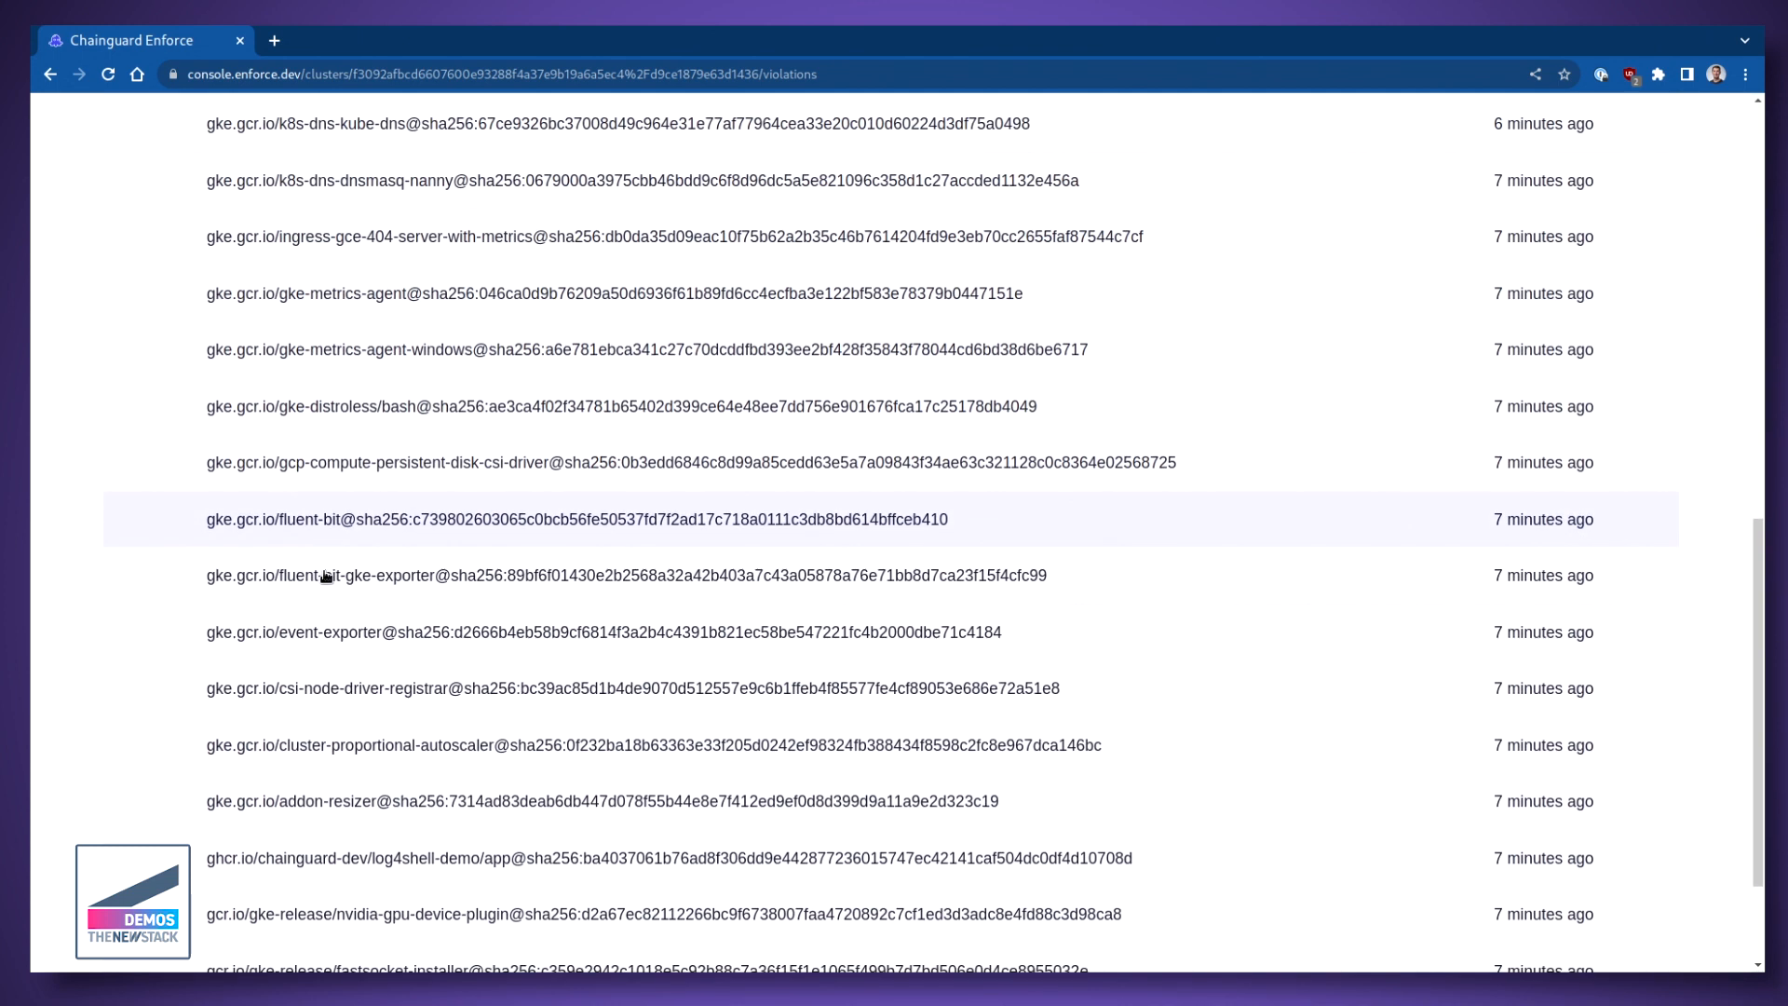
pyautogui.scroll(-3)
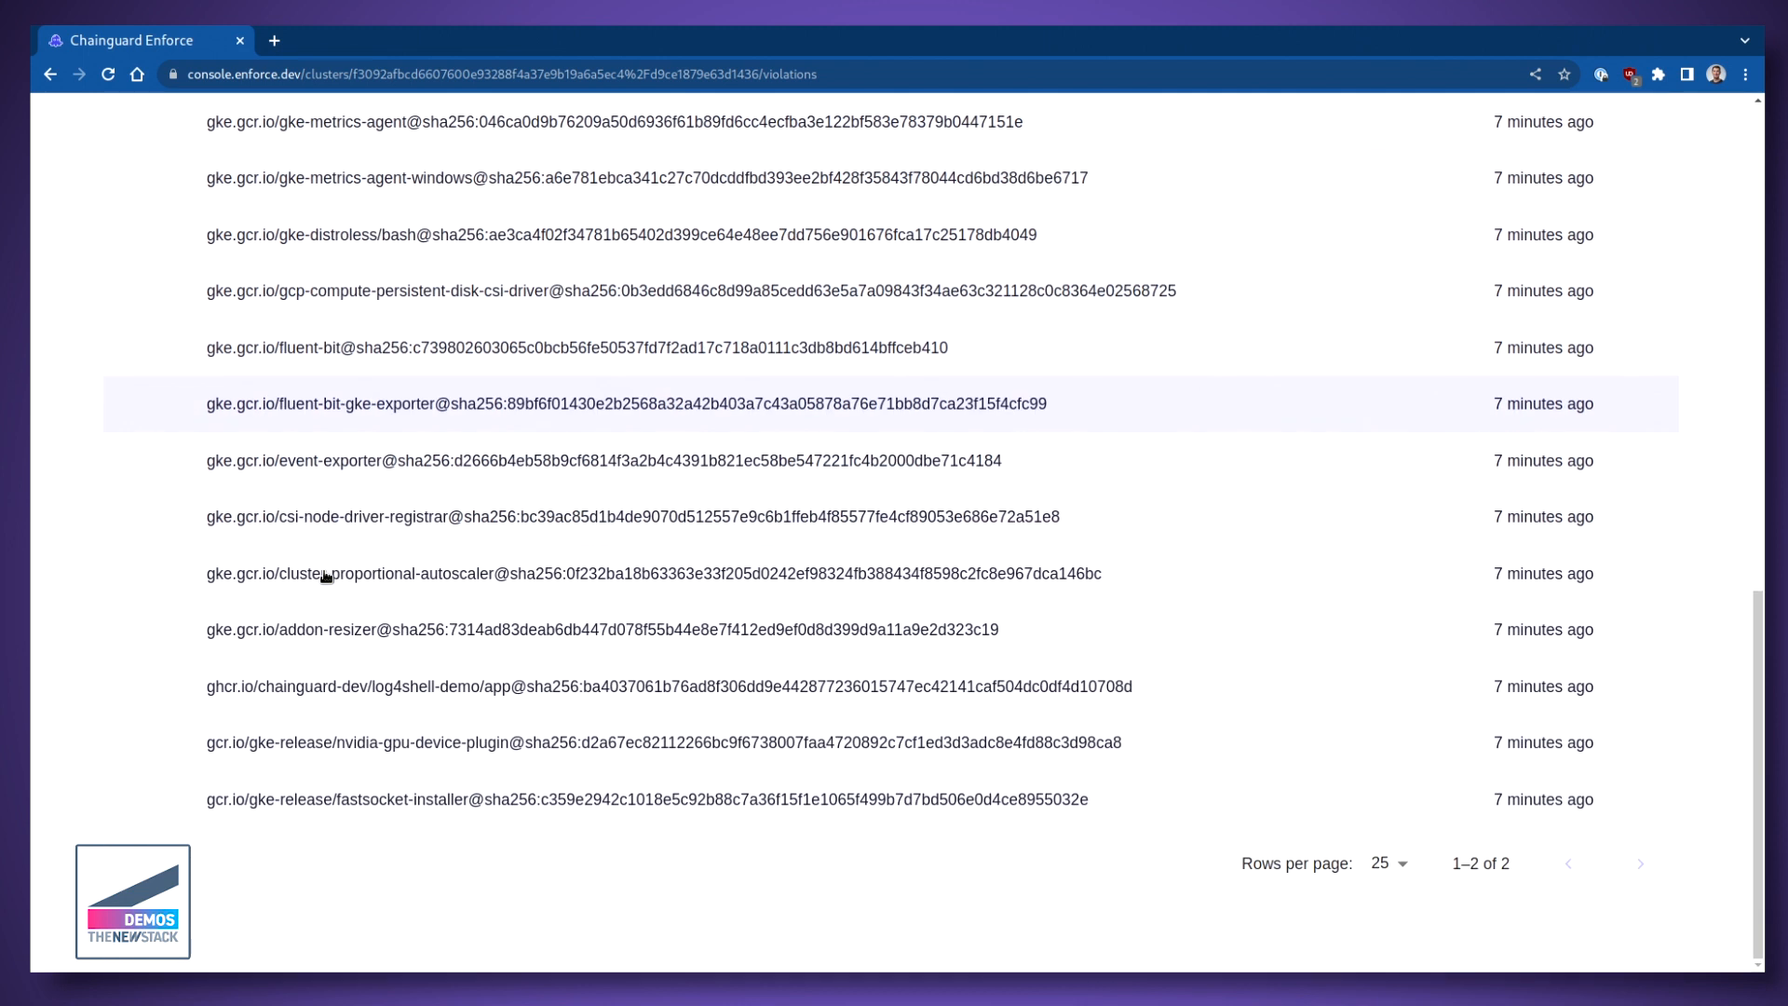
pyautogui.scroll(3)
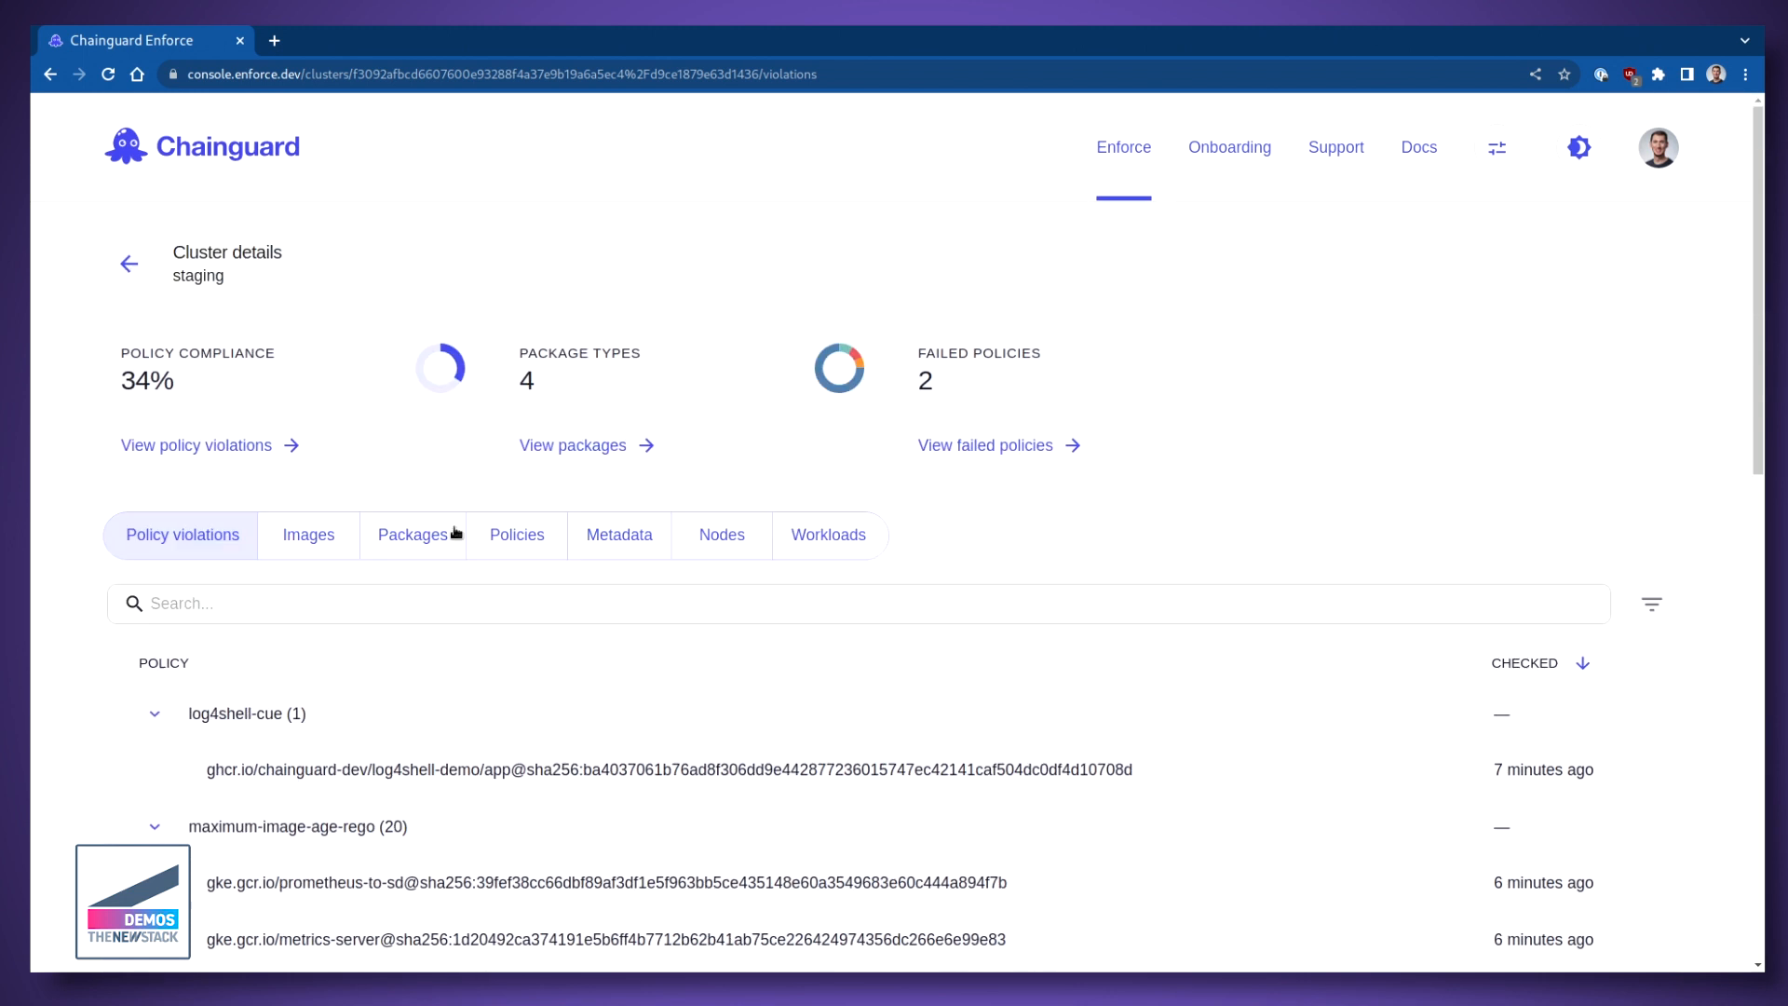
pyautogui.moveTo(480, 509)
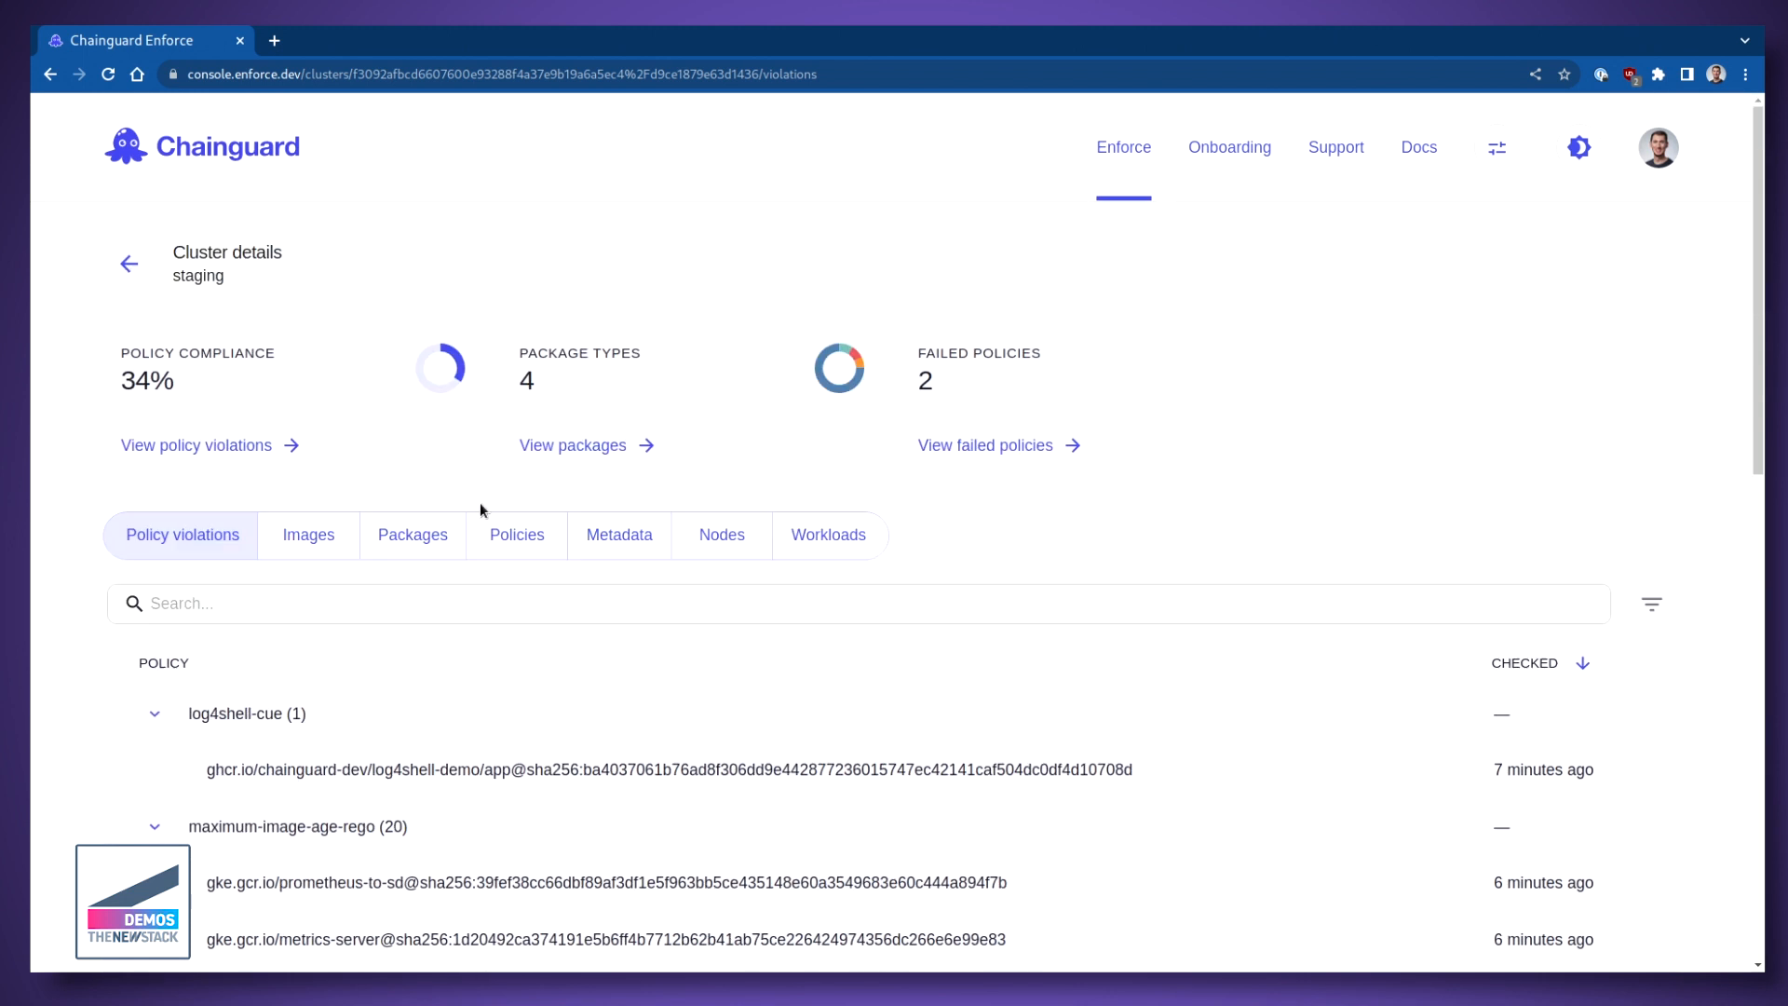
pyautogui.moveTo(412, 533)
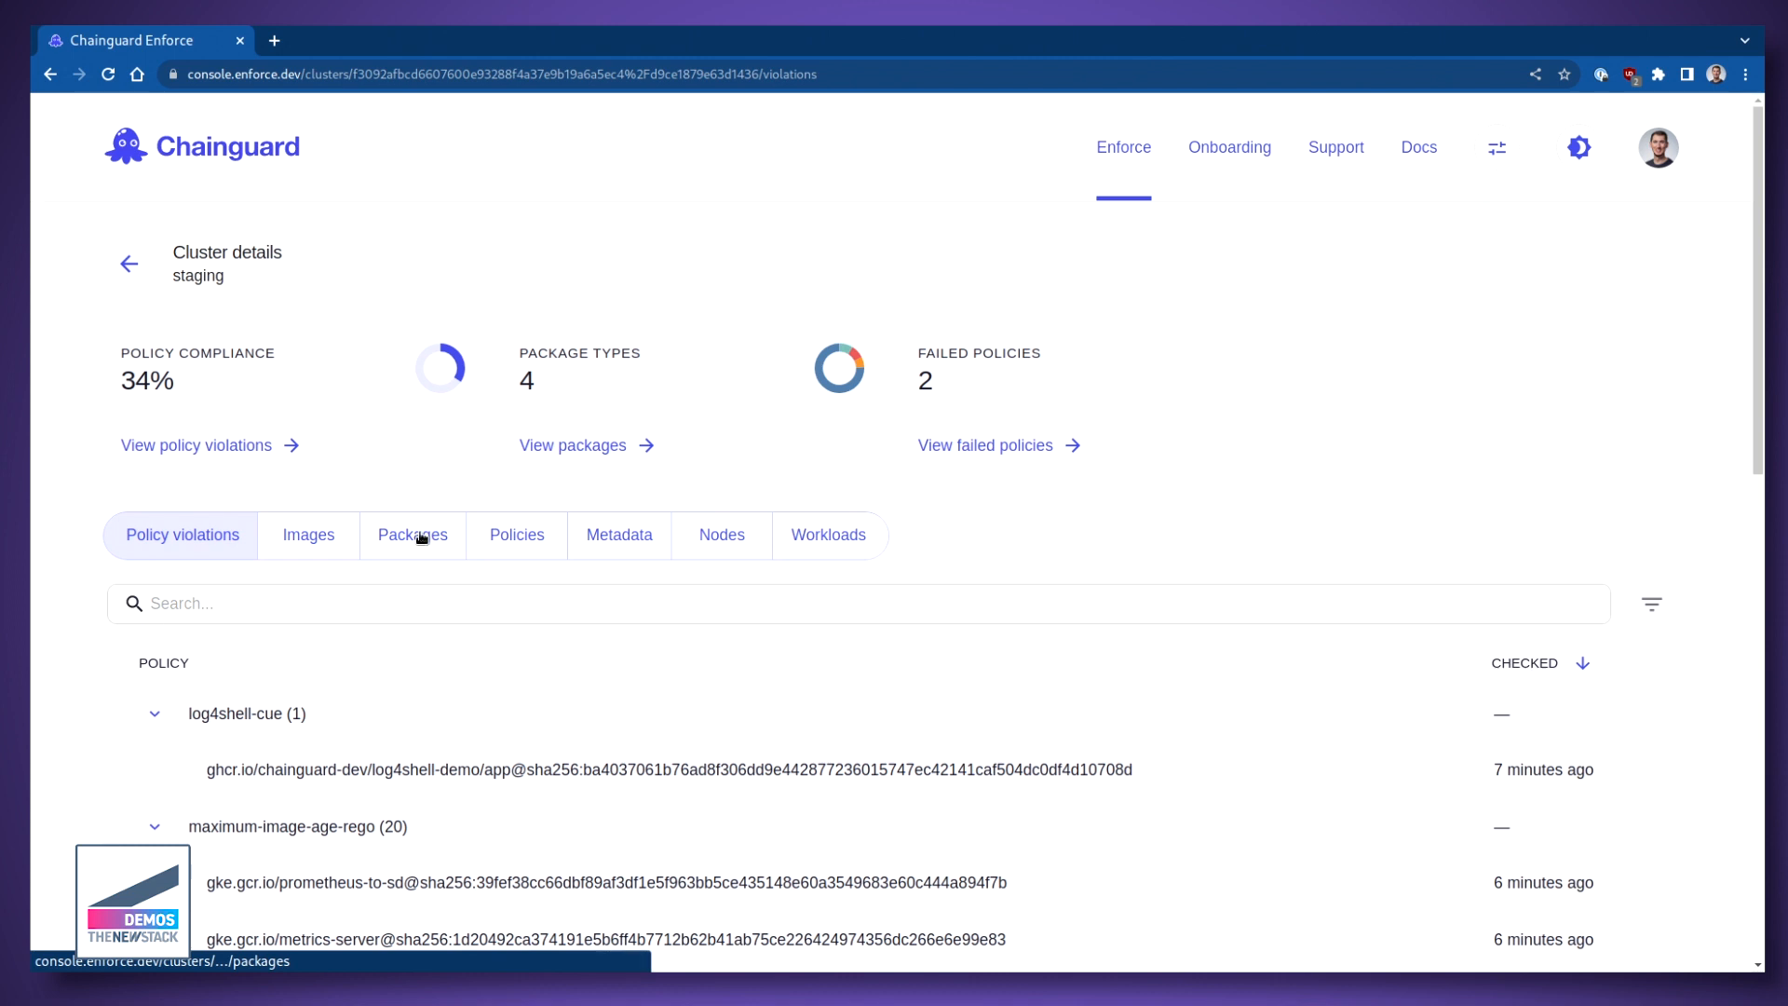
pyautogui.click(412, 534)
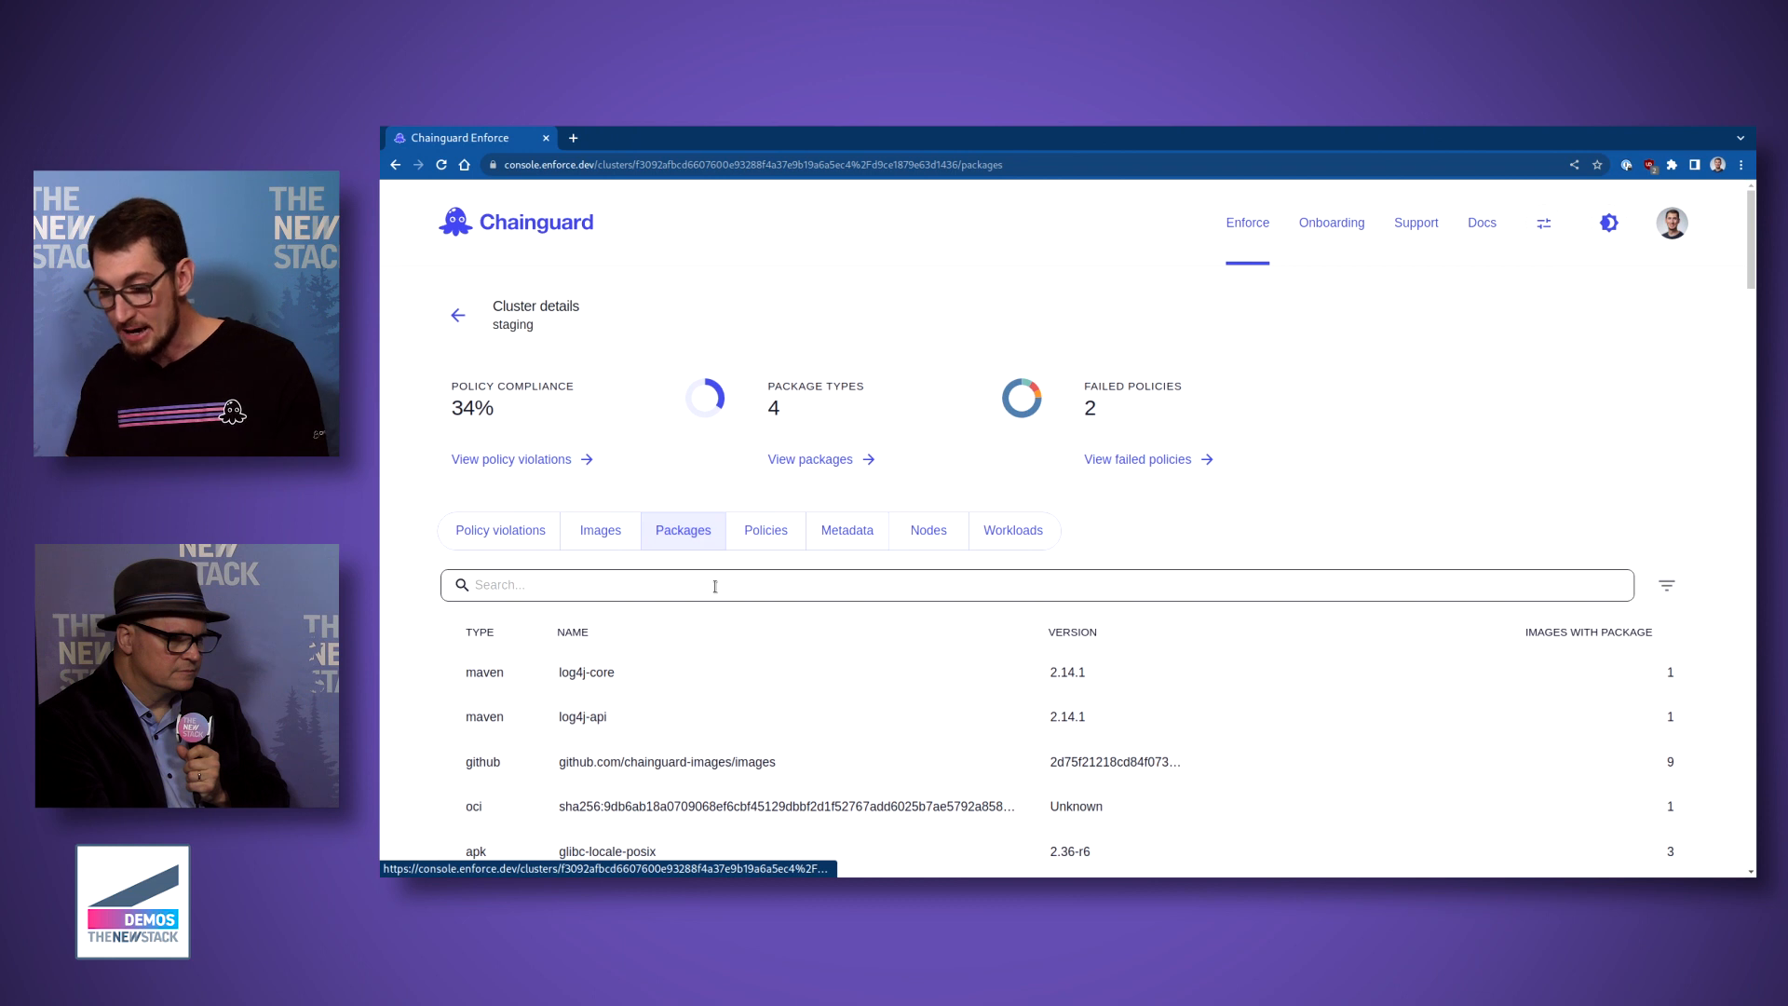
pyautogui.scroll(-3)
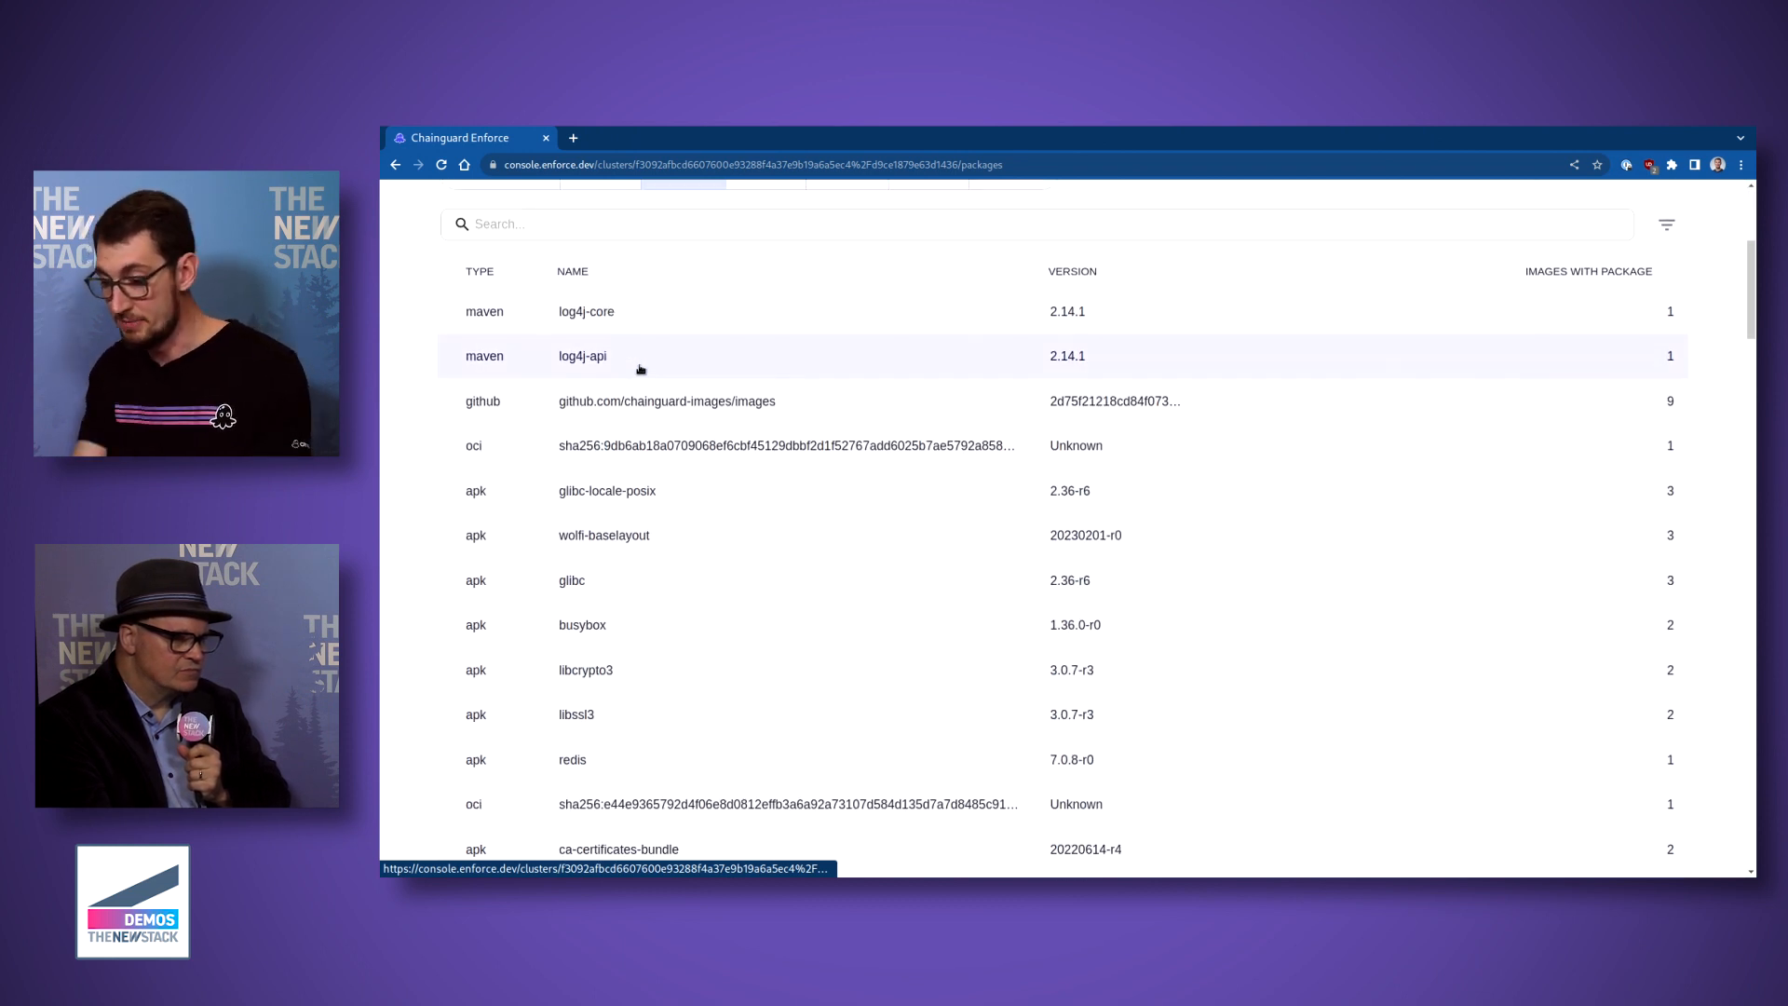
pyautogui.scroll(-3)
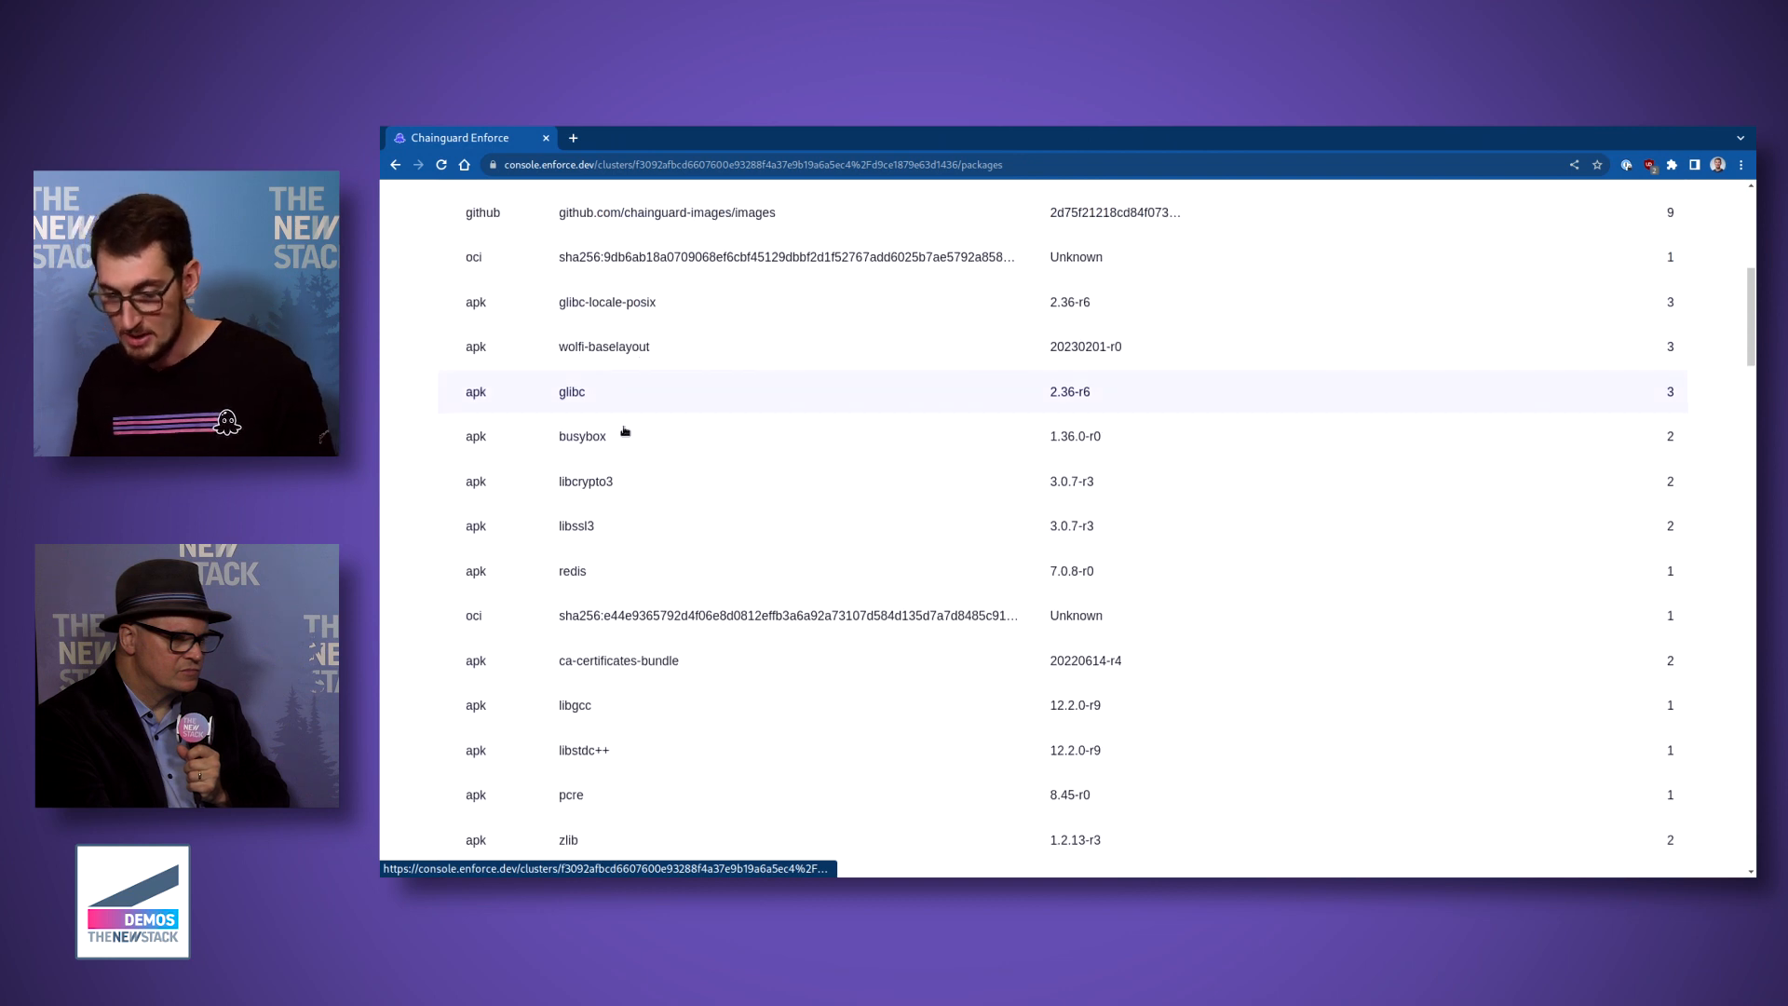
pyautogui.scroll(-3)
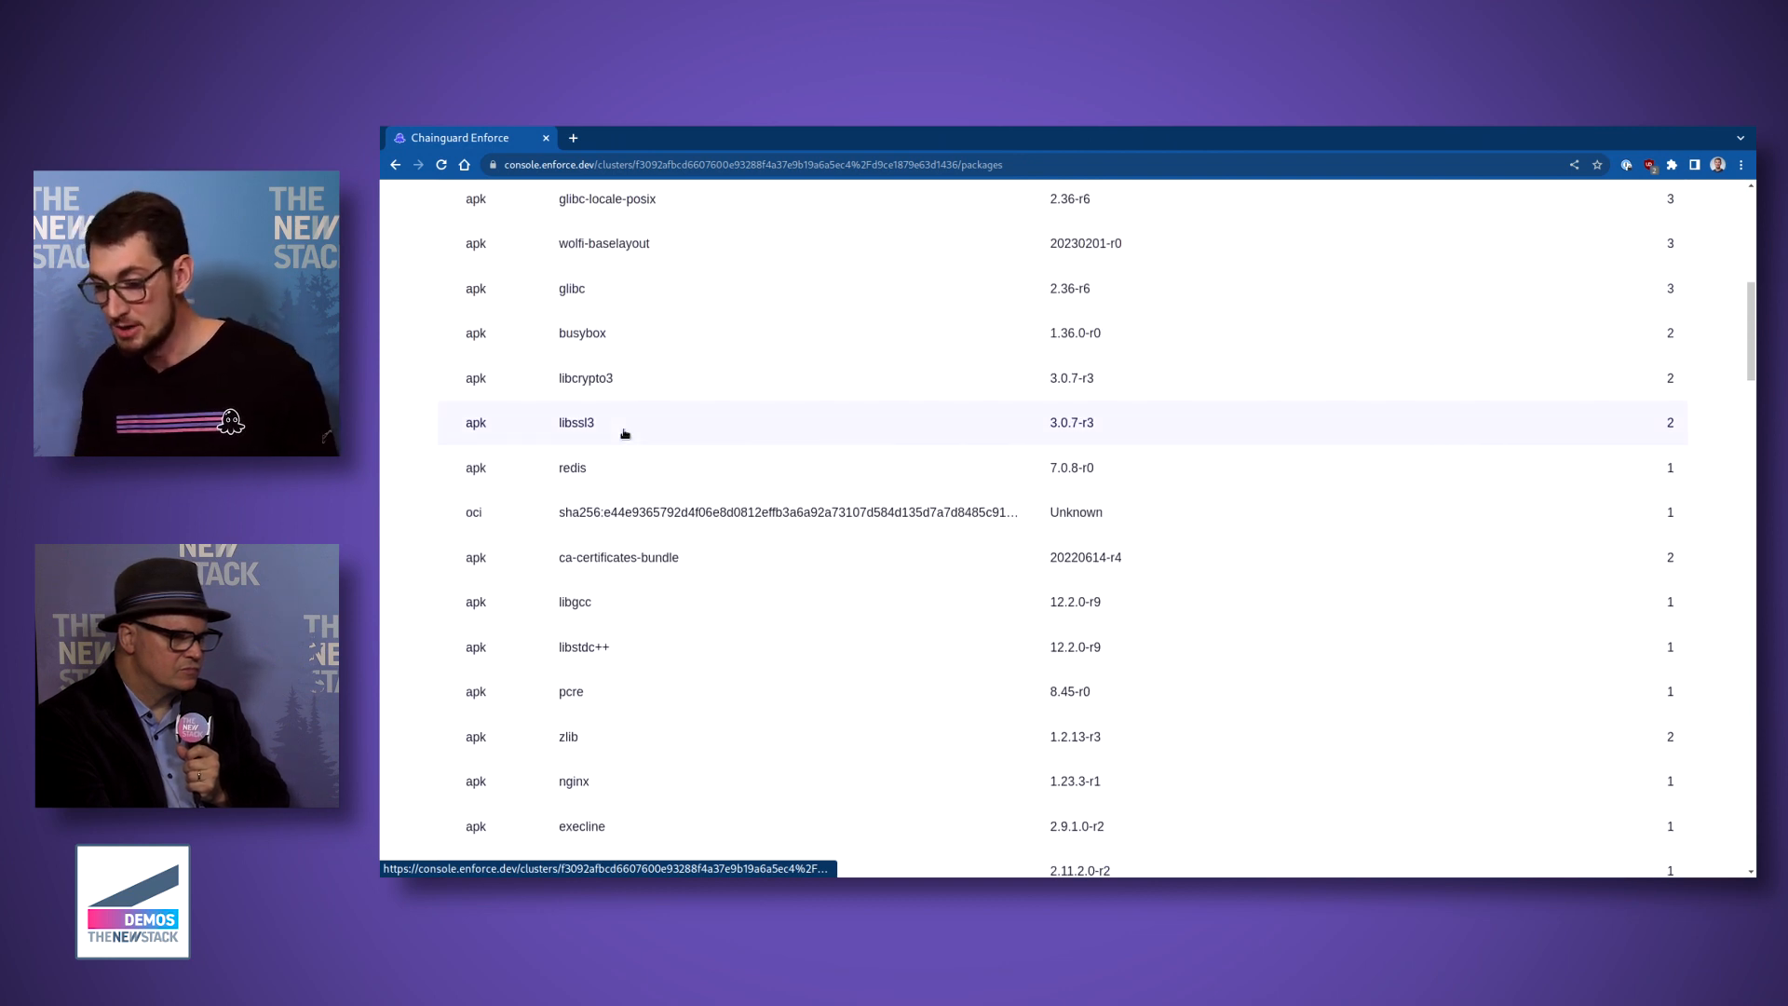
pyautogui.moveTo(652, 384)
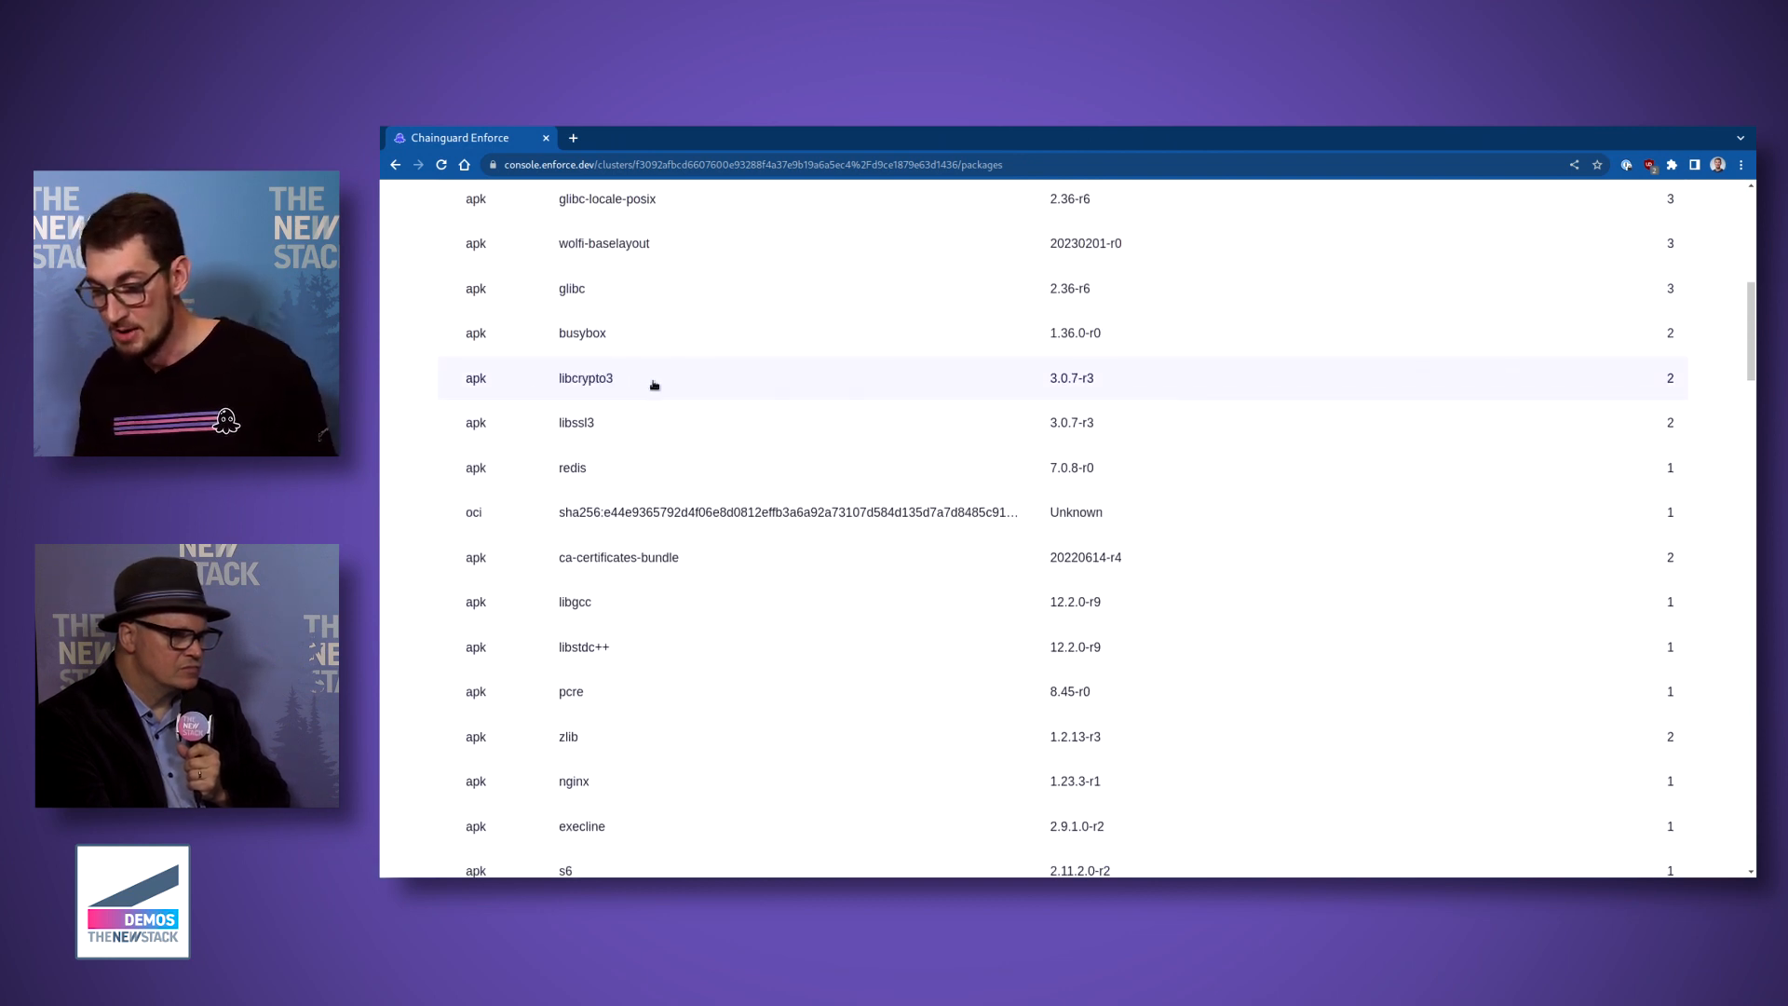
pyautogui.doubleClick(576, 421)
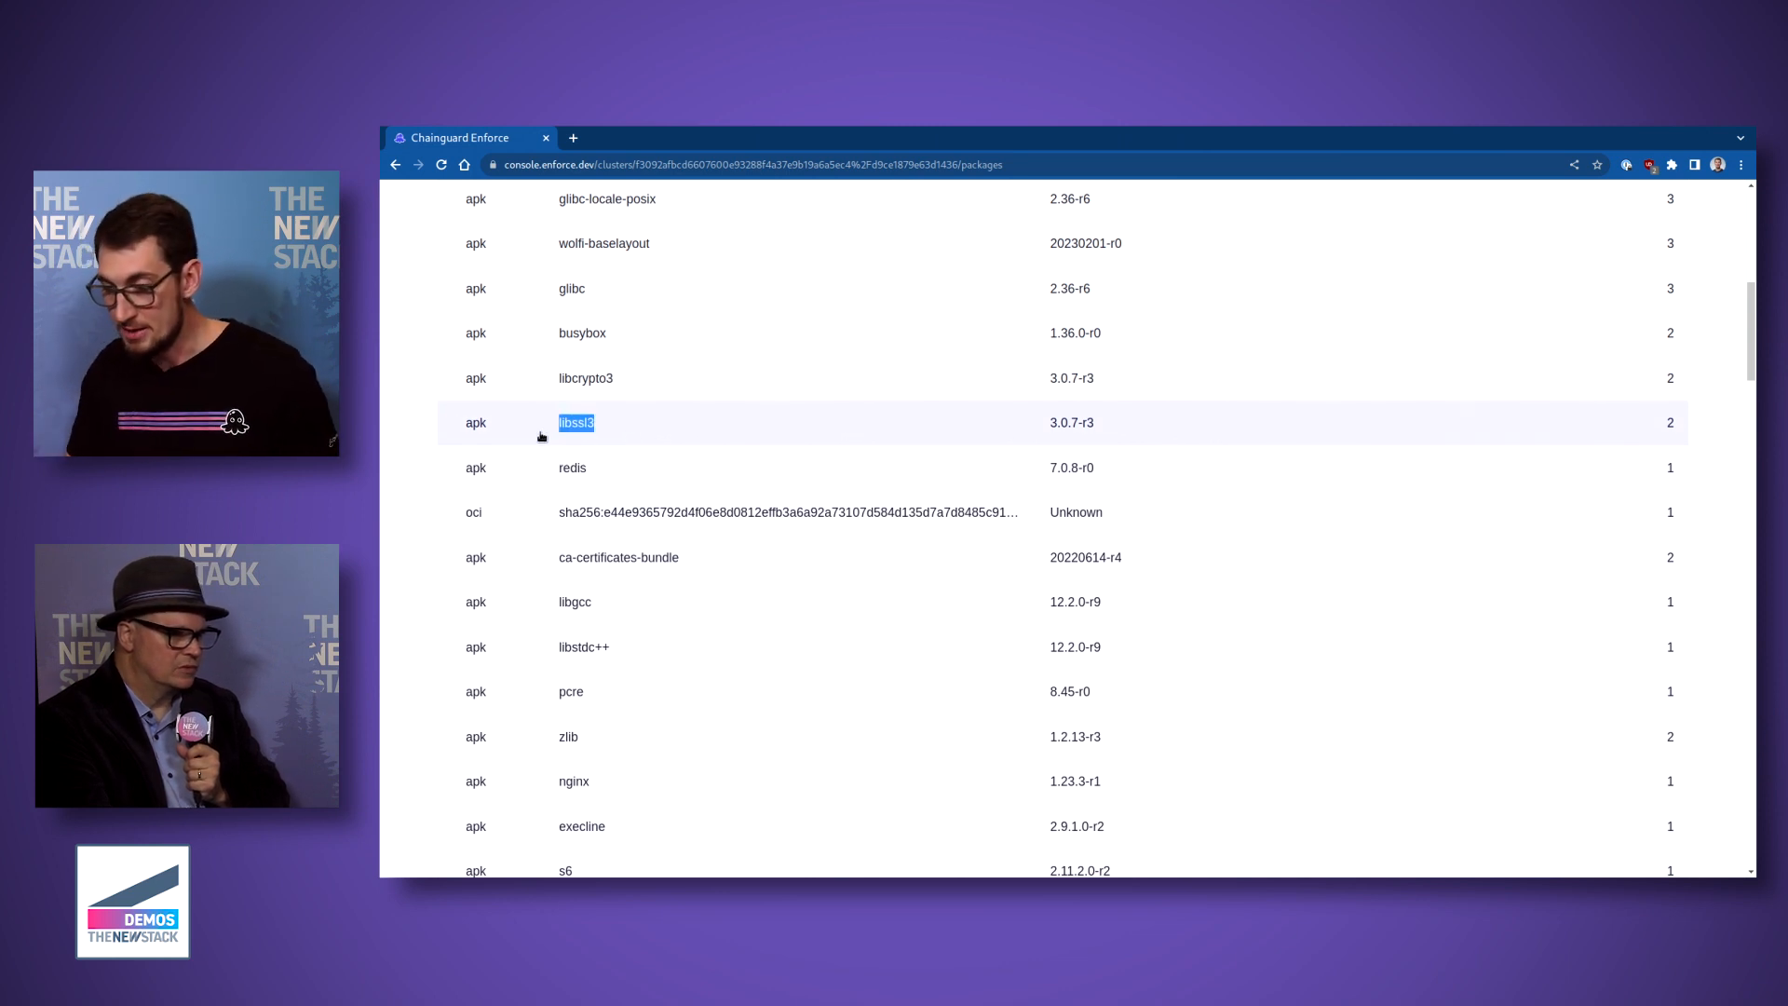
pyautogui.scroll(3)
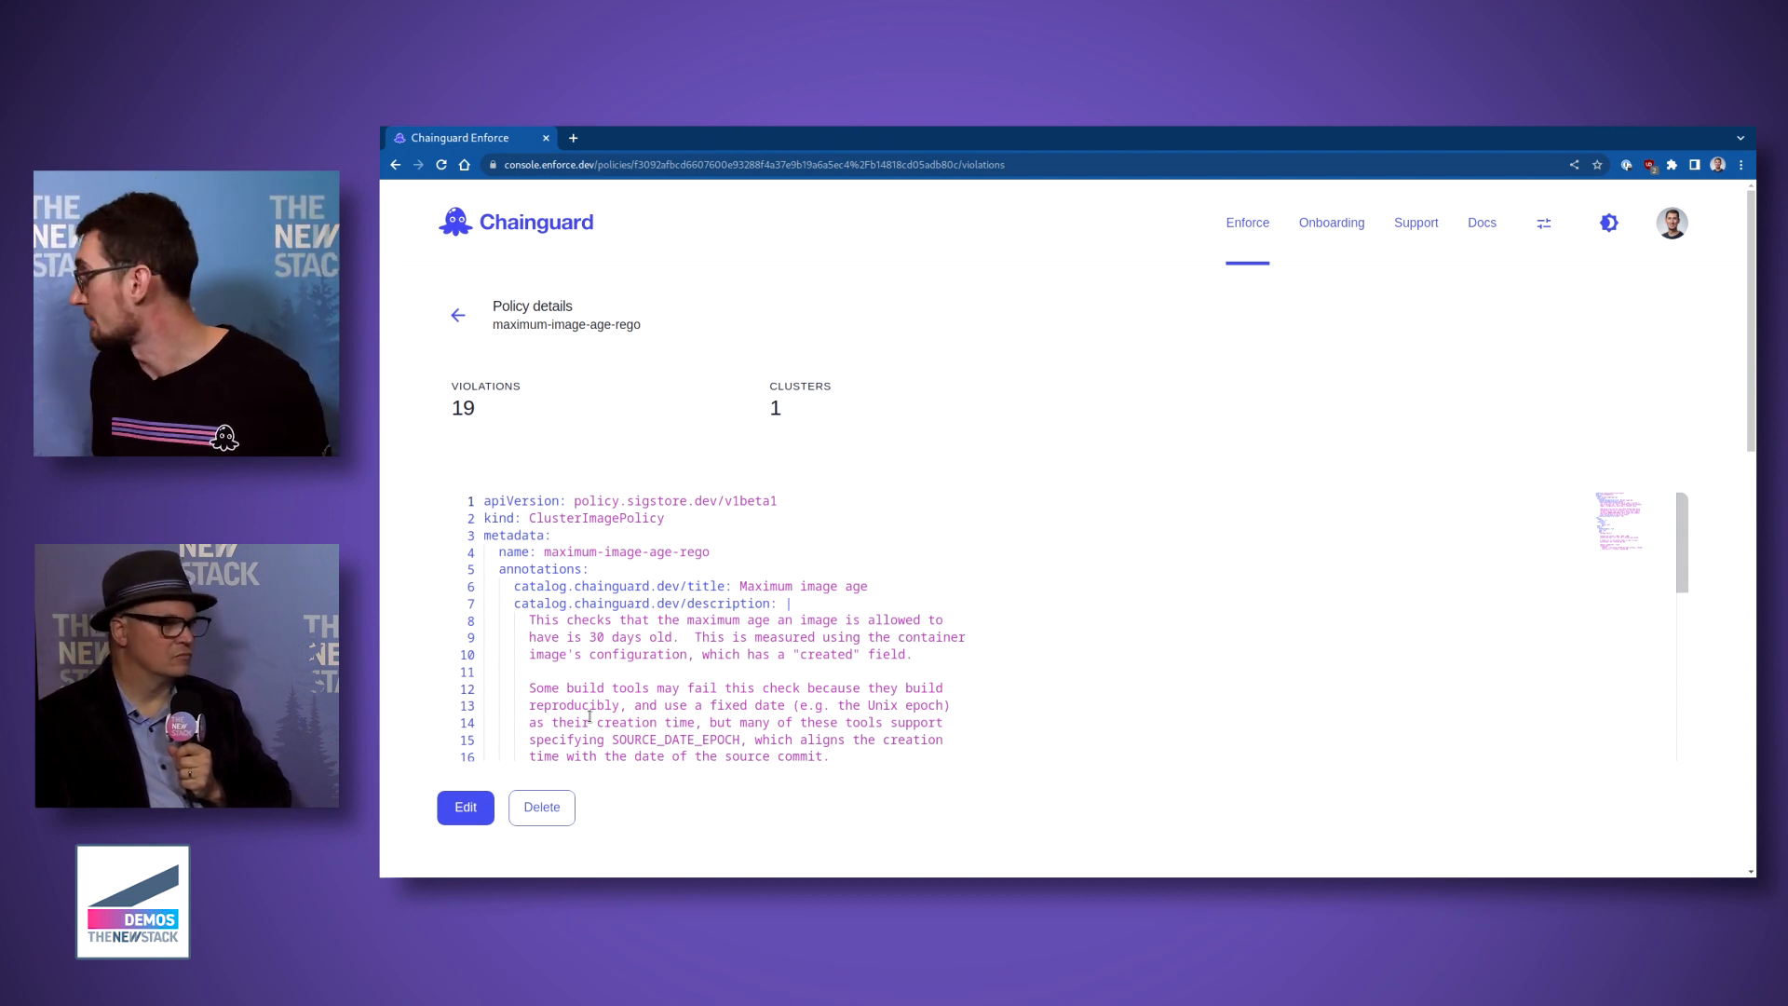
# Step: Scroll through the maximum-image-age-rego policy details and its definition
pyautogui.scroll(-3)
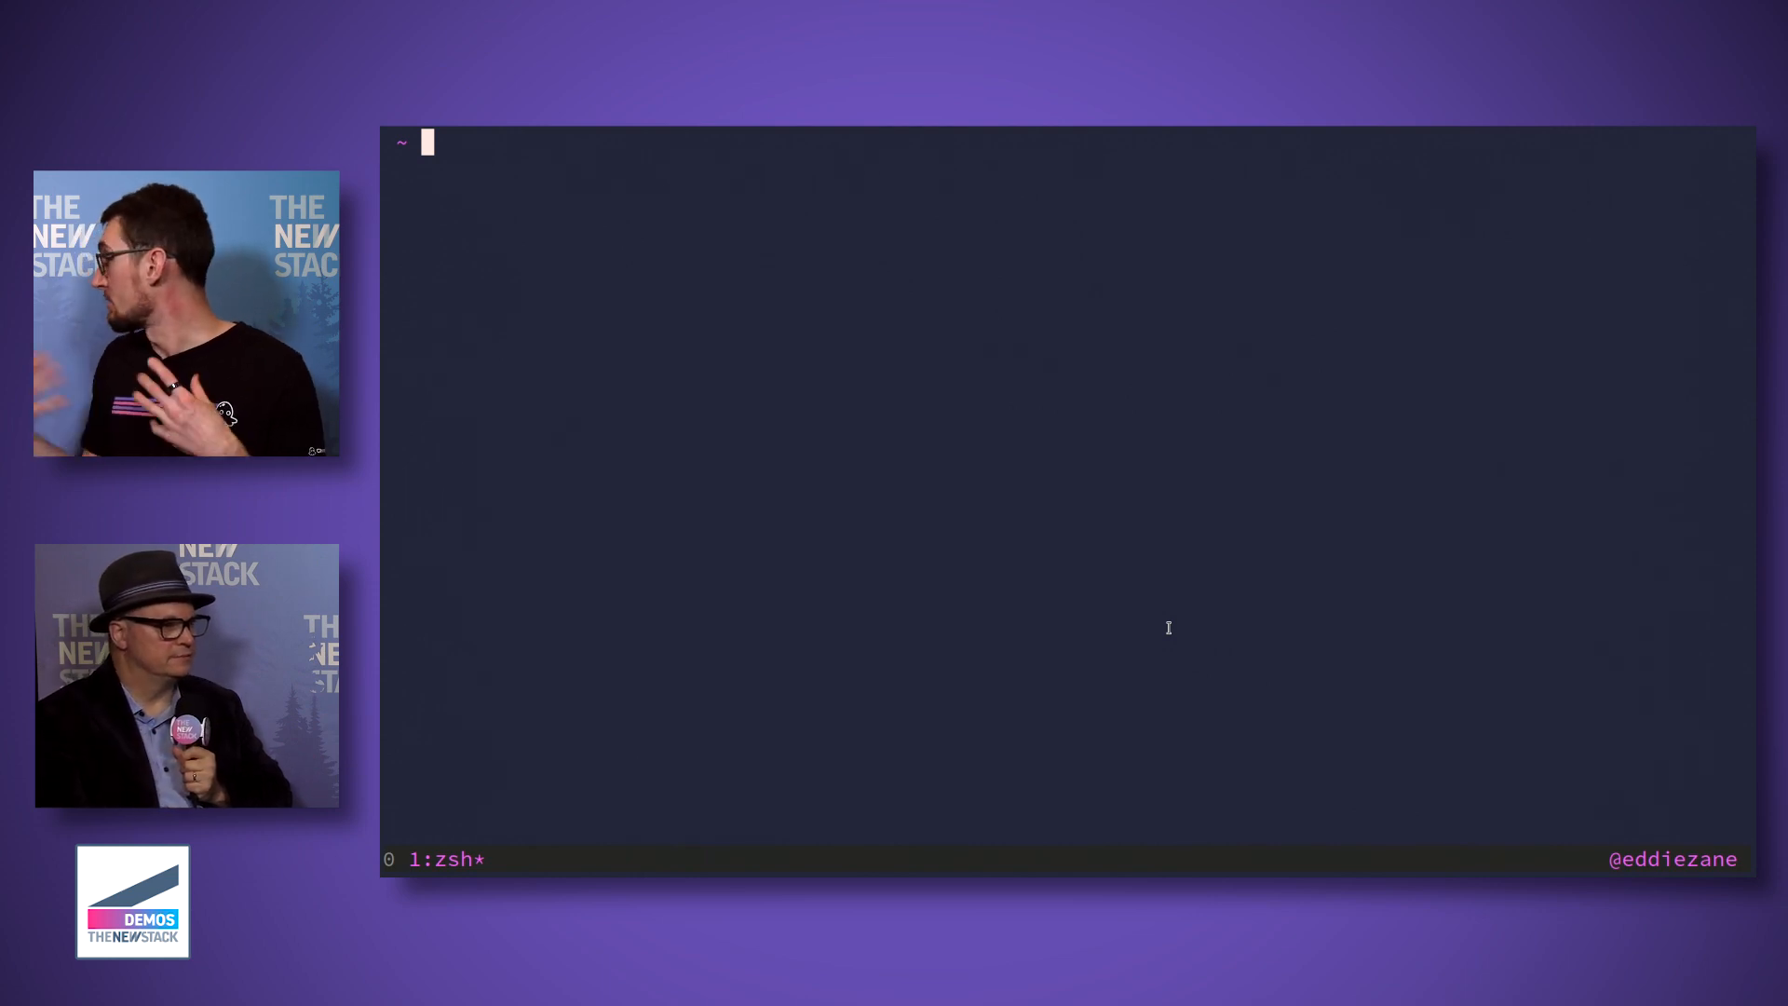
# Step: Run chainctl clusters discover --provider gke,cloudrun to find eligible clusters
pyautogui.write('ch')
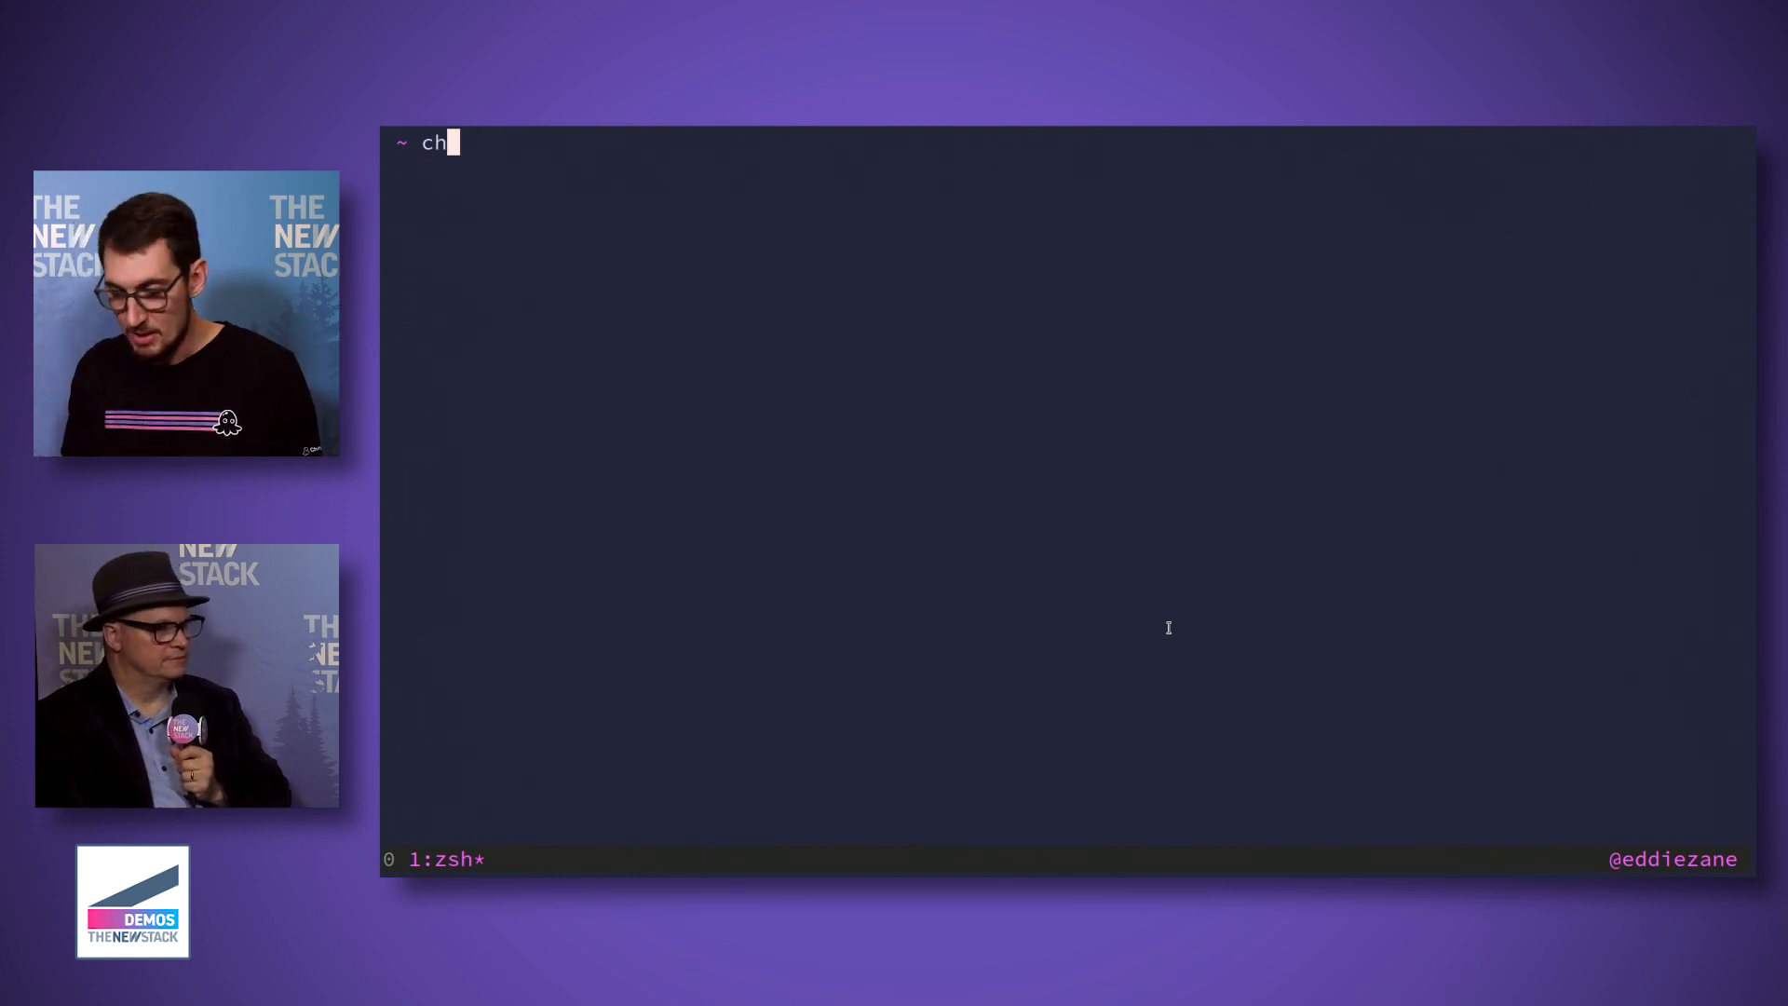
pyautogui.write('ainctl')
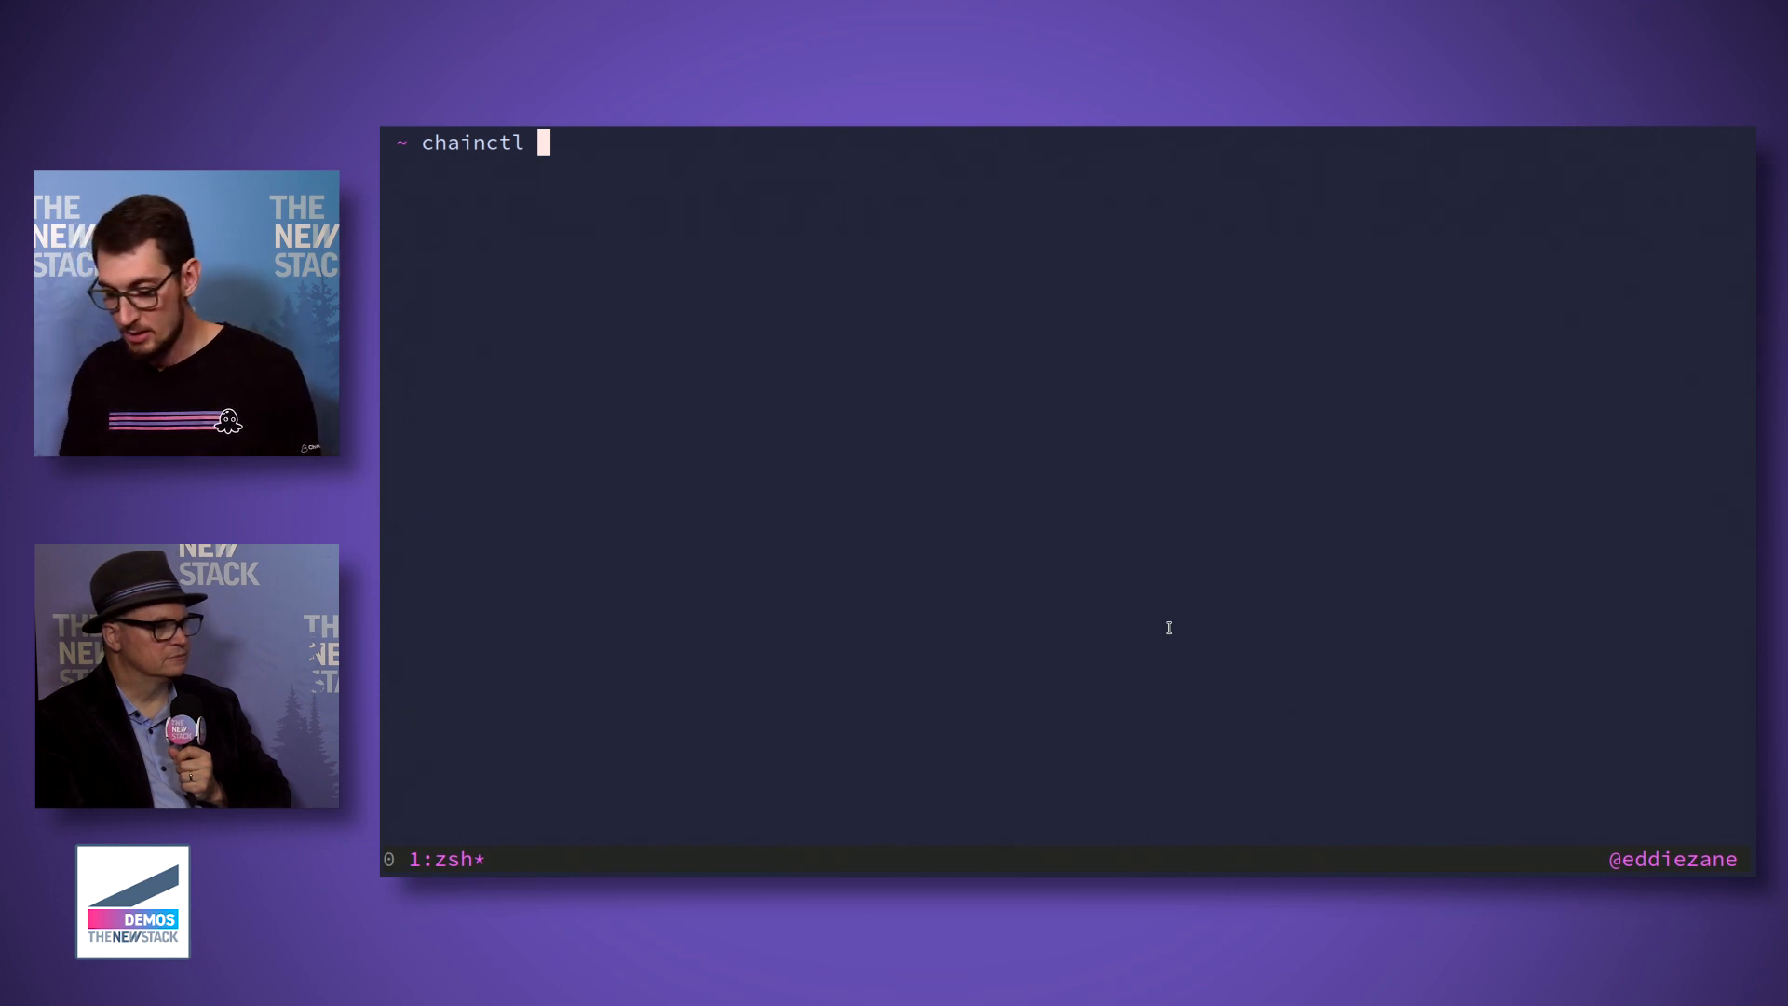
pyautogui.write('clusters')
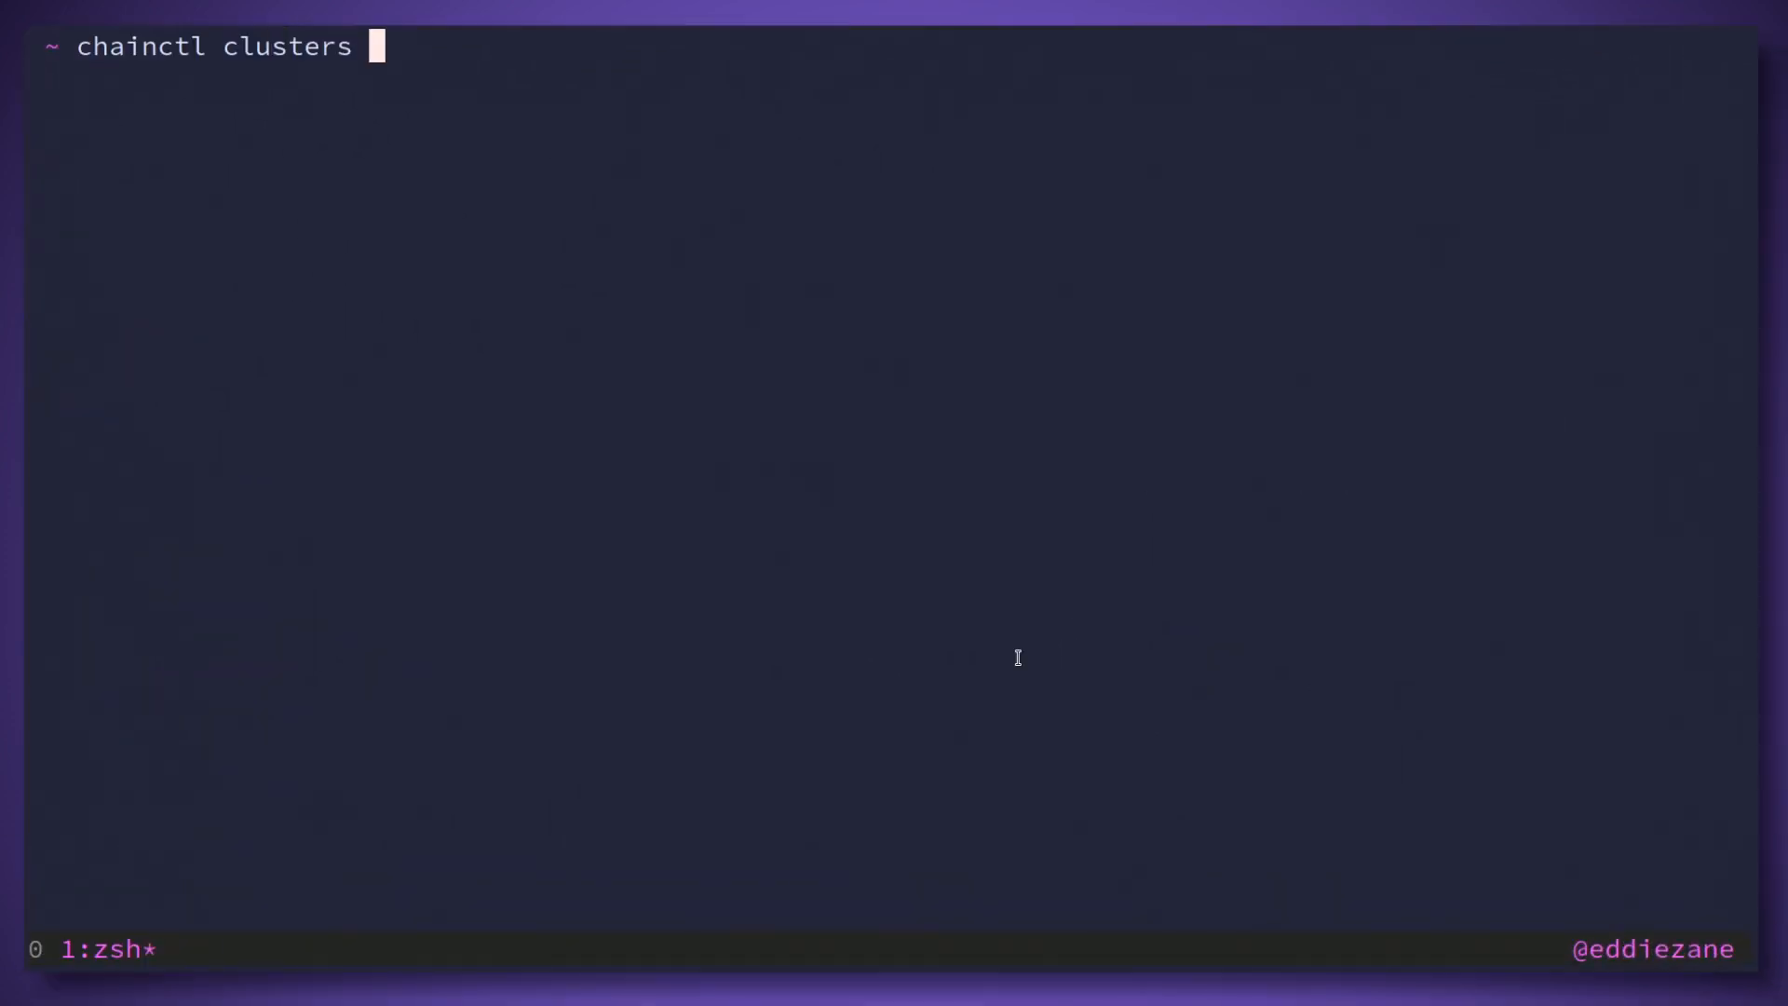
pyautogui.write('disc')
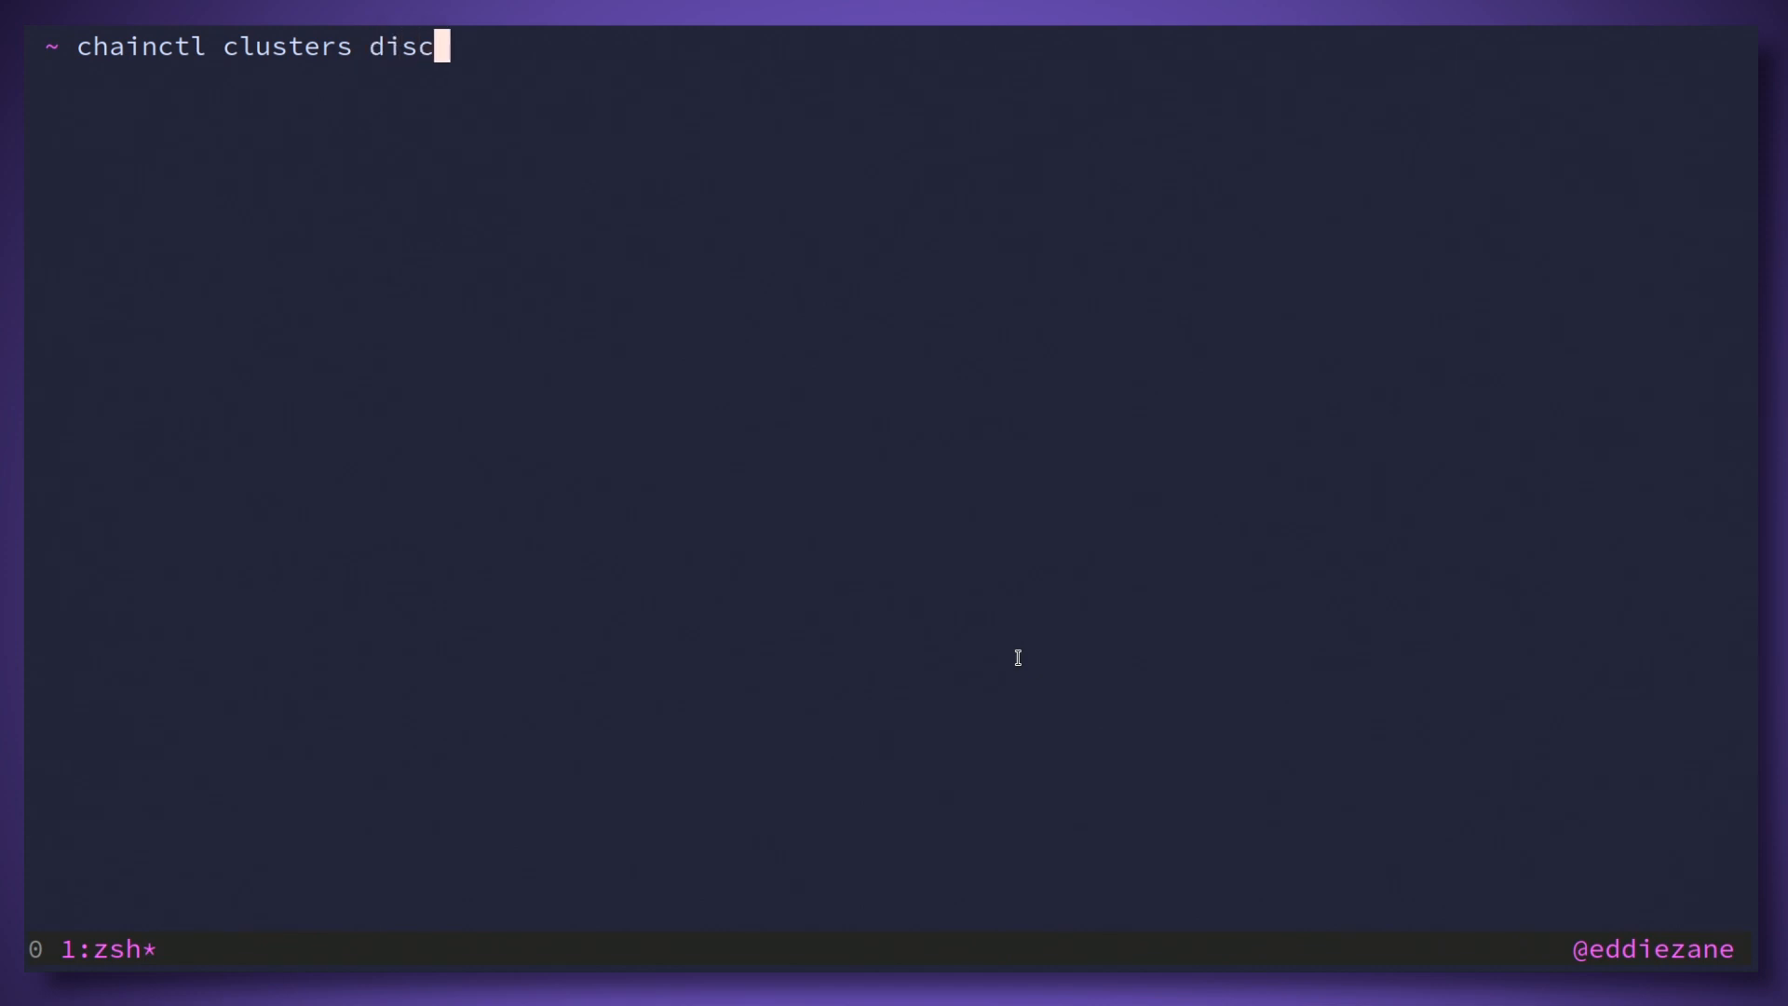
pyautogui.press('ctrl+r')
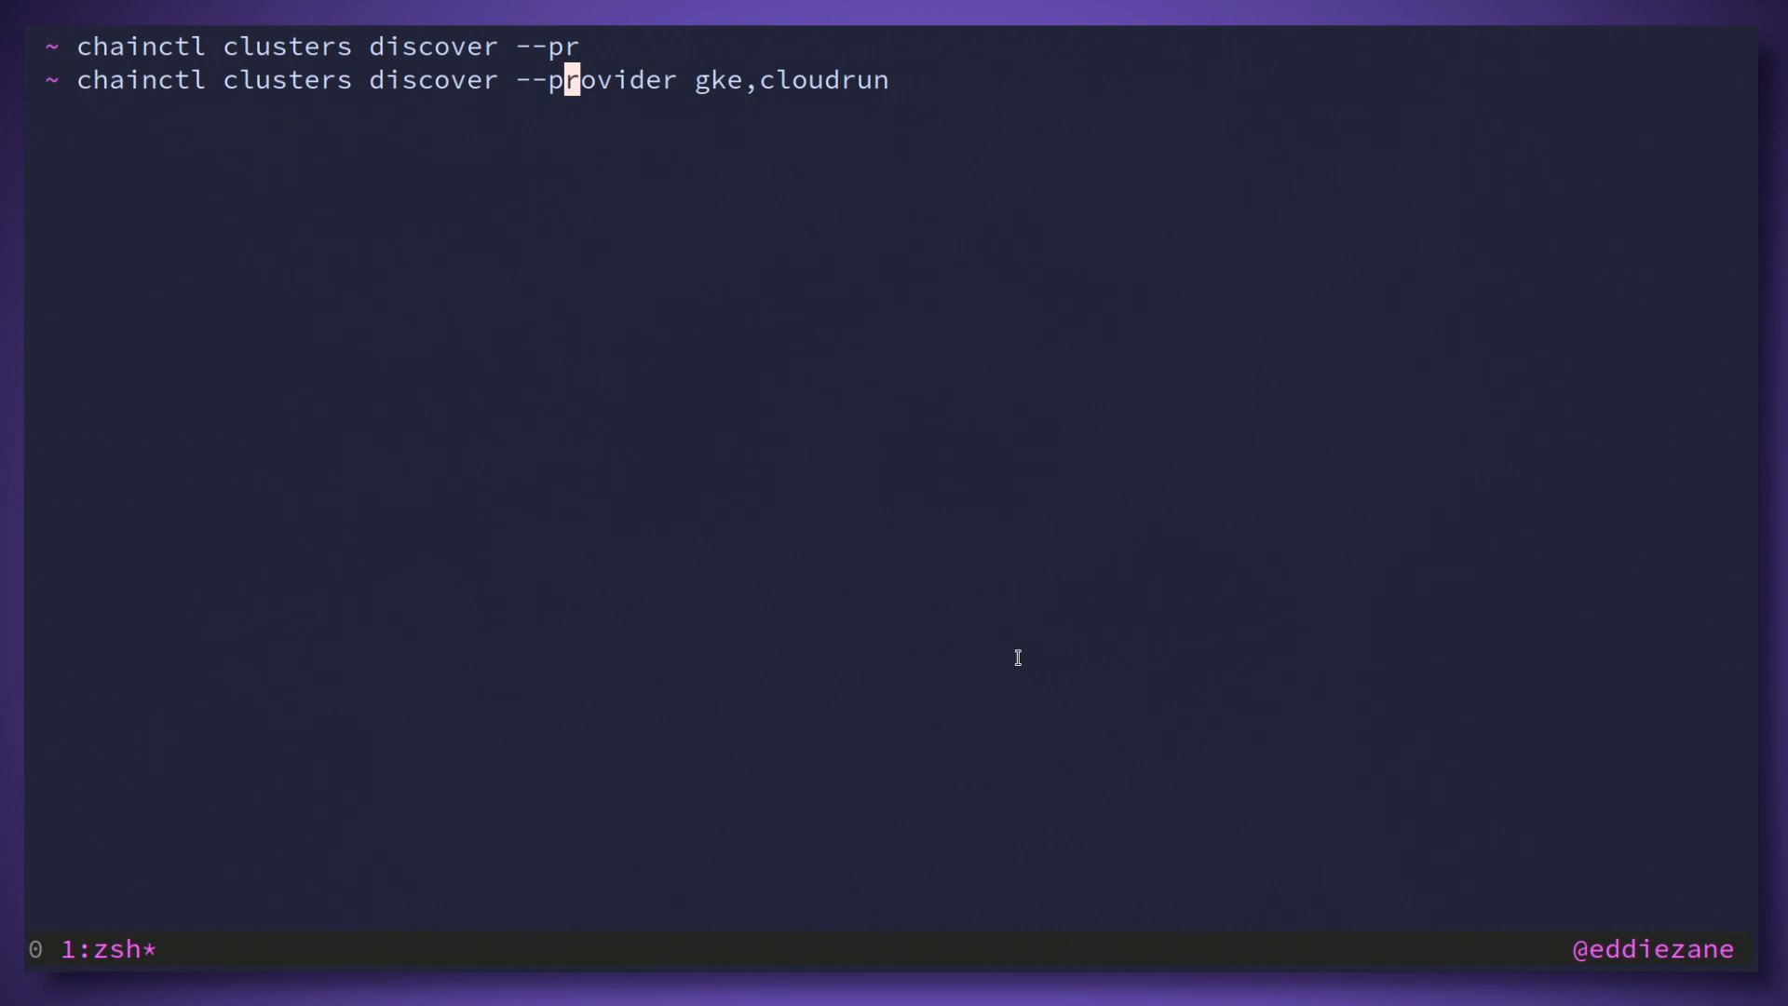
pyautogui.press('End')
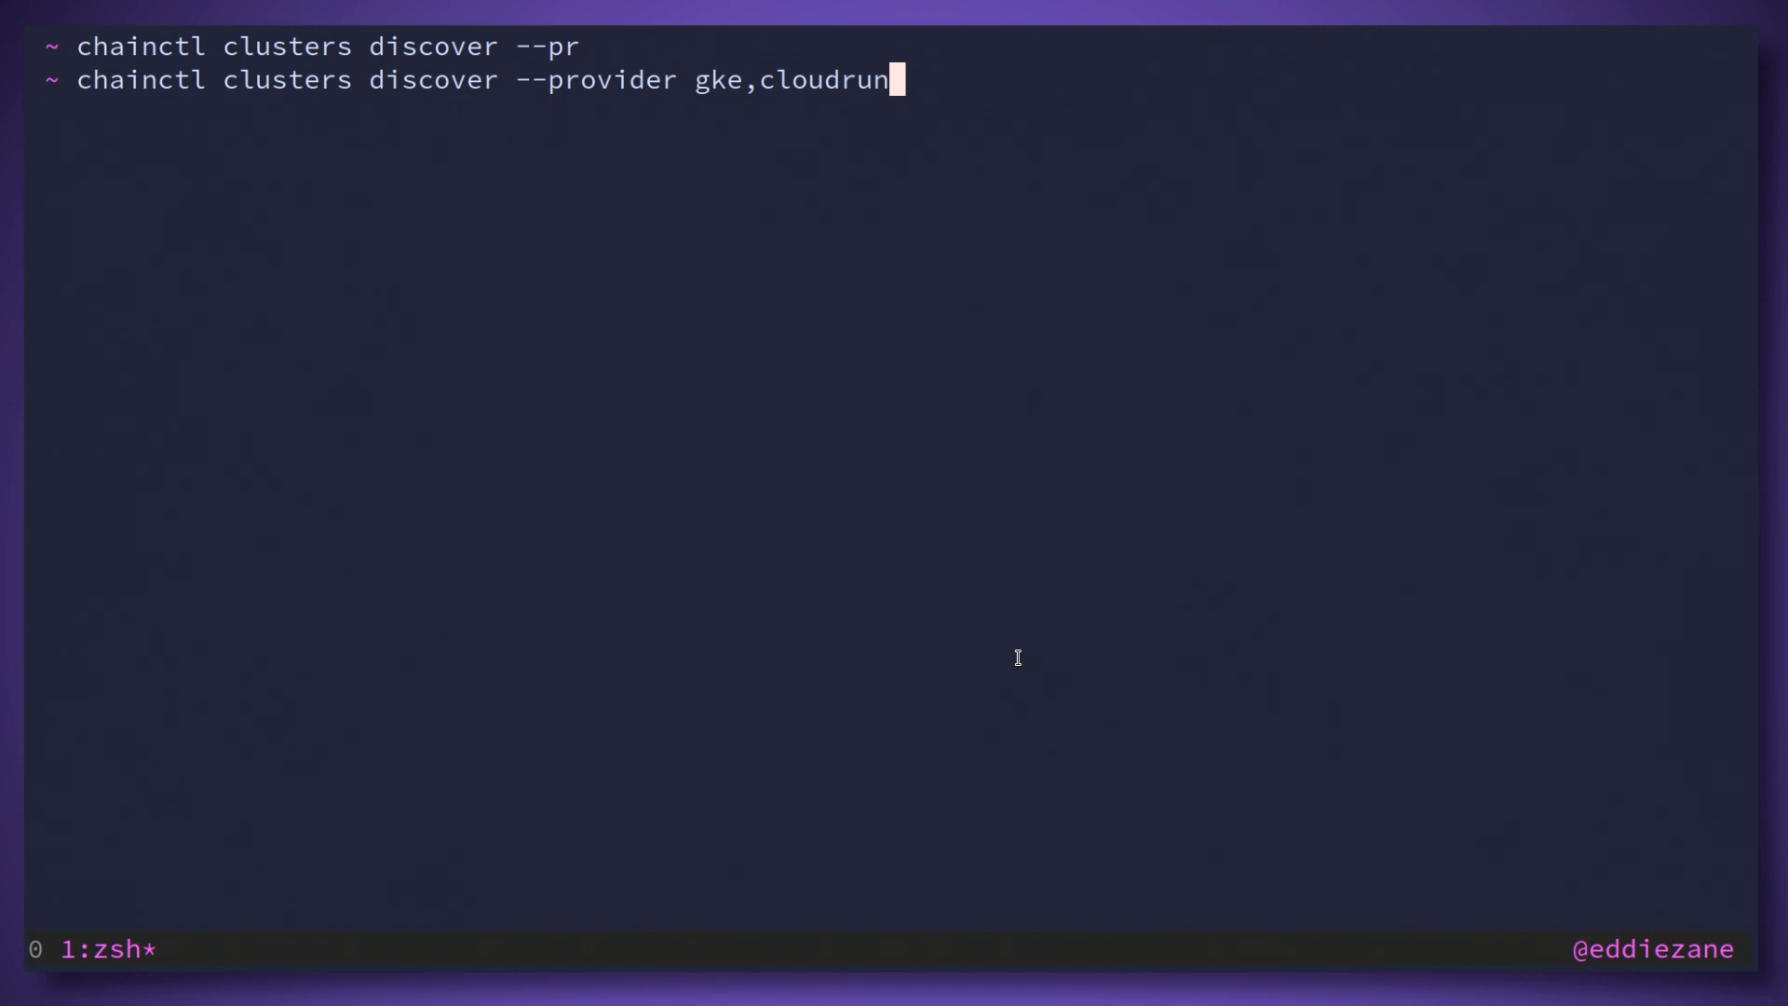
pyautogui.press('Return')
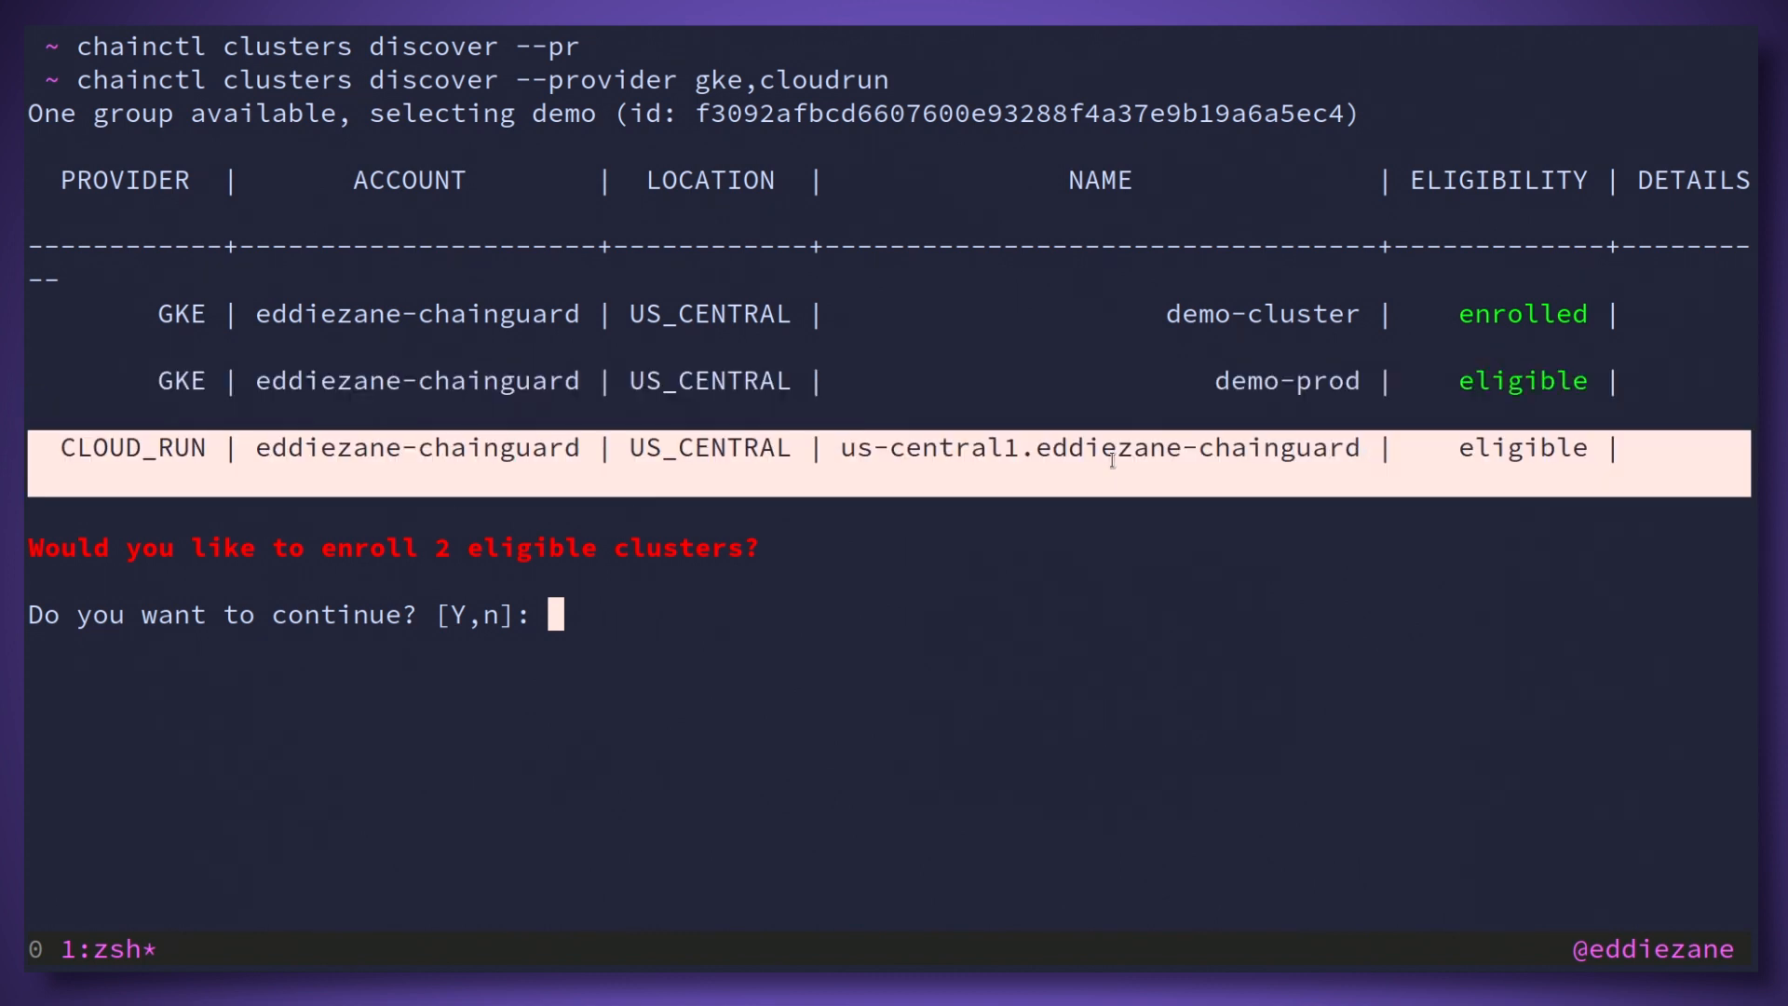
pyautogui.moveTo(1153, 476)
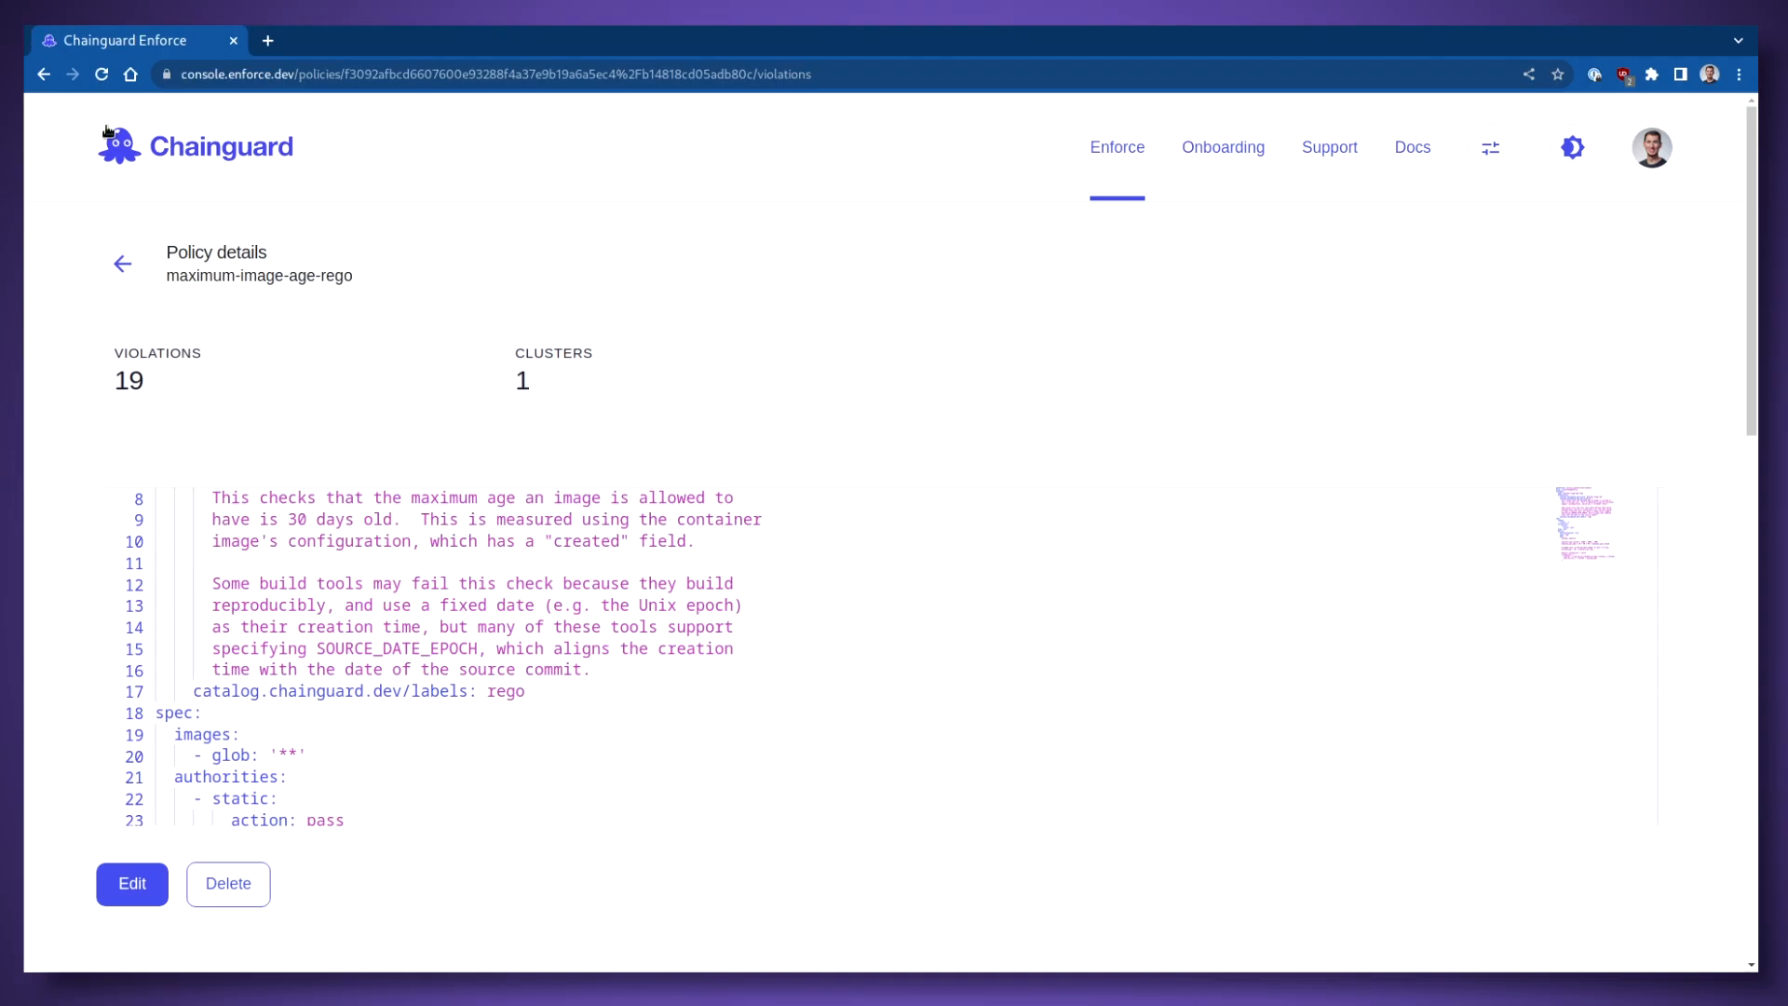
# Step: Return to the Clusters page and refresh it so demo-prod and Cloud Run show as active
pyautogui.click(123, 264)
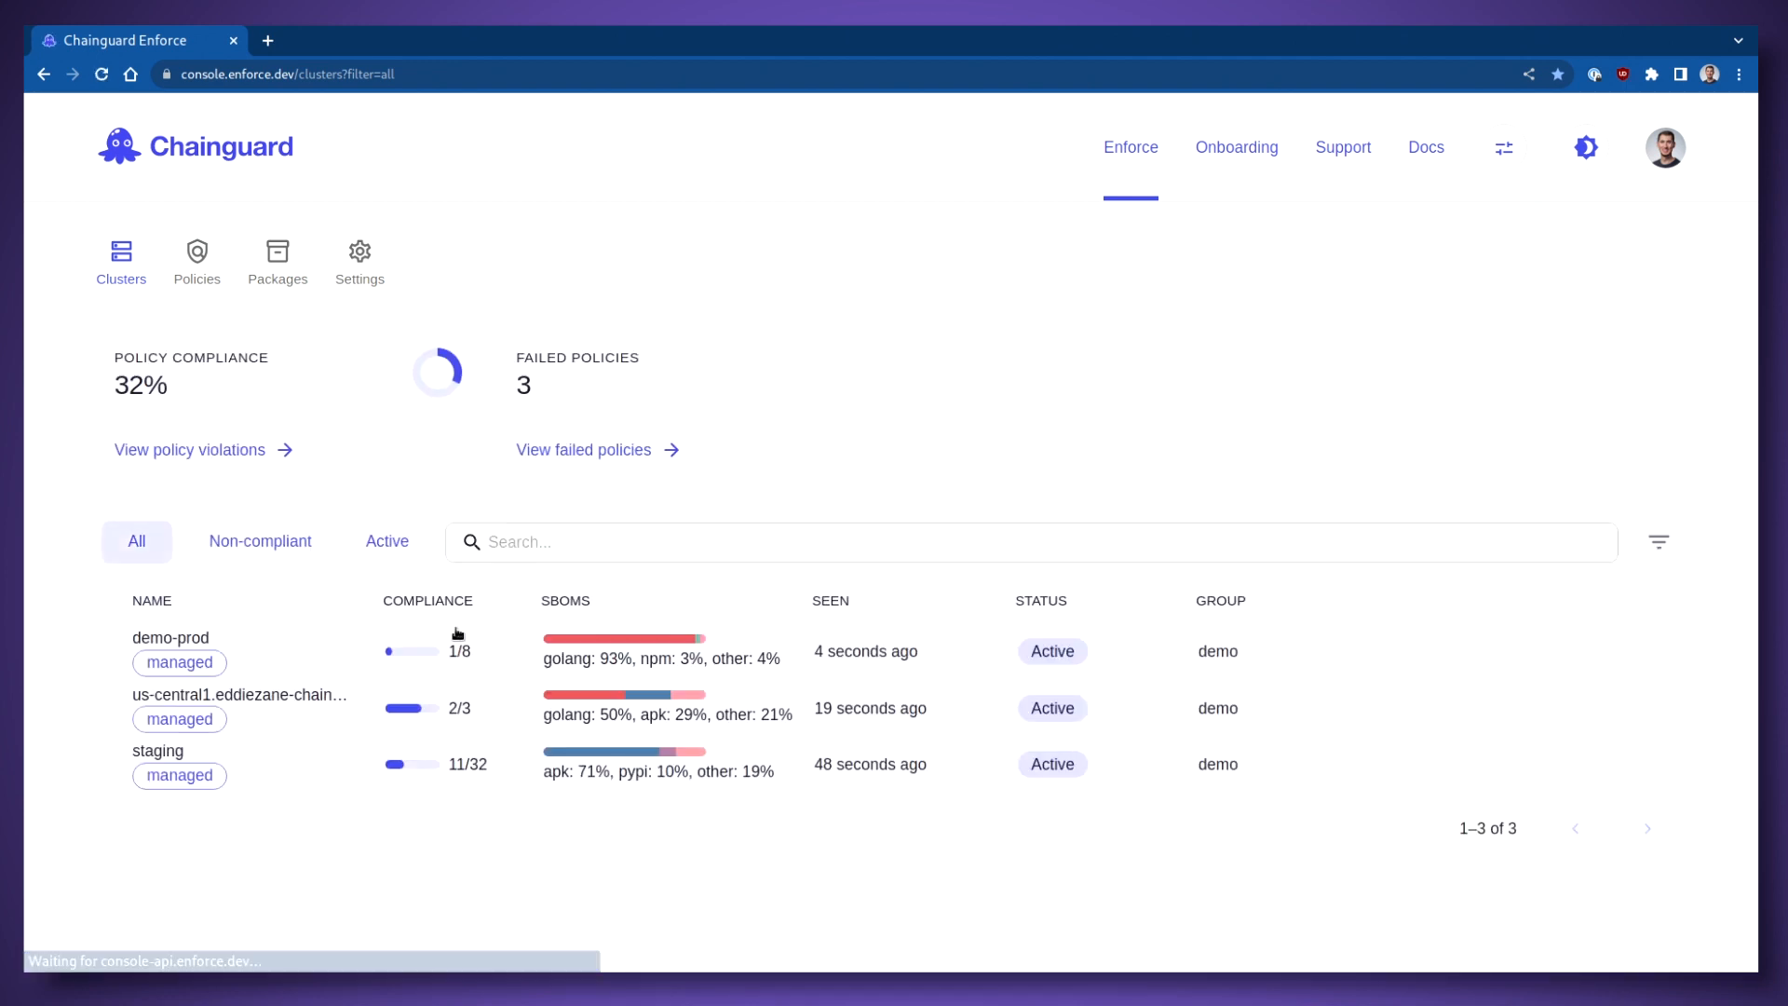
pyautogui.moveTo(672, 853)
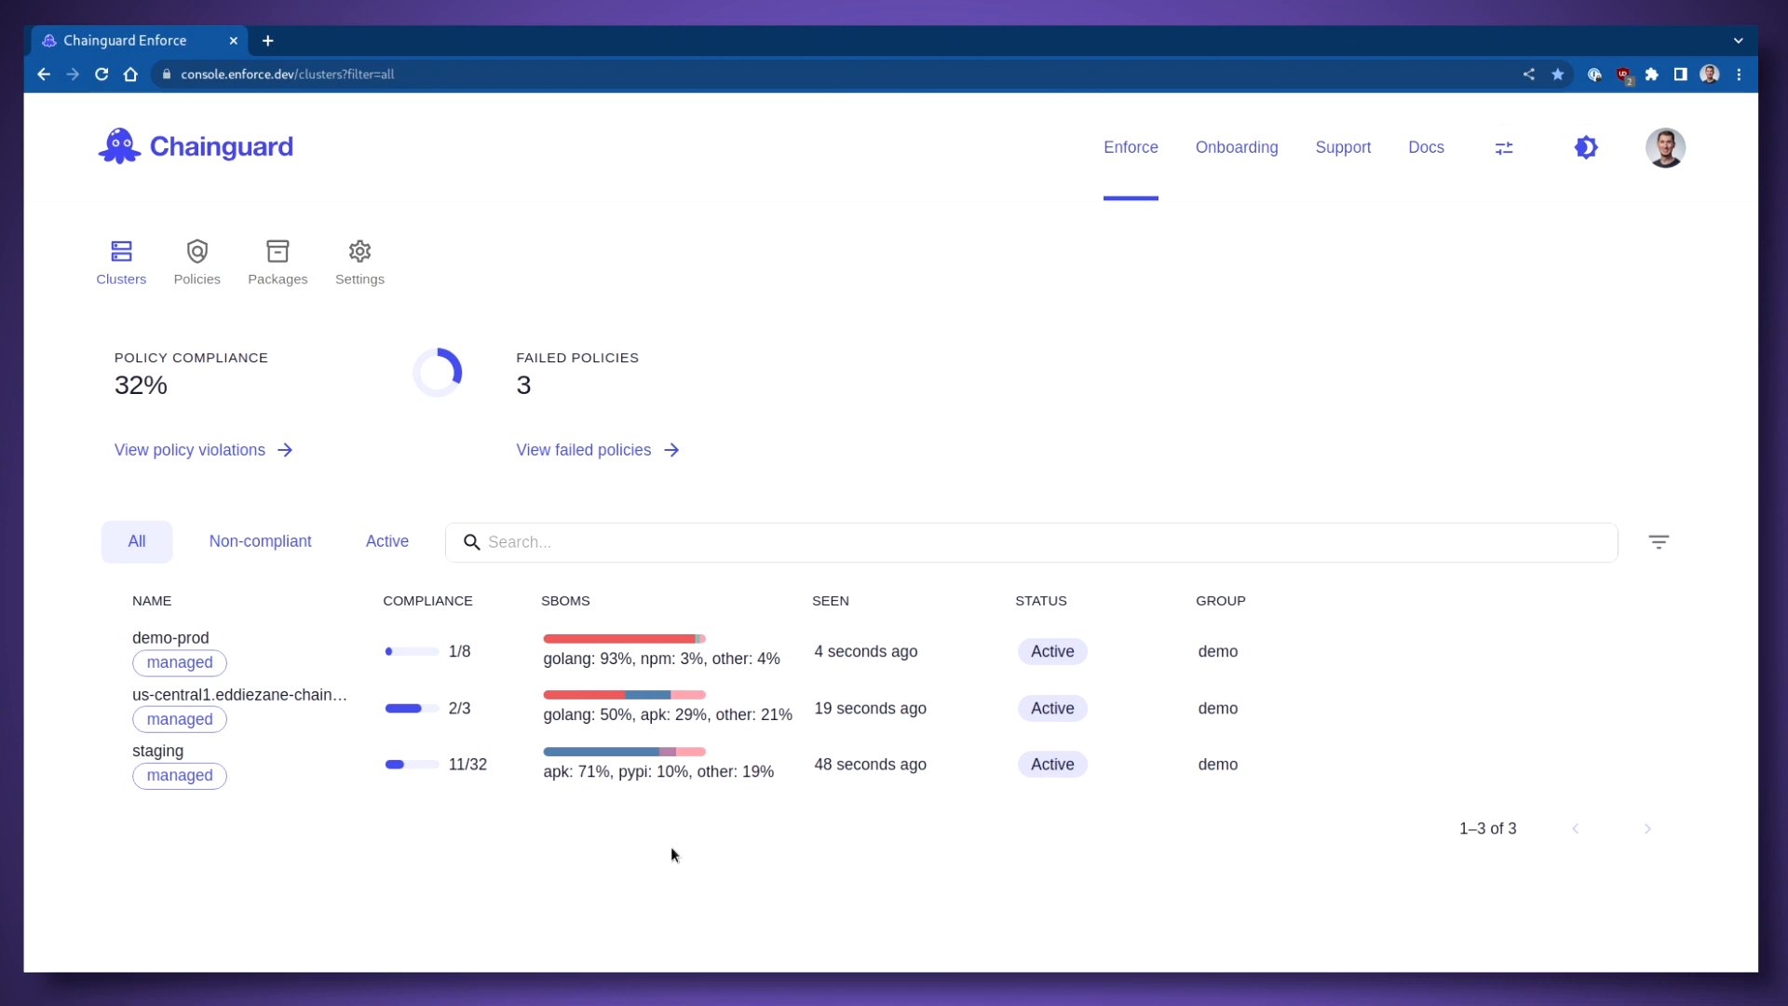
pyautogui.click(267, 41)
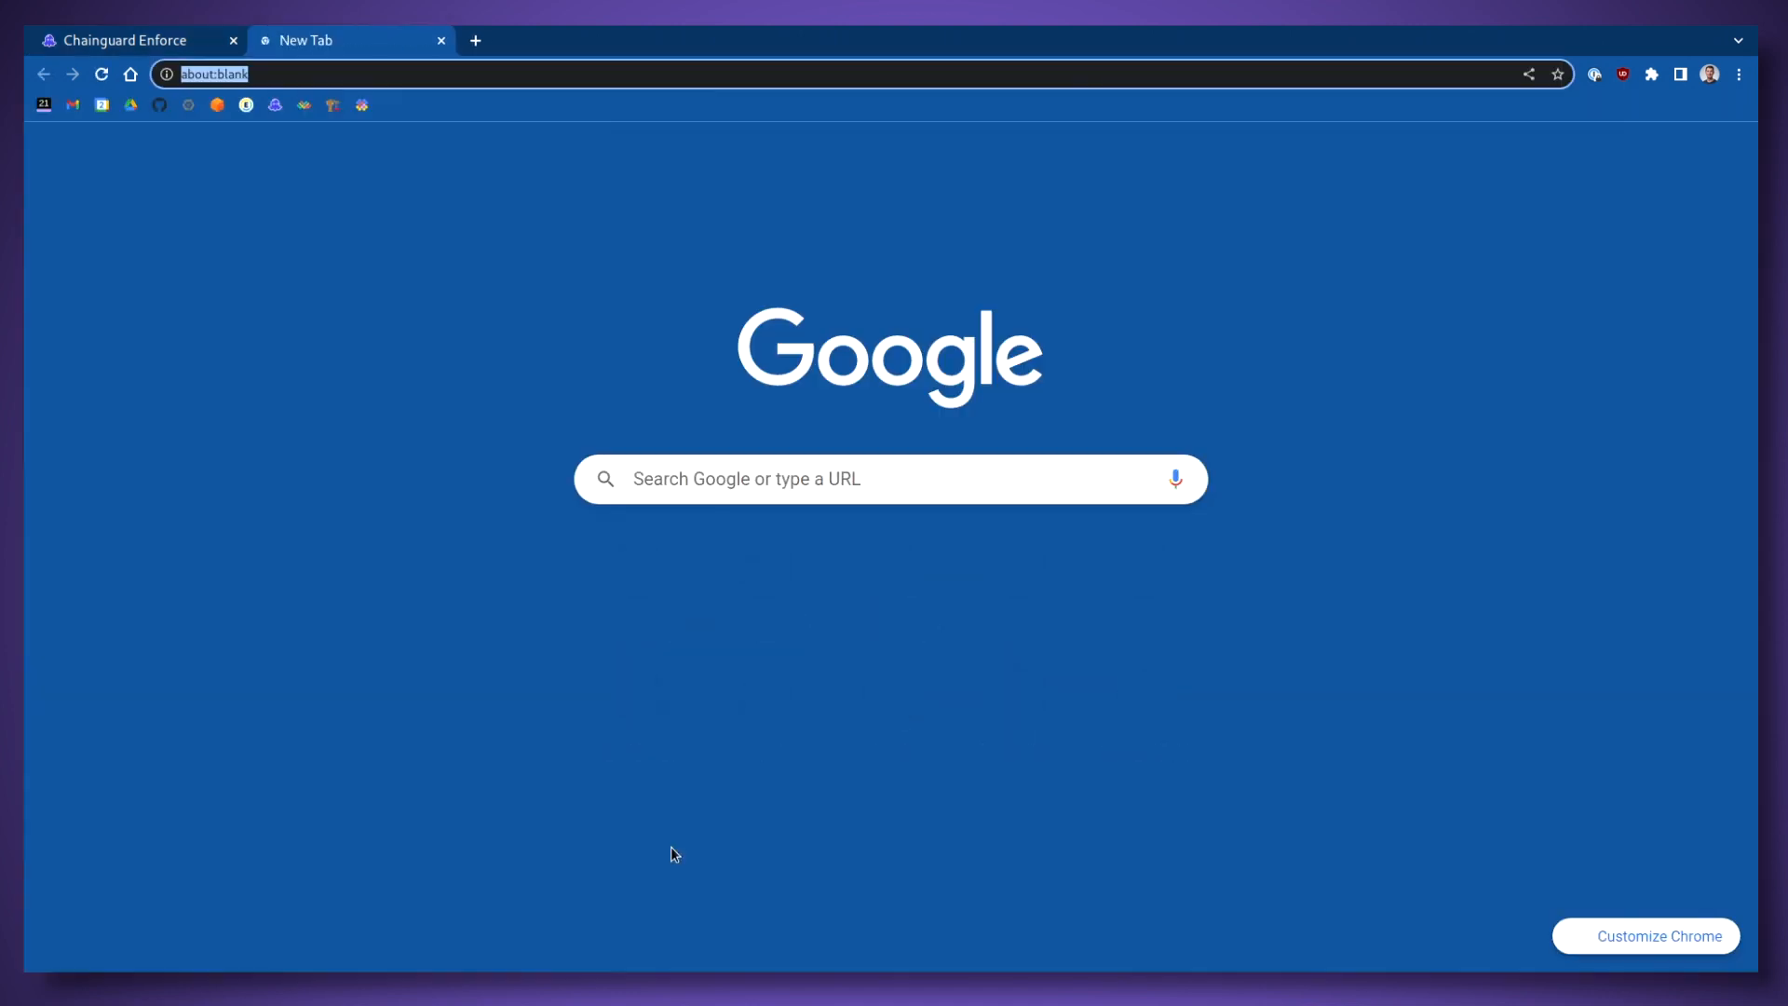
pyautogui.click(125, 40)
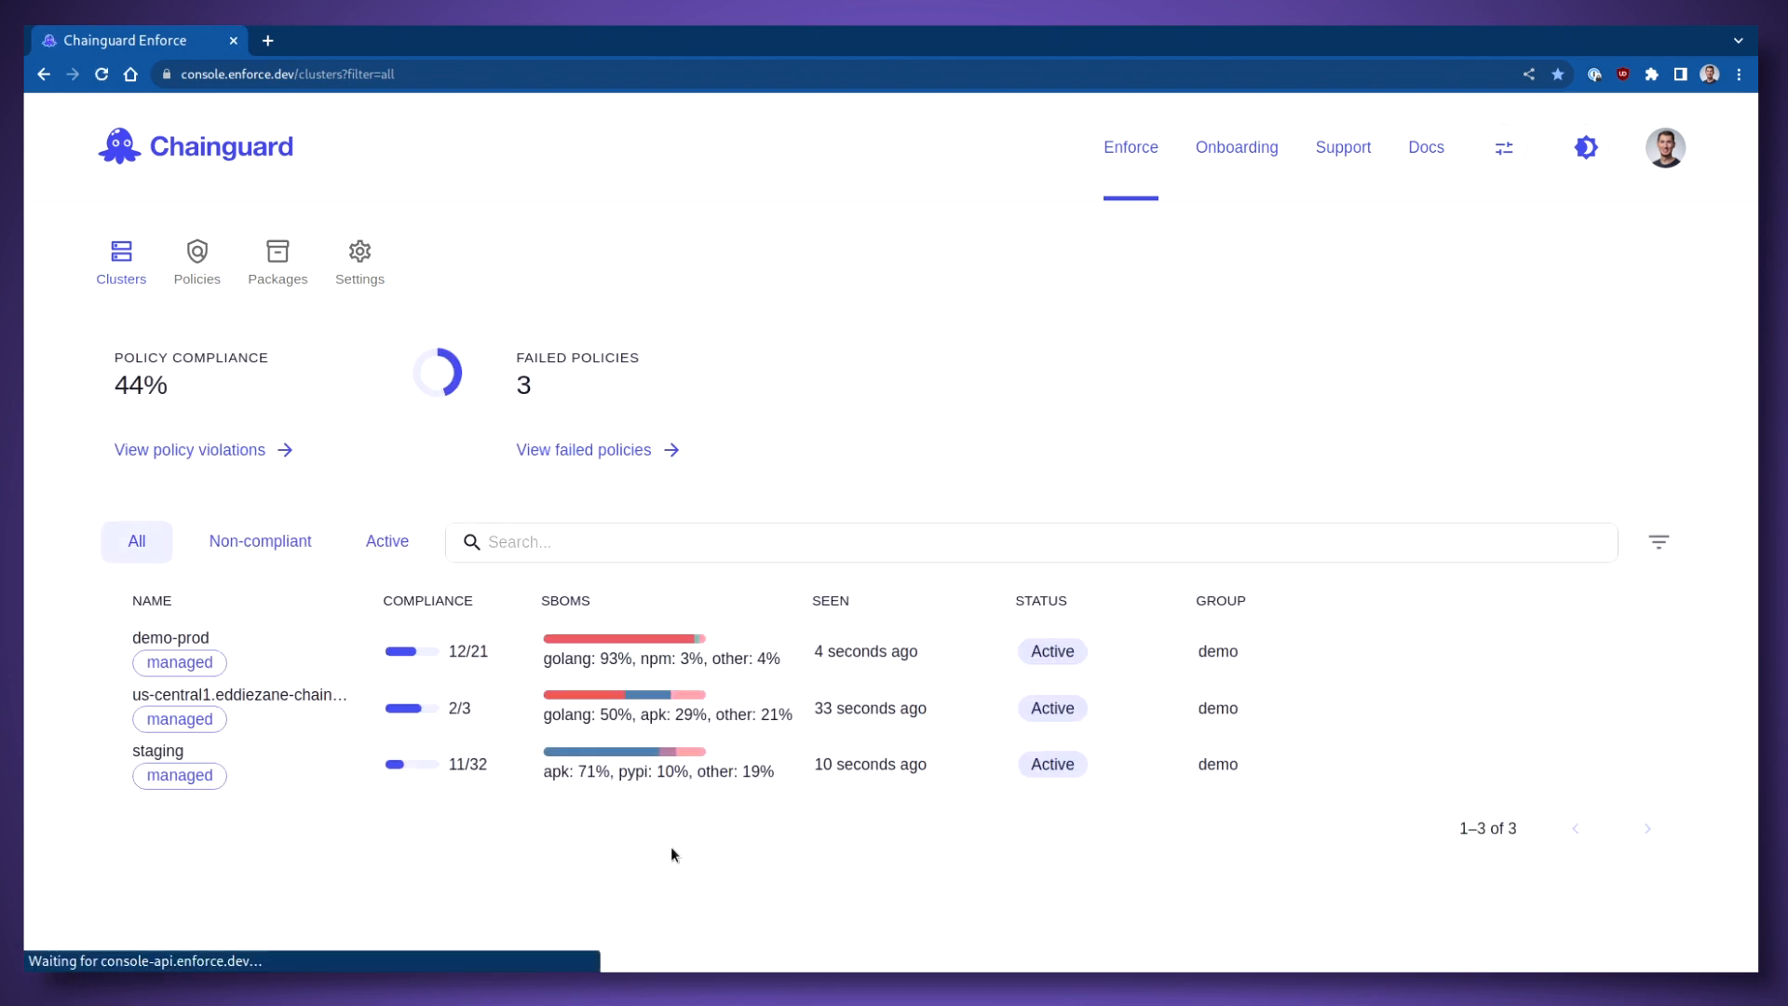
pyautogui.moveTo(558, 634)
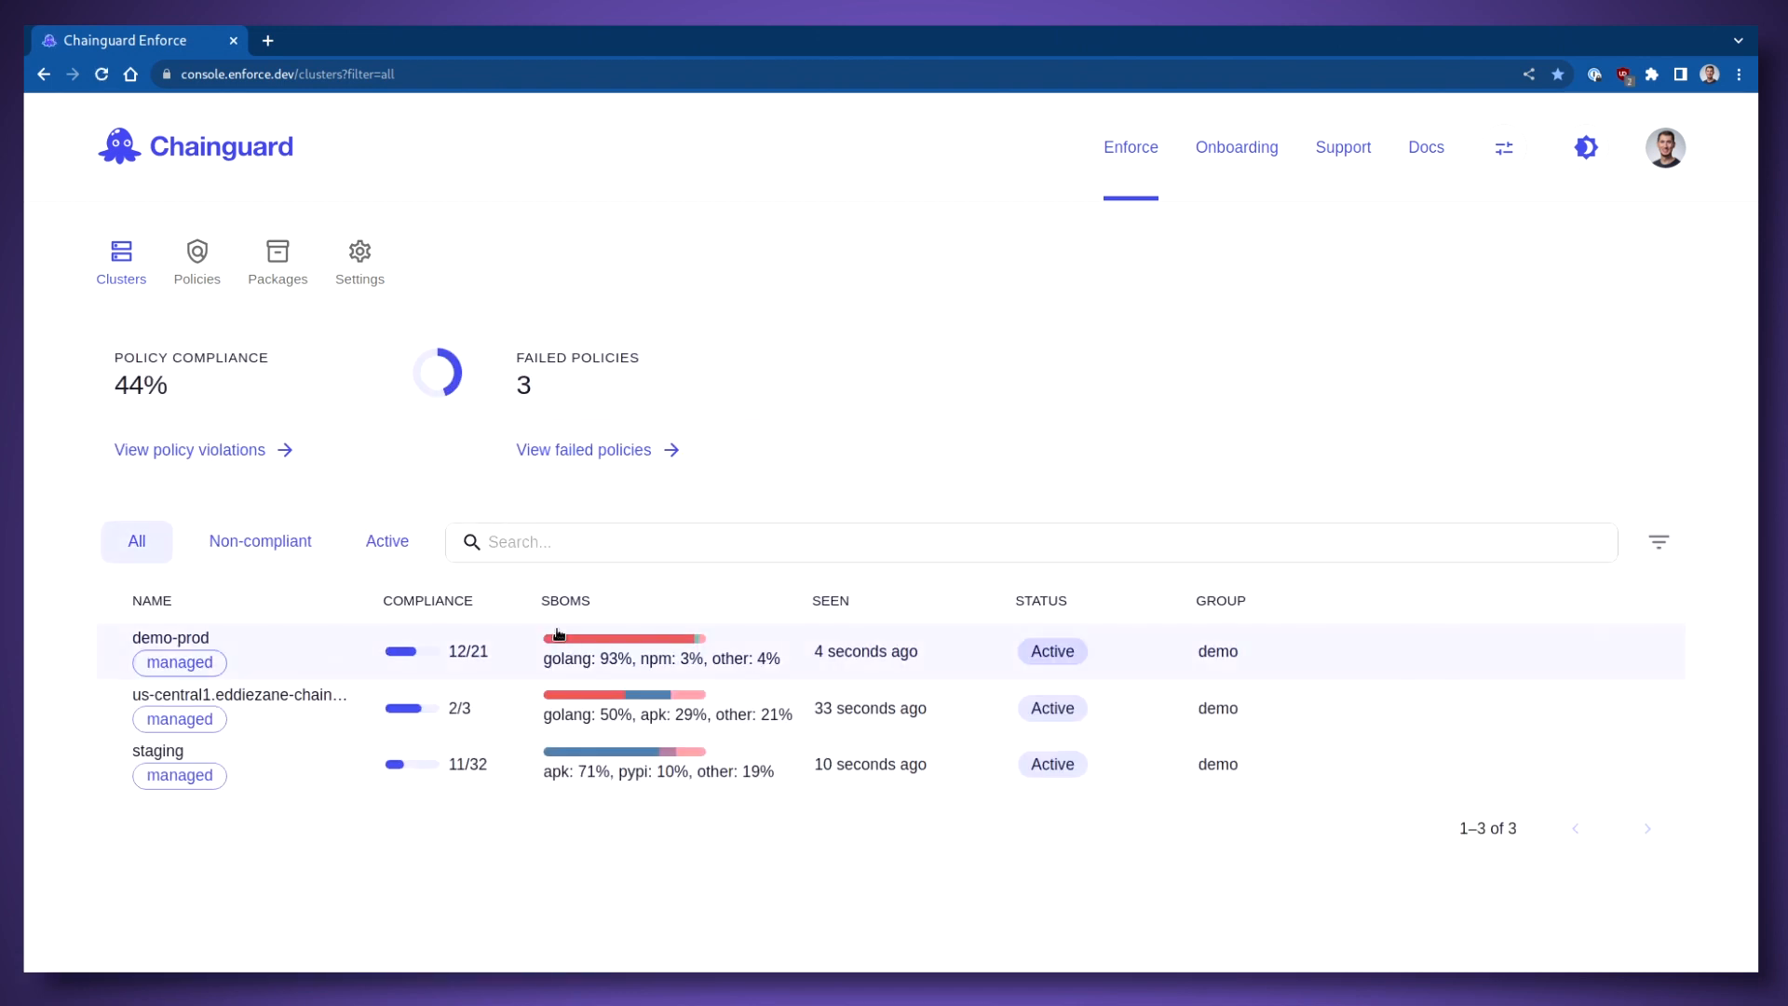
pyautogui.moveTo(355, 682)
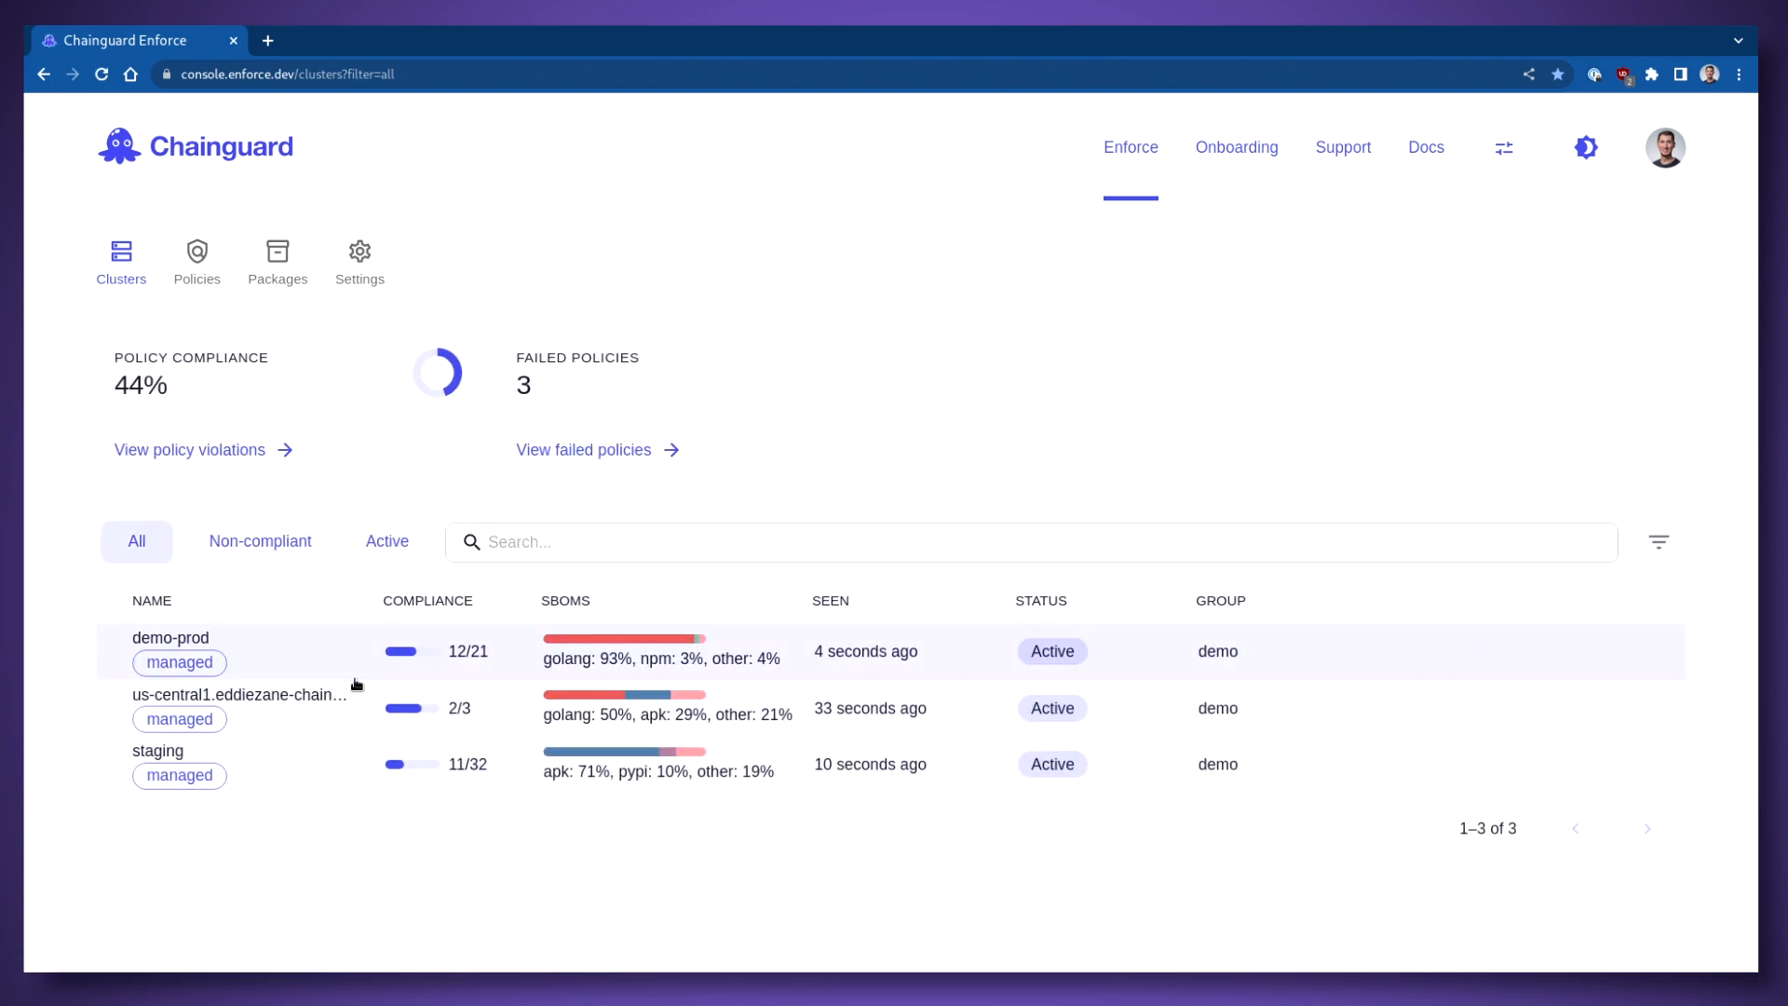
# Step: Open demo-prod's cluster details and browse its golang, npm and oci packages
pyautogui.click(171, 637)
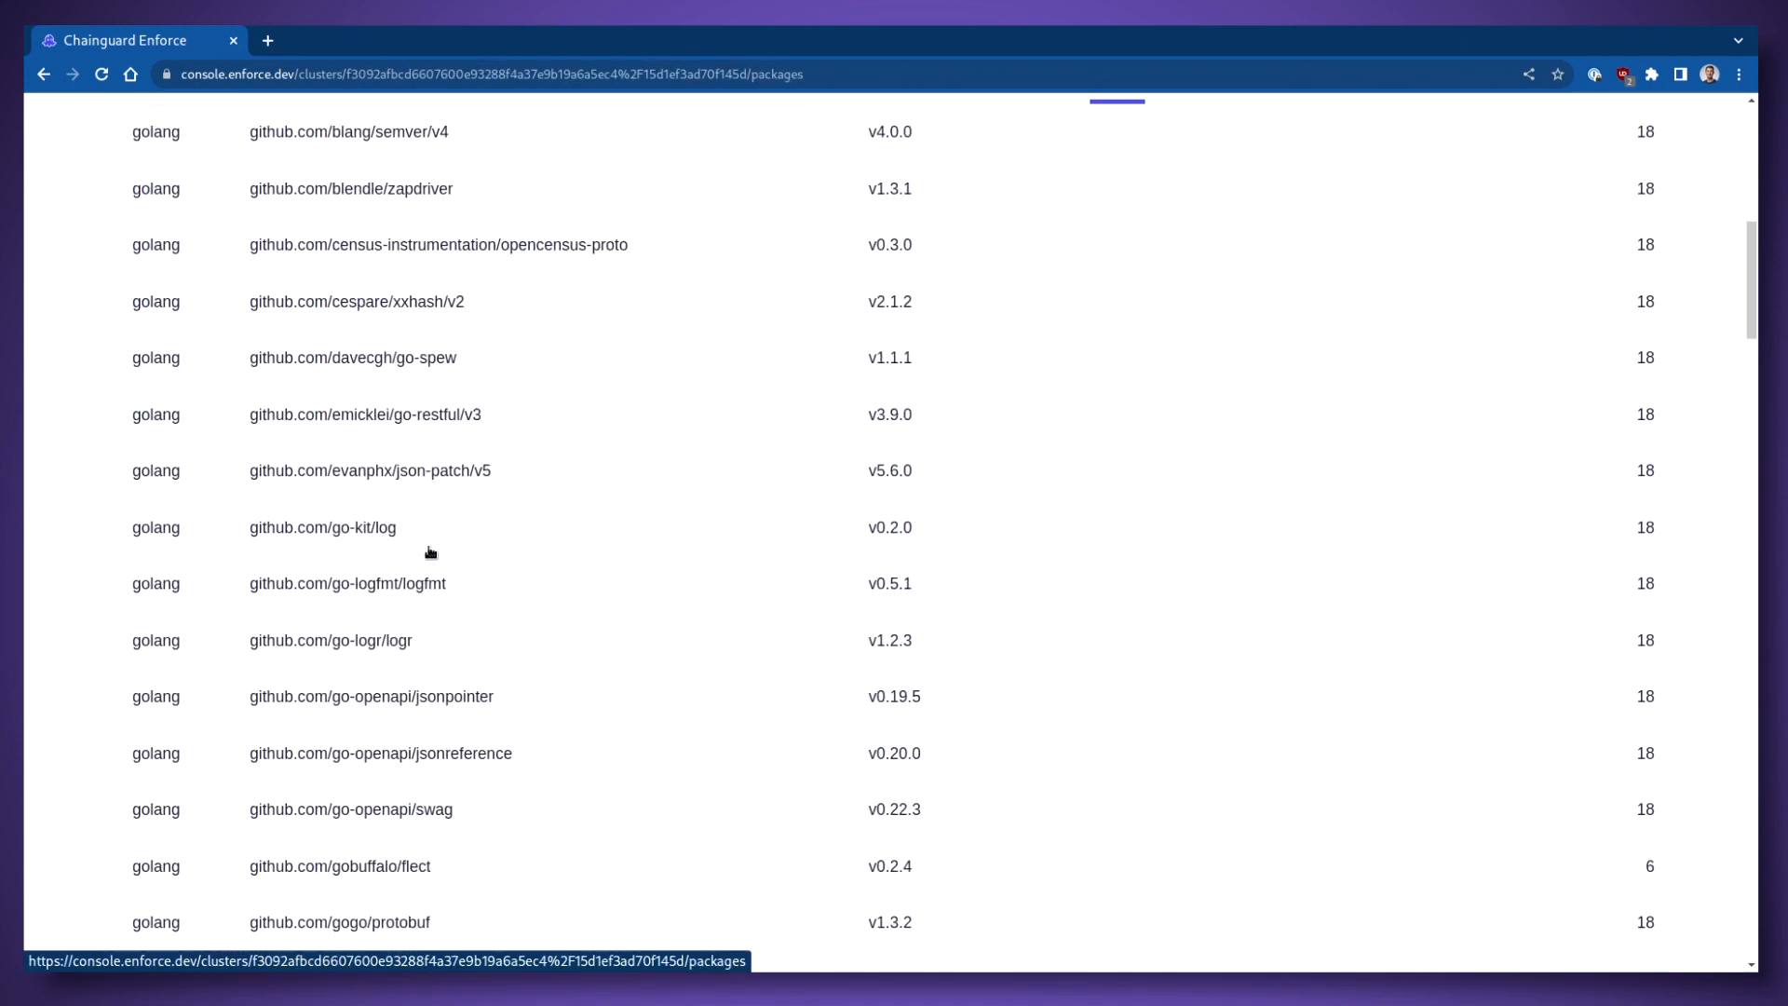
pyautogui.scroll(-3)
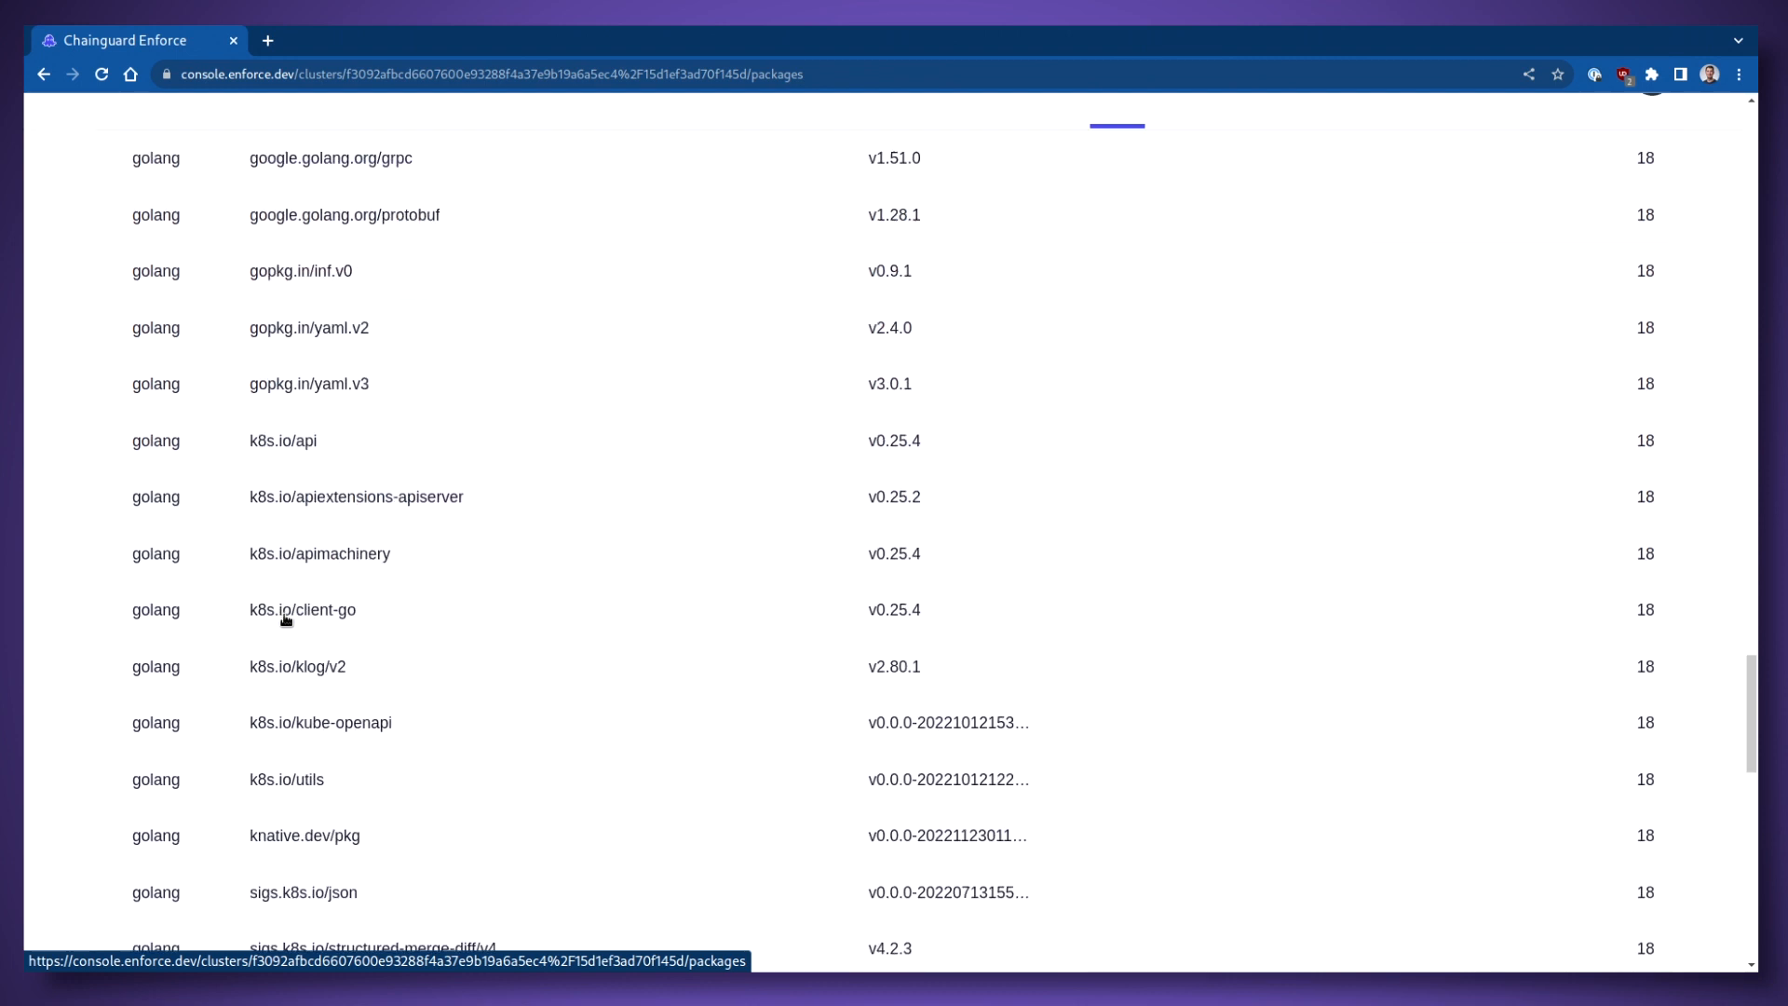
pyautogui.scroll(-3)
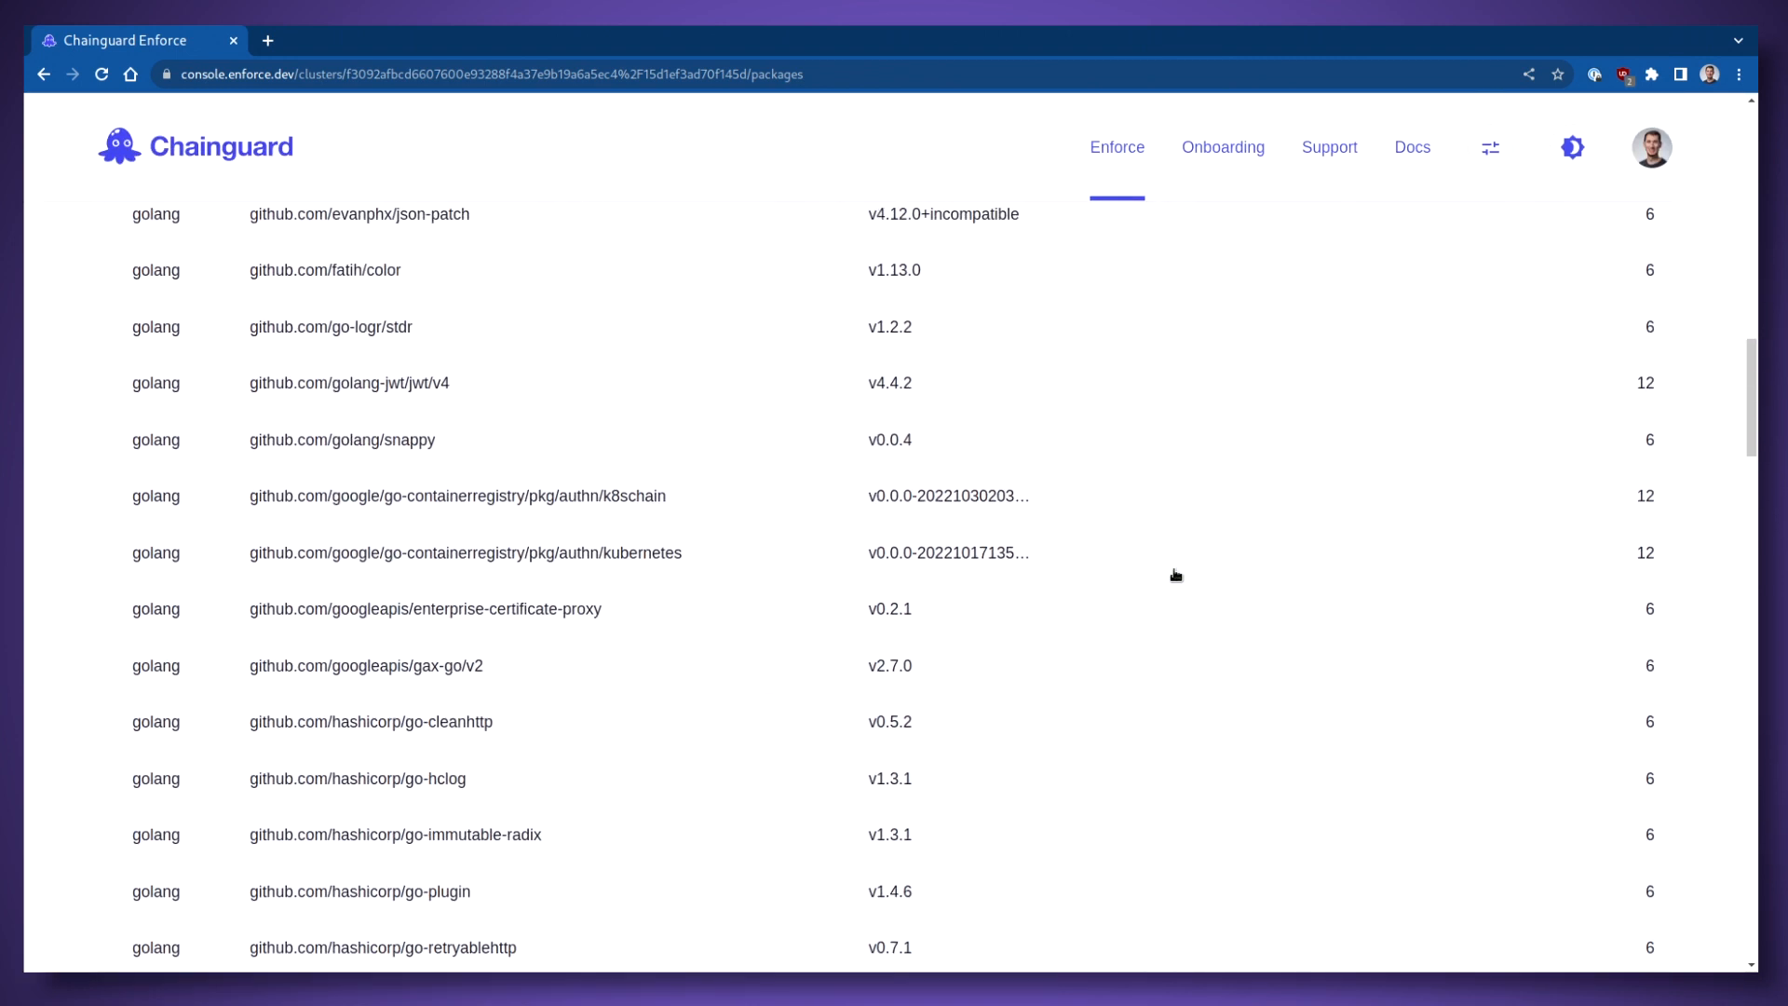
pyautogui.scroll(3)
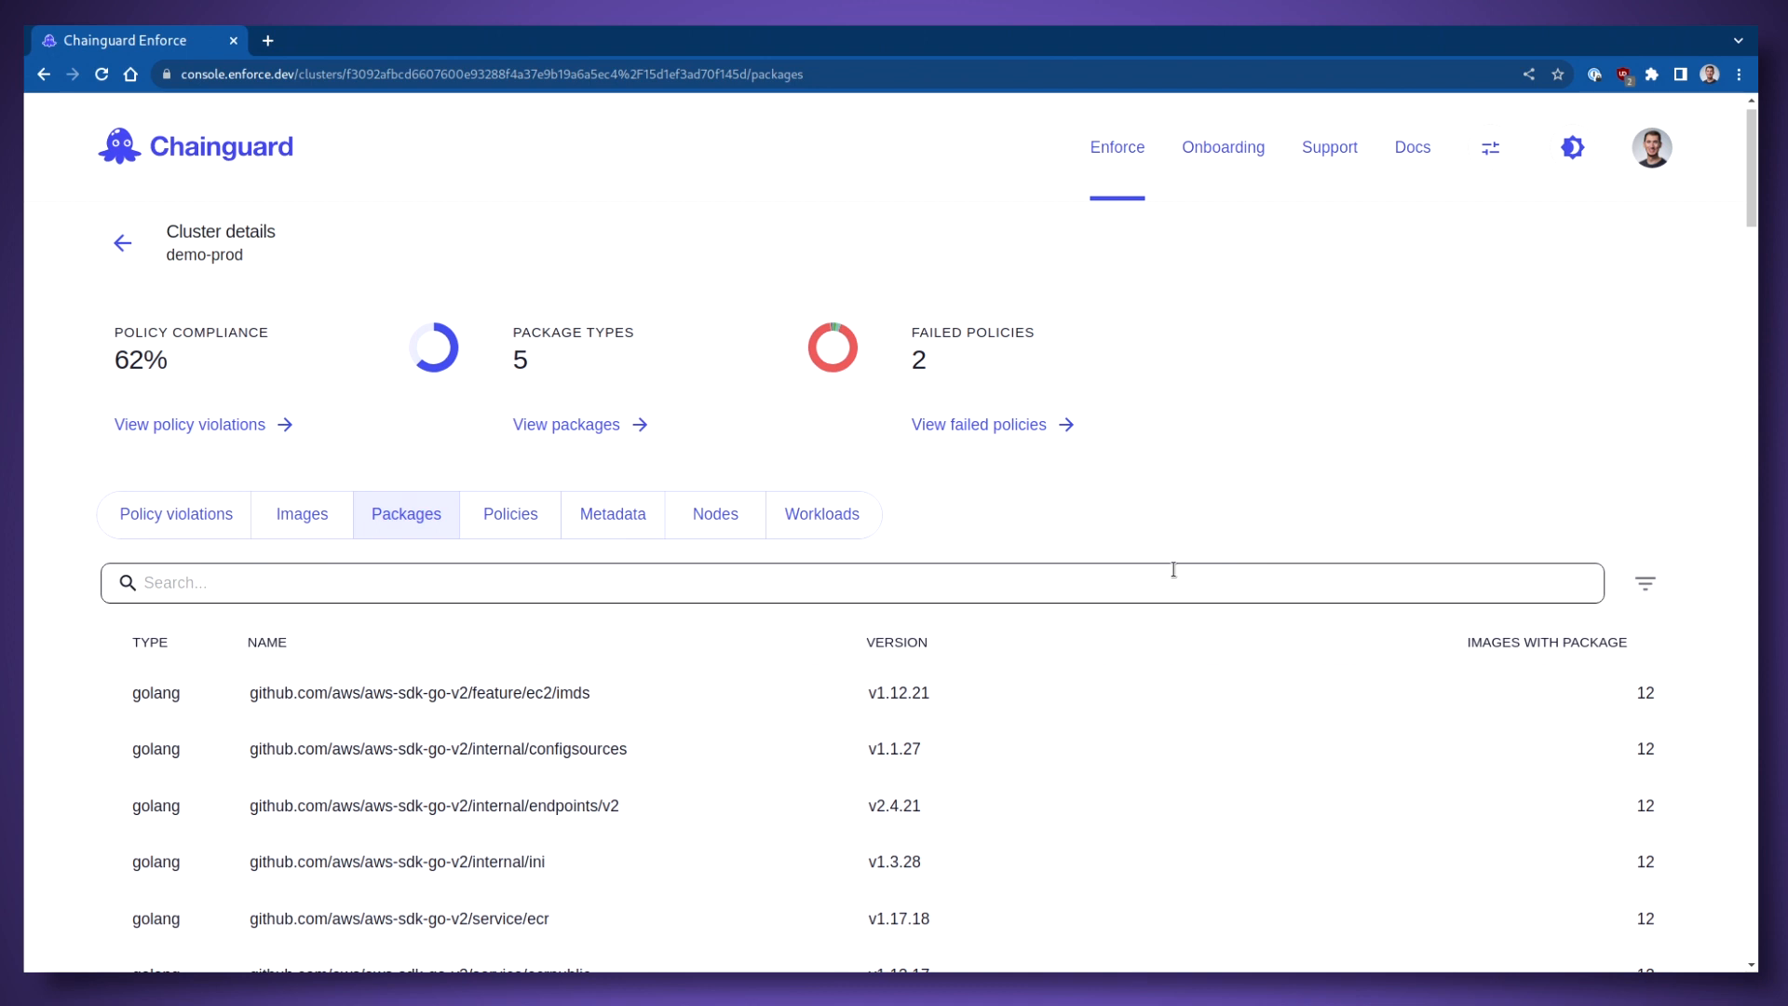
pyautogui.scroll(-3)
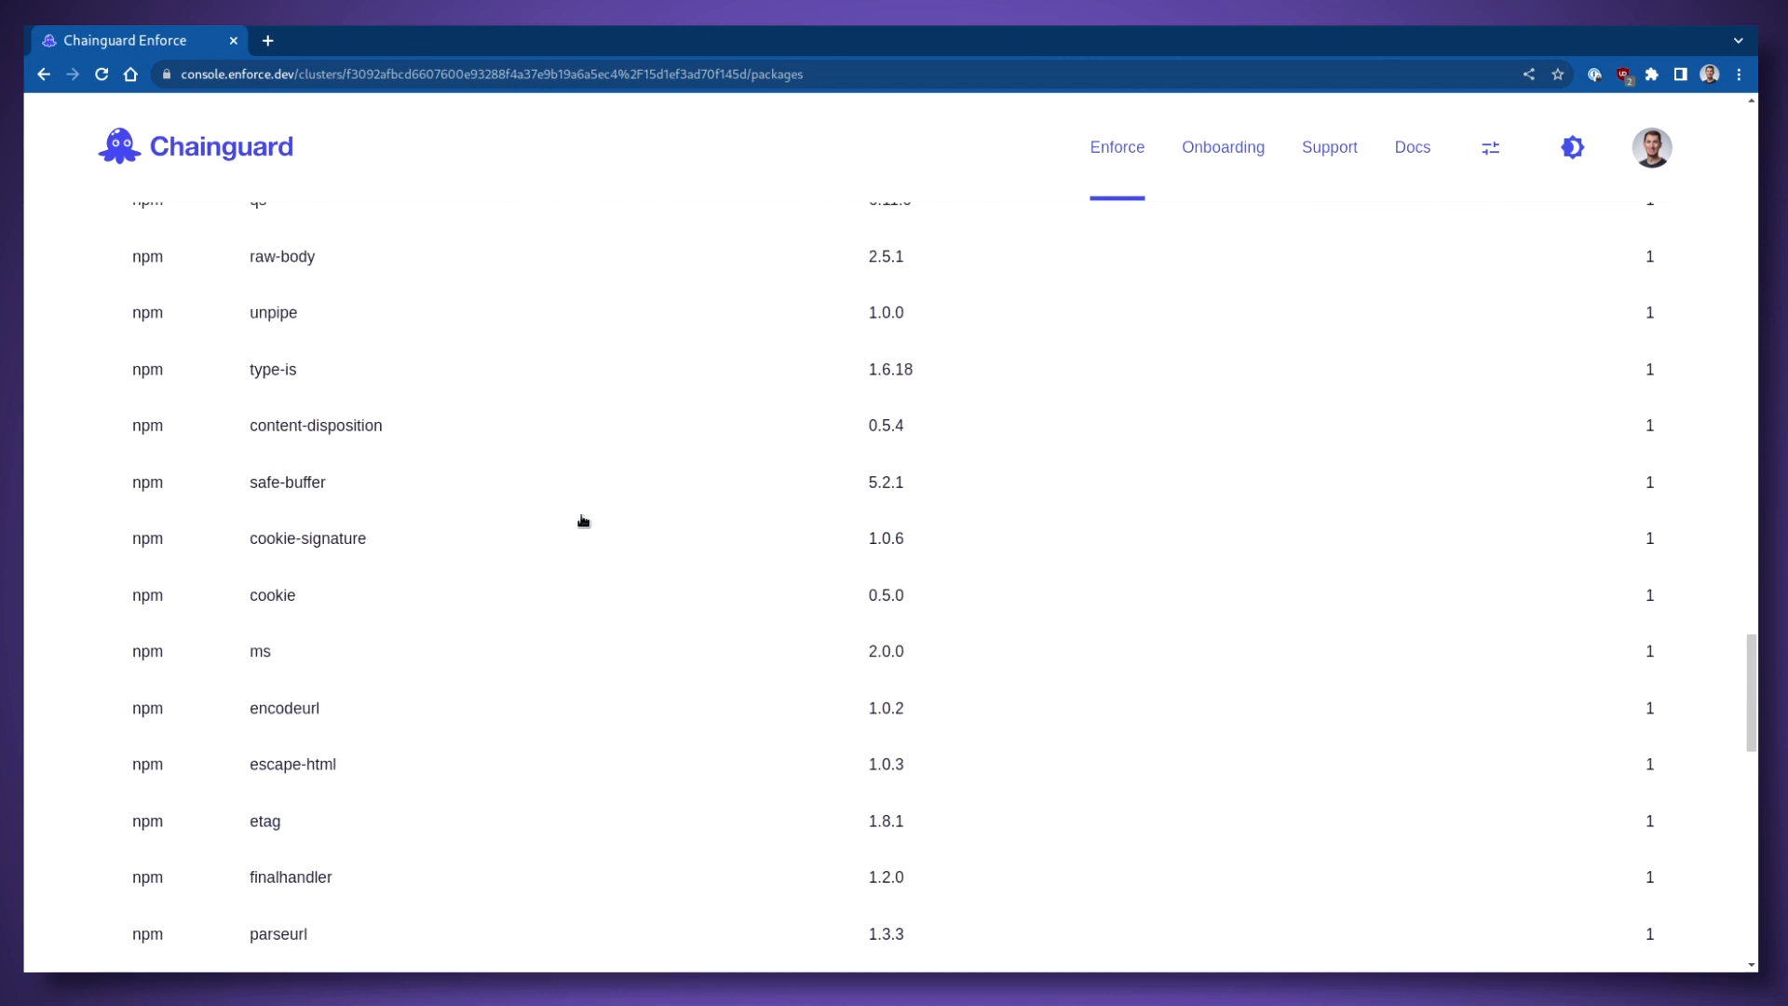
pyautogui.scroll(3)
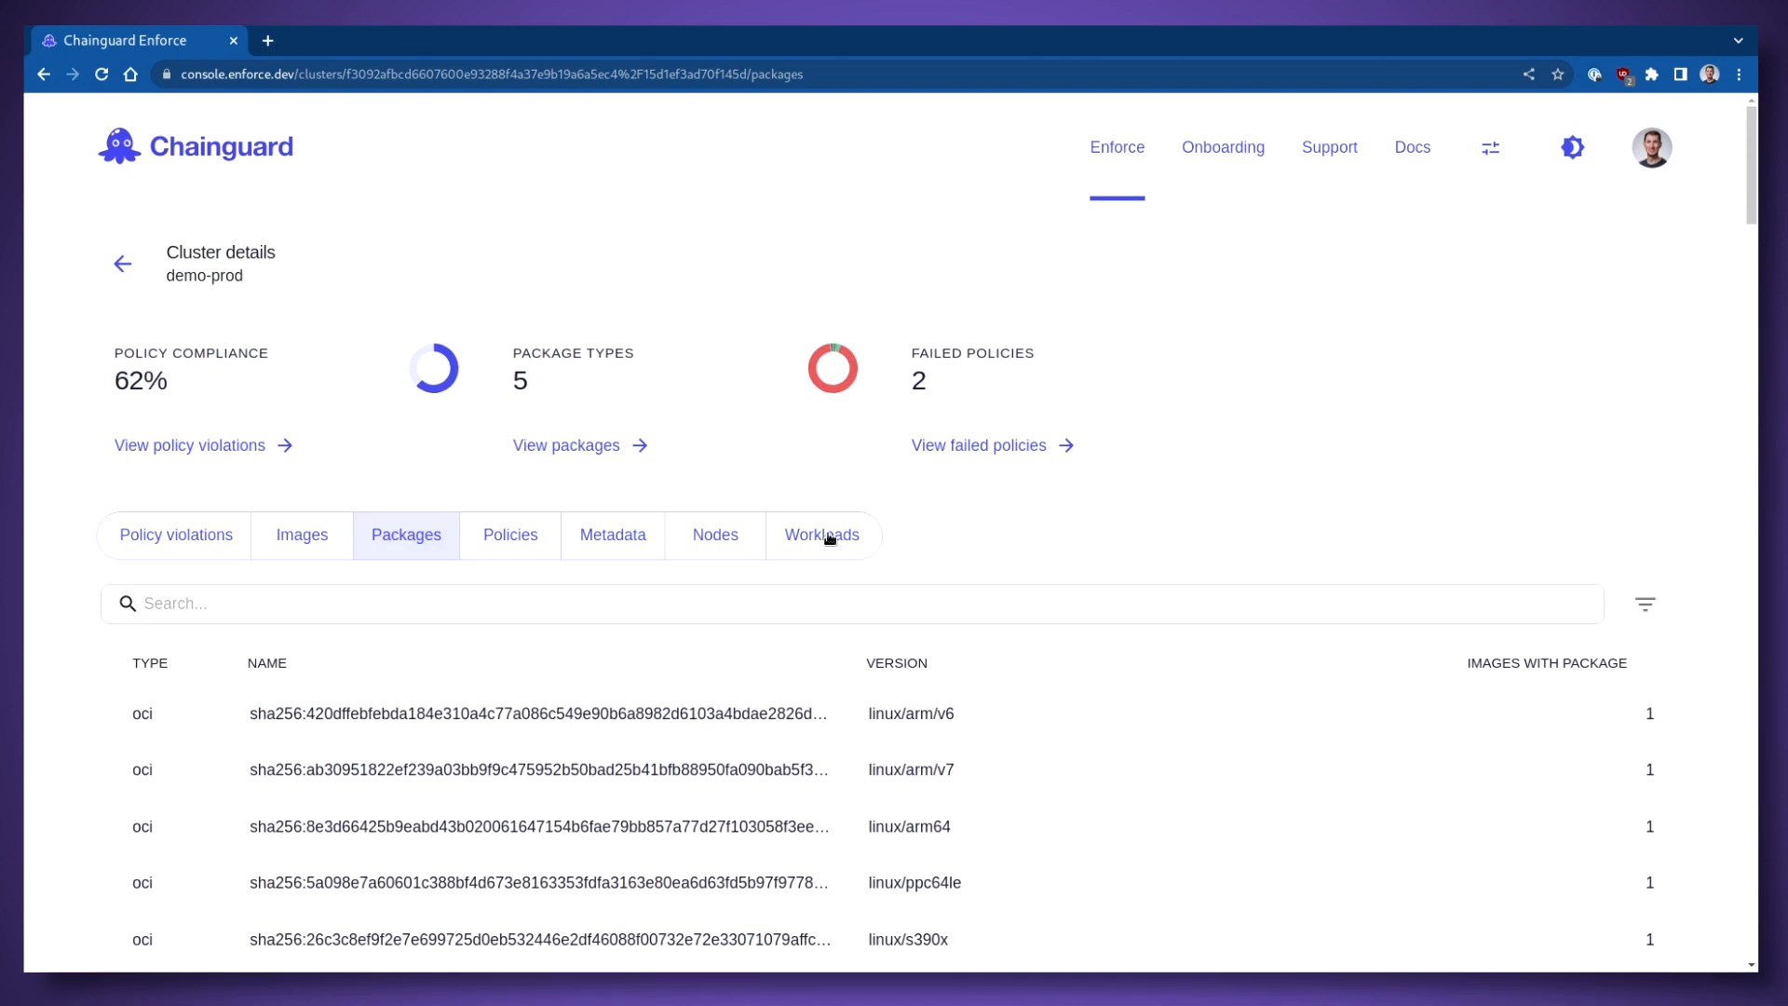
# Step: List demo-prod's workloads and expand tekton-pipelines to its webhook and controller
pyautogui.click(821, 534)
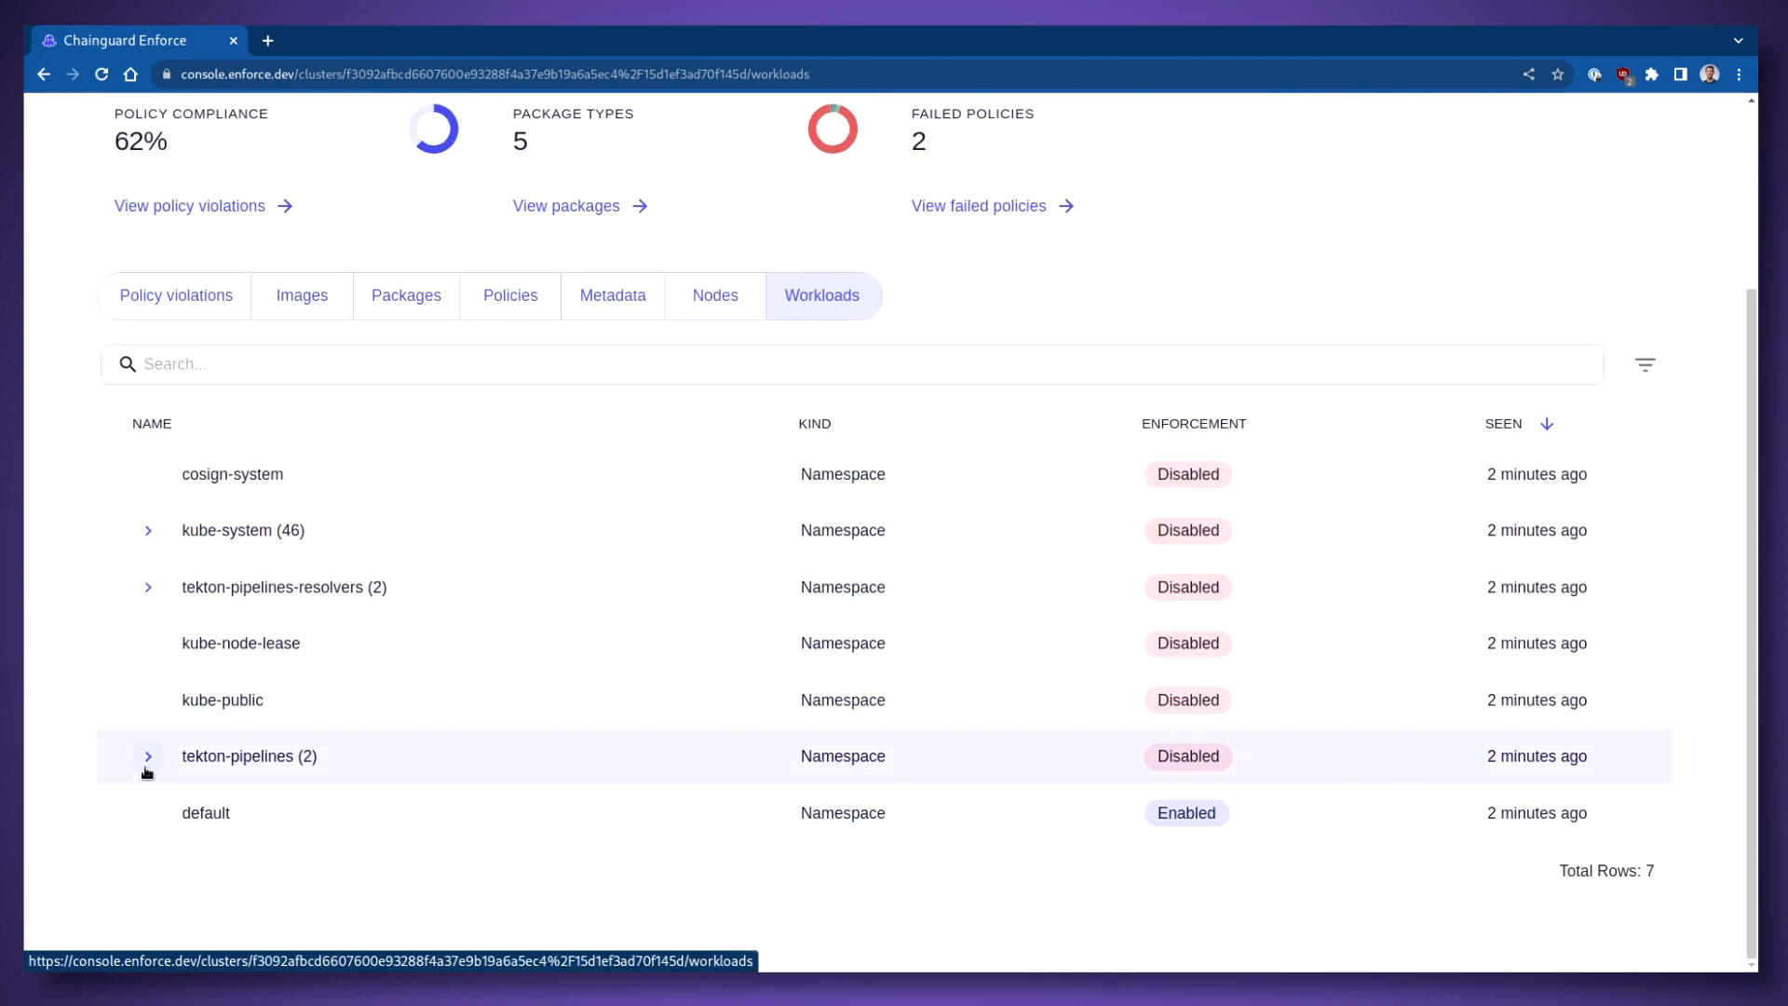
pyautogui.click(147, 755)
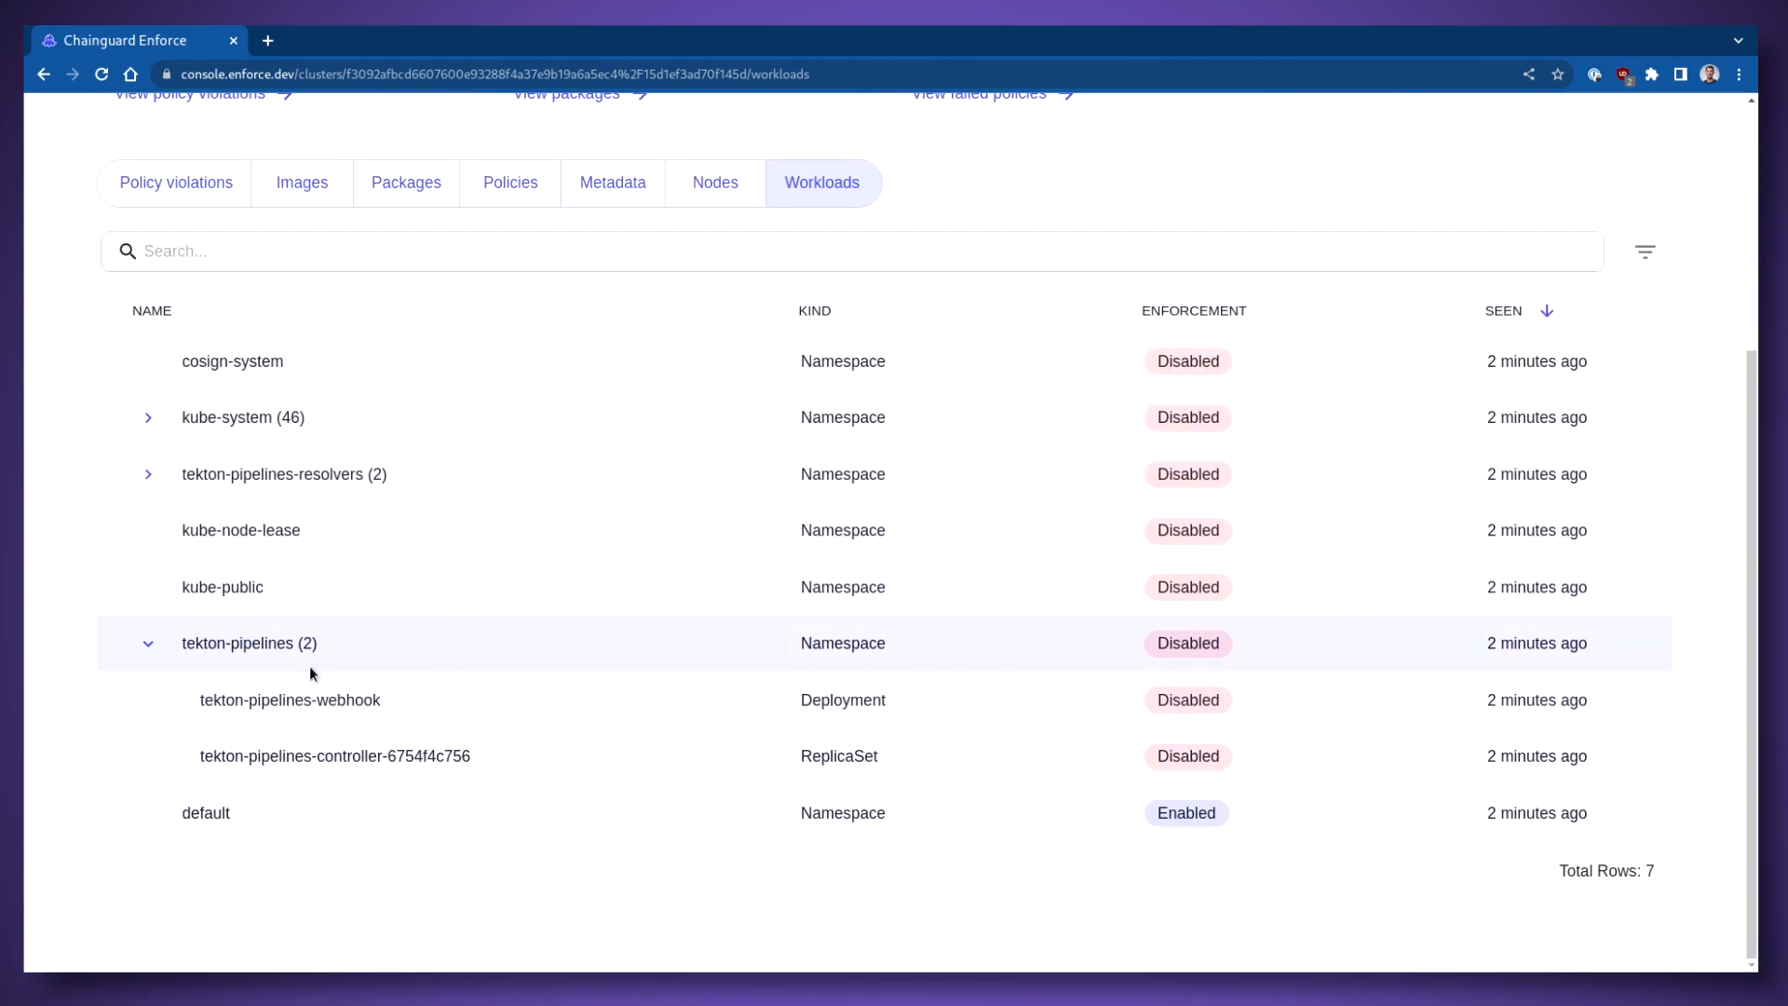
pyautogui.moveTo(251, 699)
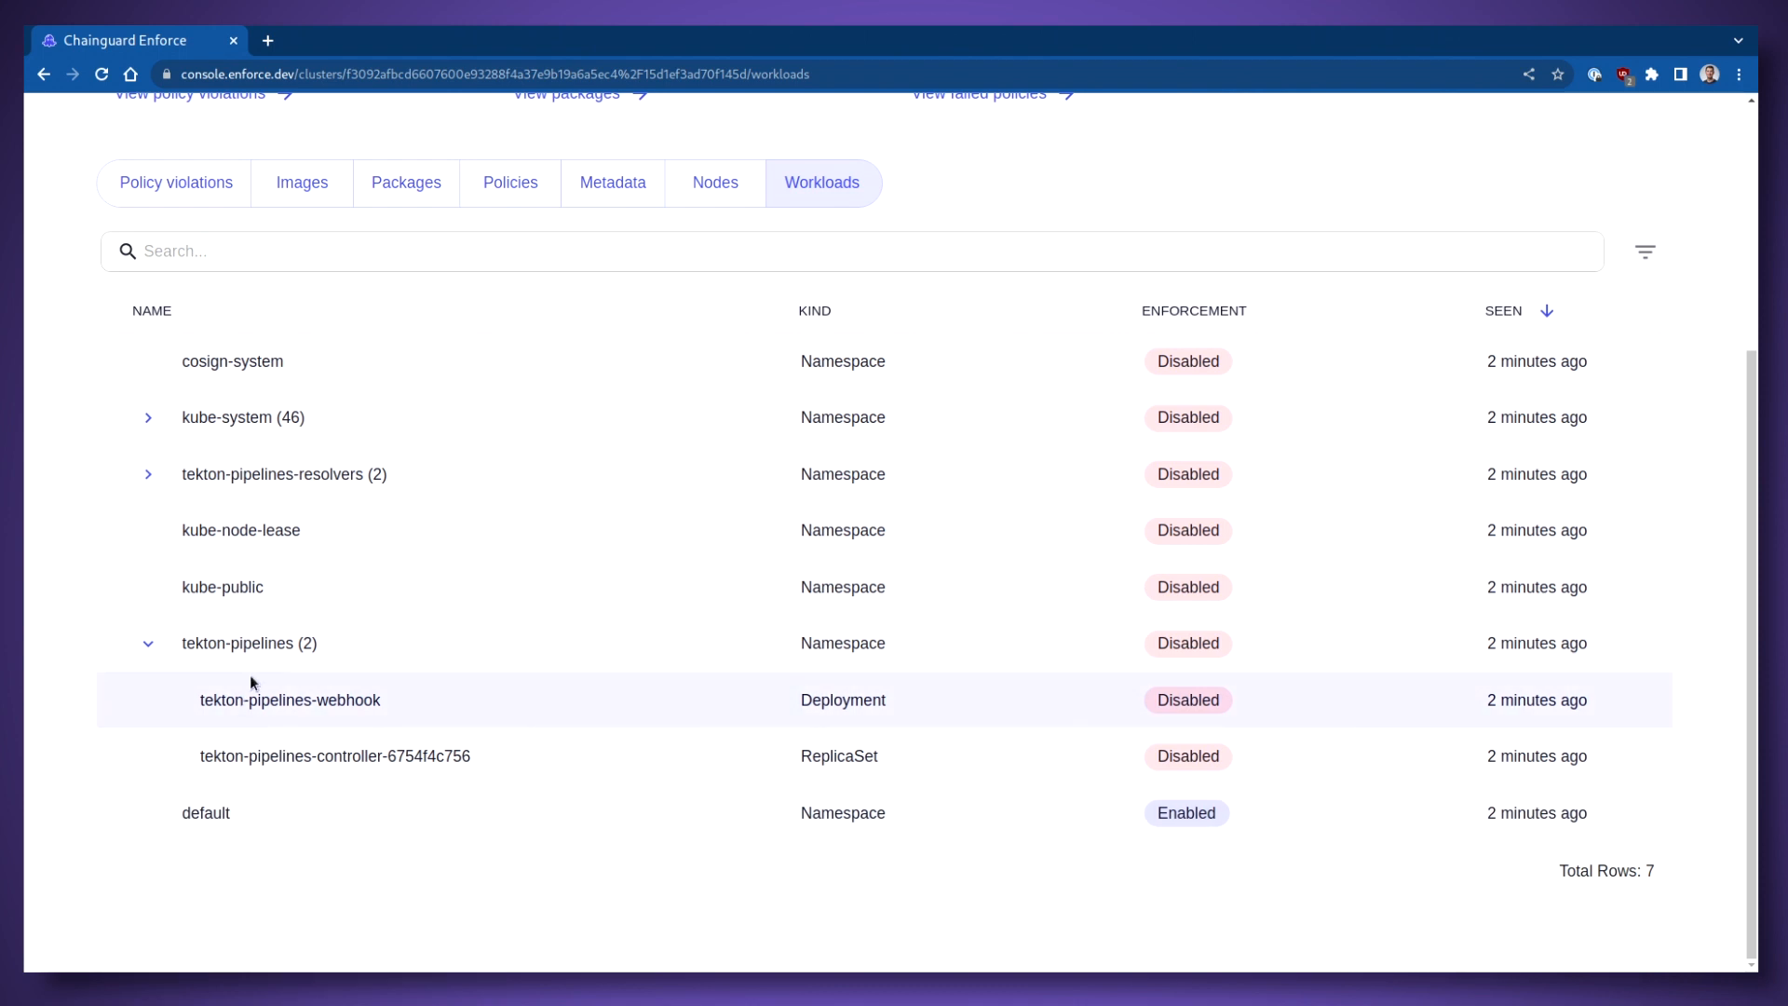
pyautogui.moveTo(715, 182)
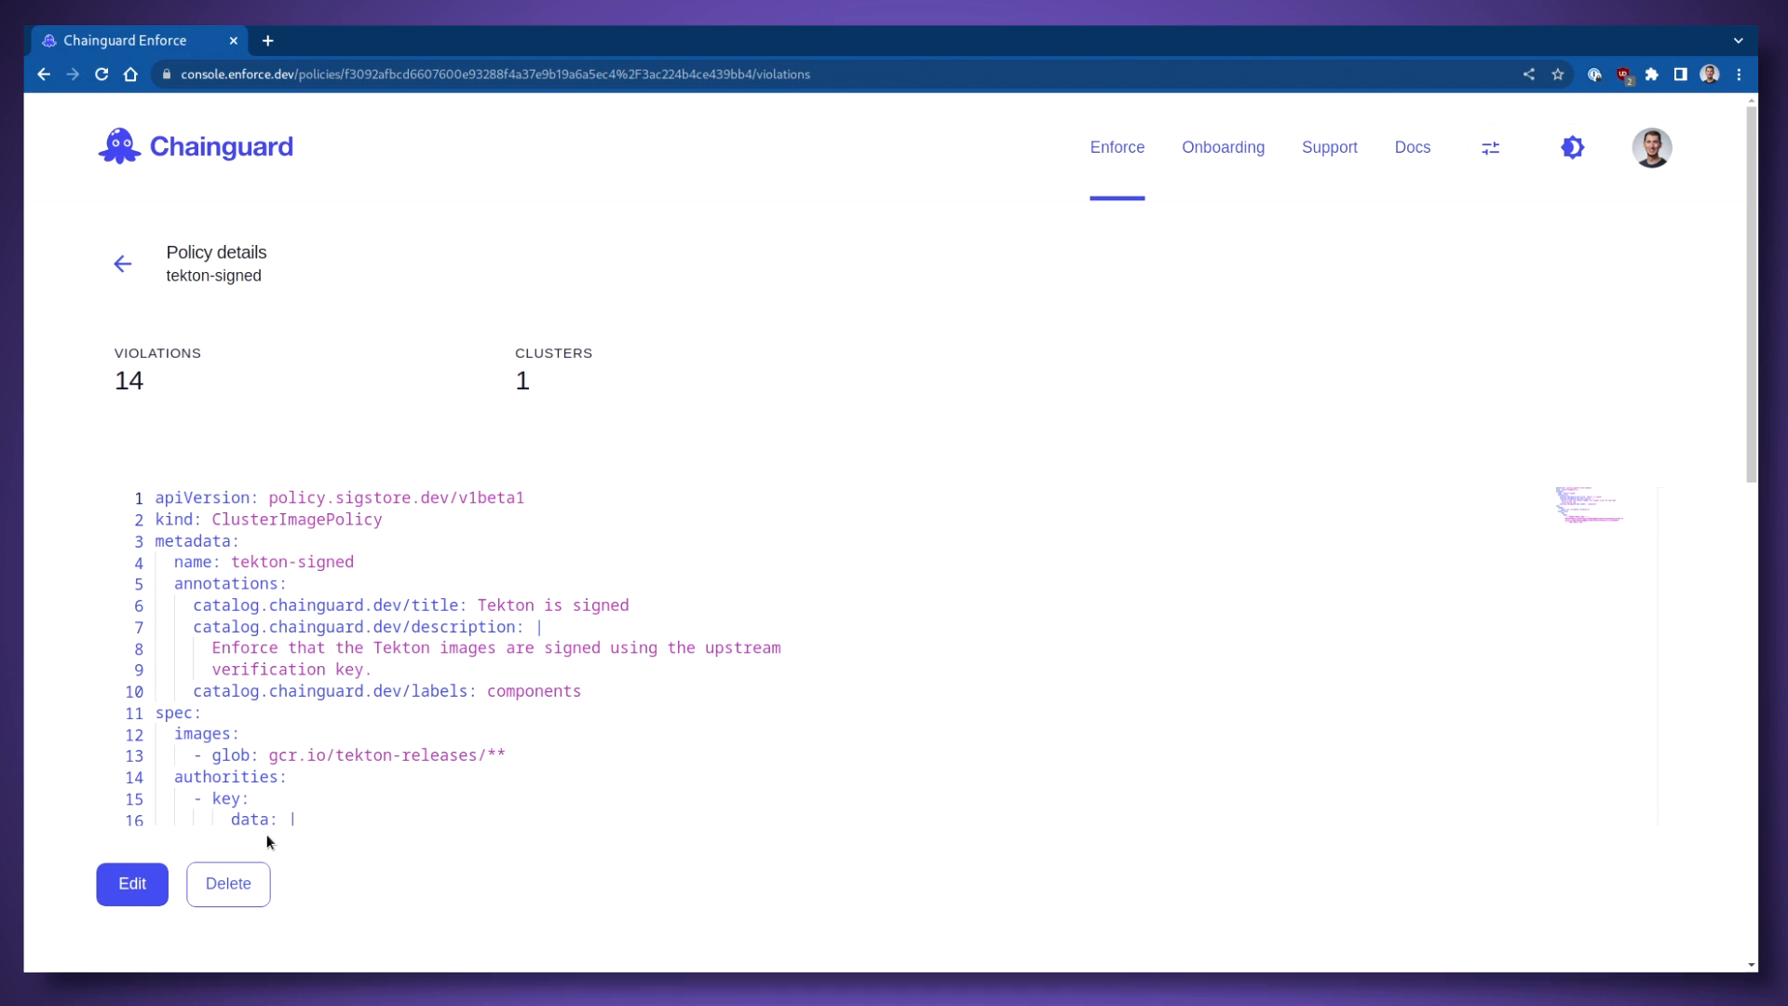
# Step: Review the tekton-signed policy's public key block, then return to the clusters overview
pyautogui.scroll(-3)
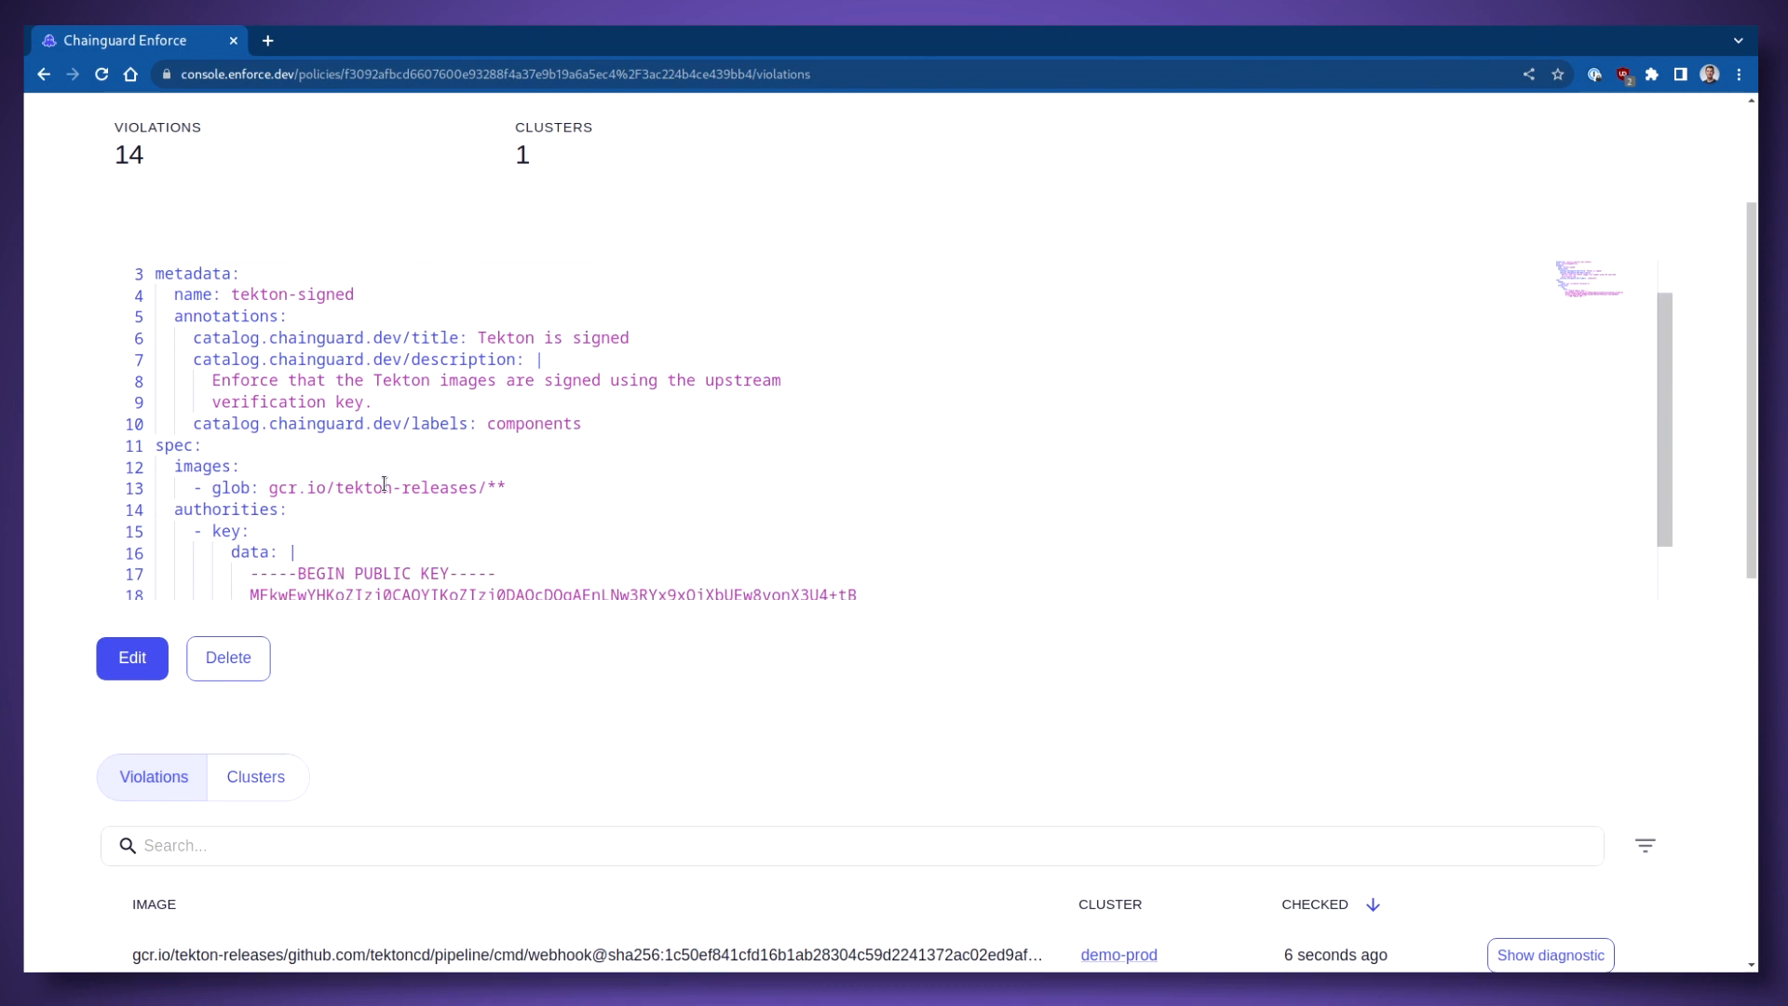
pyautogui.scroll(-3)
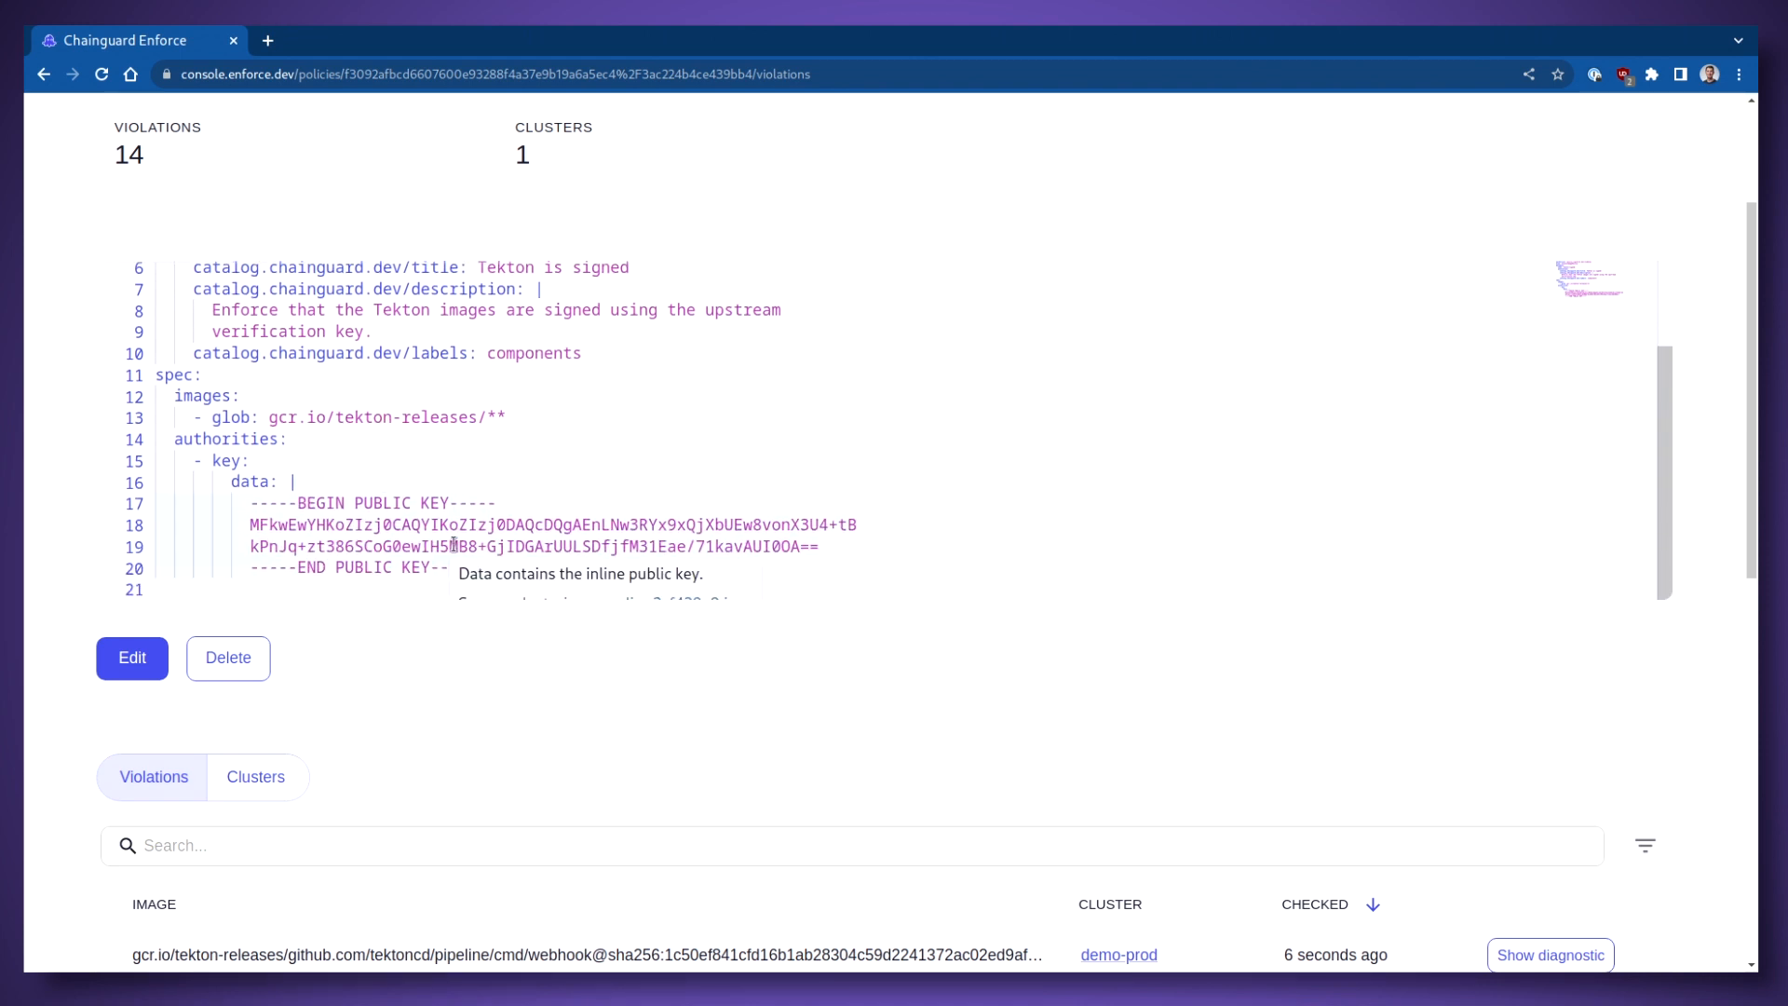
pyautogui.moveTo(606, 746)
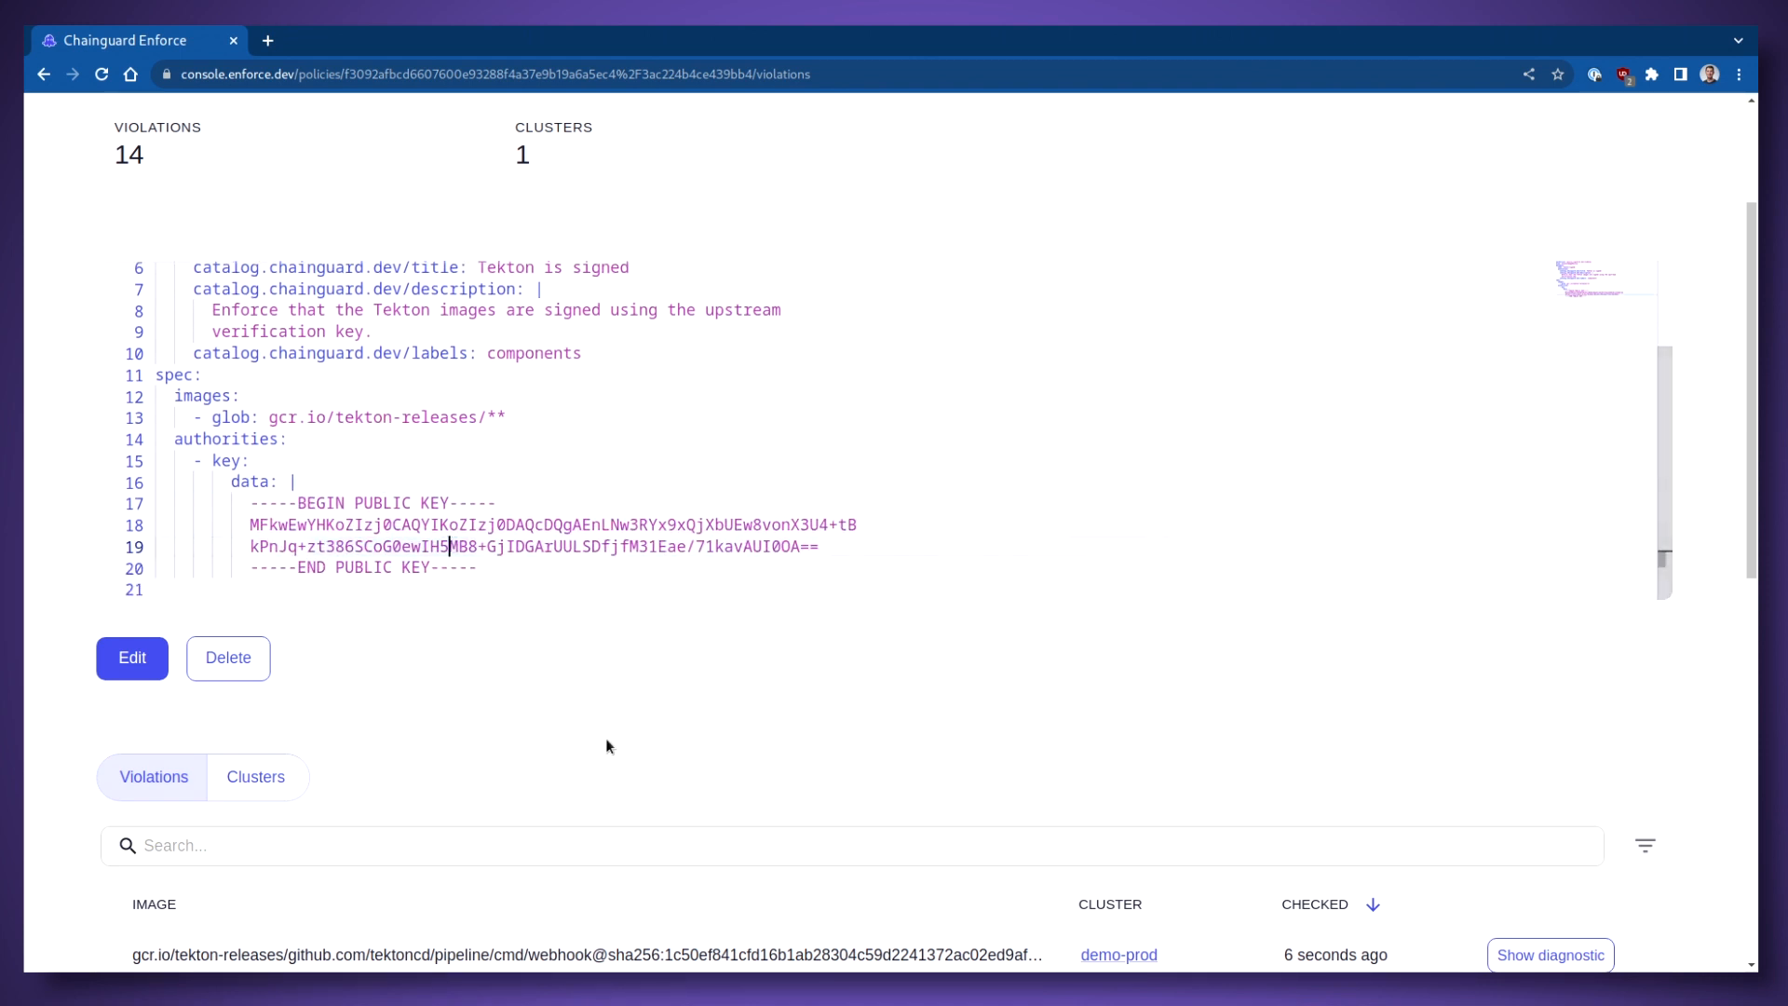
pyautogui.scroll(3)
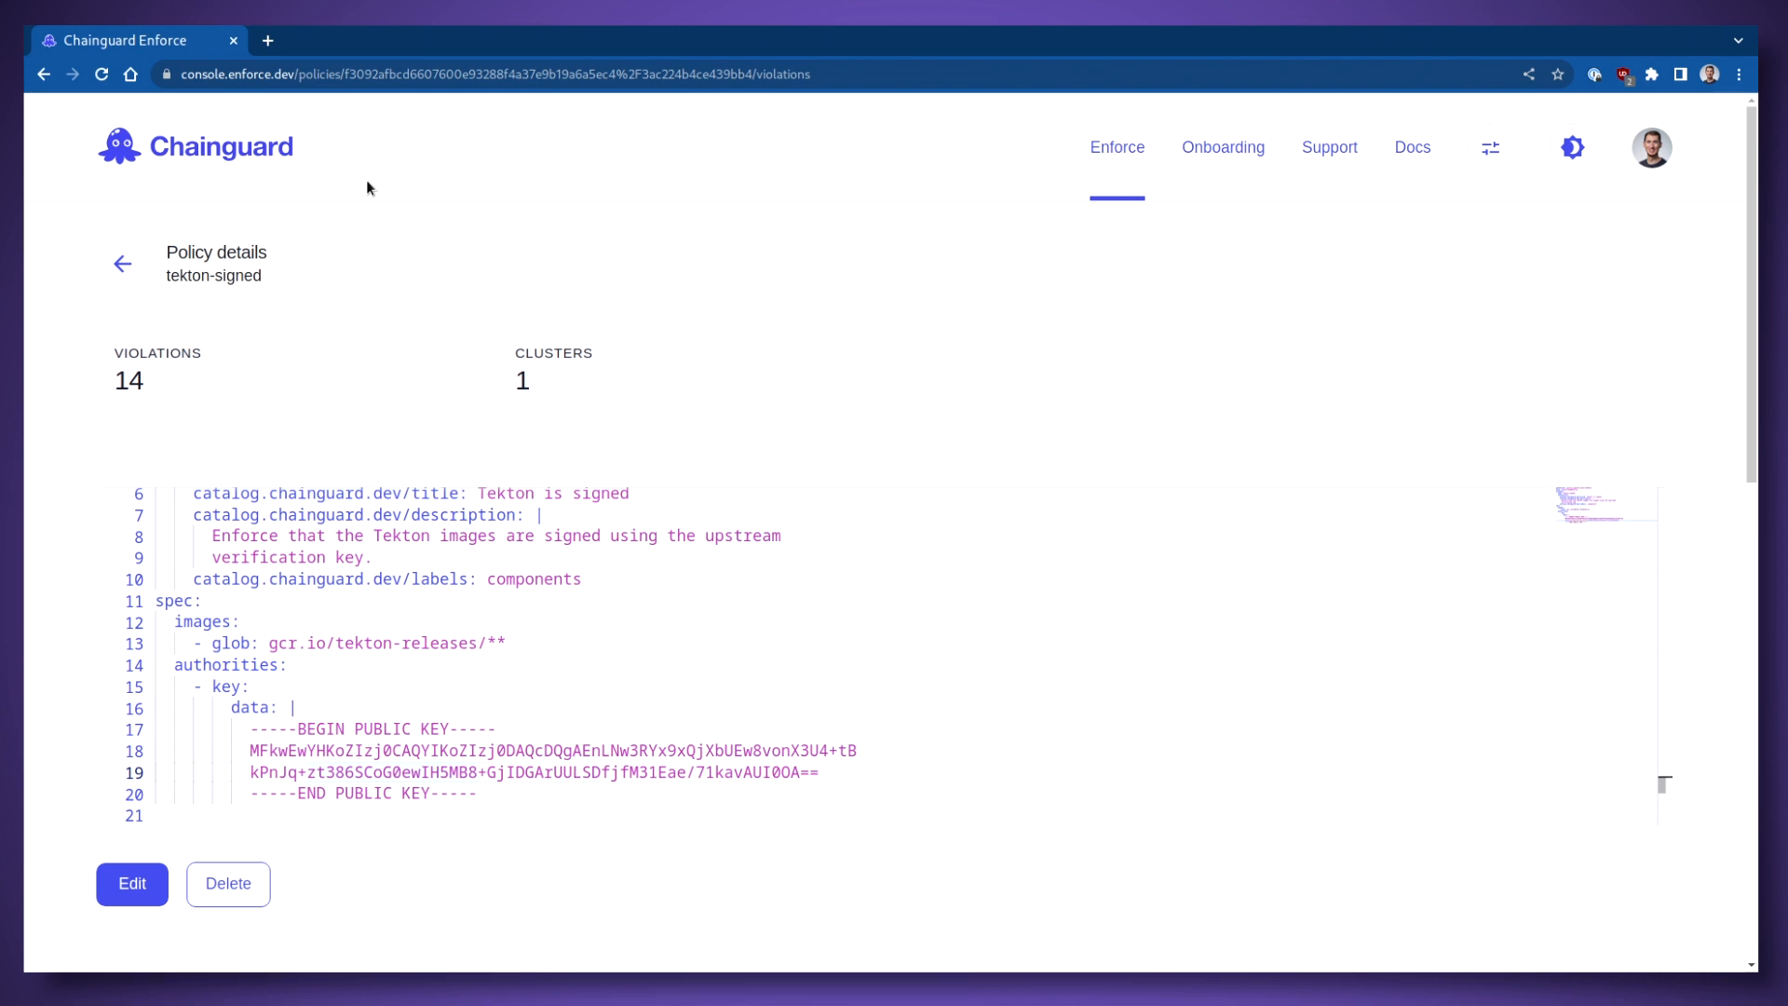
pyautogui.moveTo(515, 651)
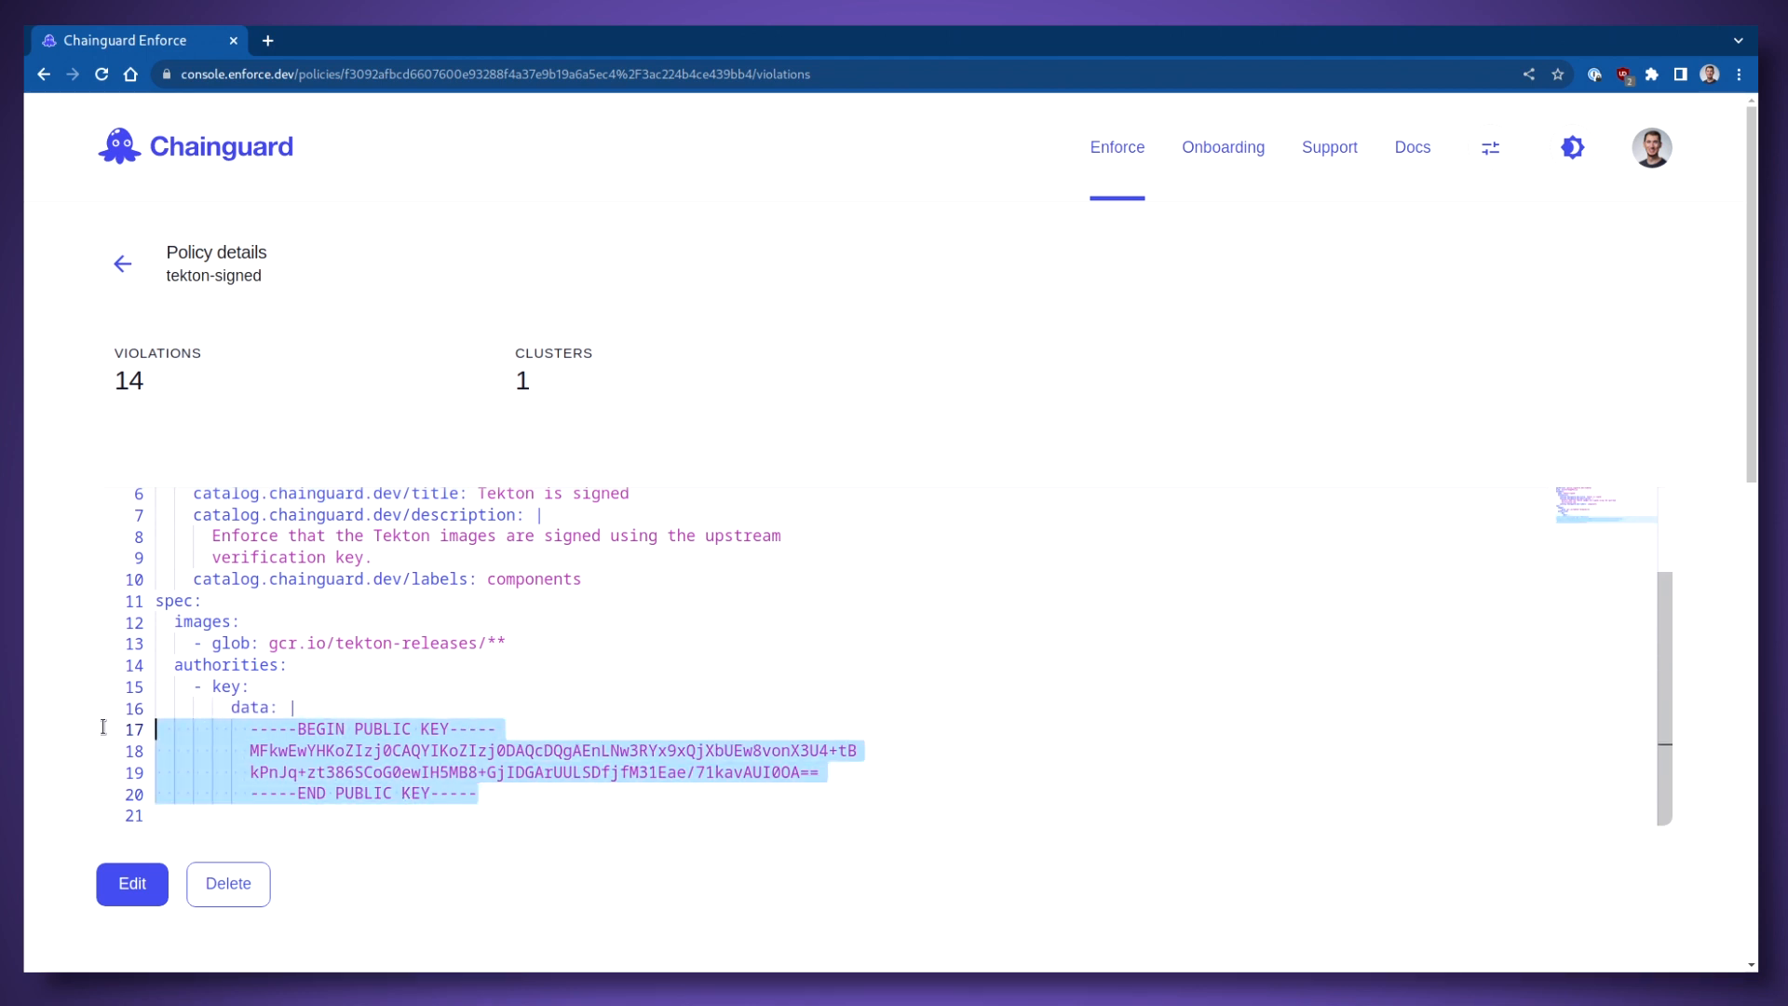
pyautogui.click(194, 146)
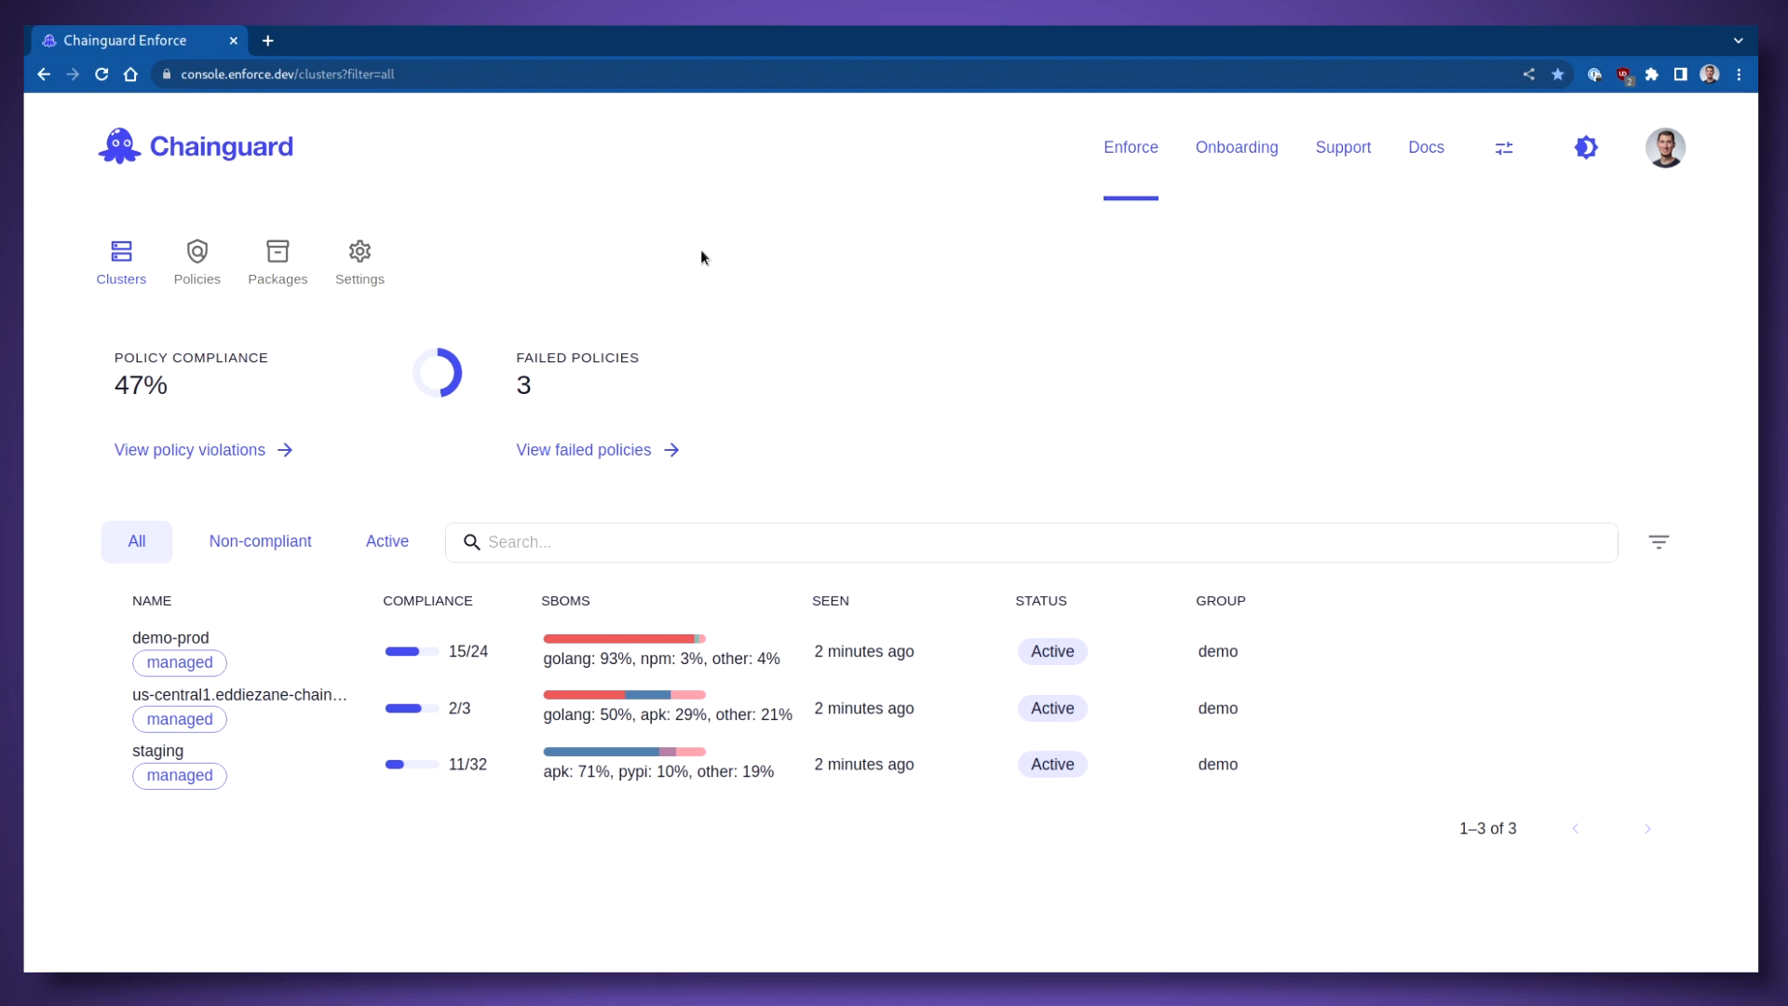
# Step: Open the log4shell-cue policy and read its CUE rules for vulnerable log4j versions
pyautogui.click(197, 257)
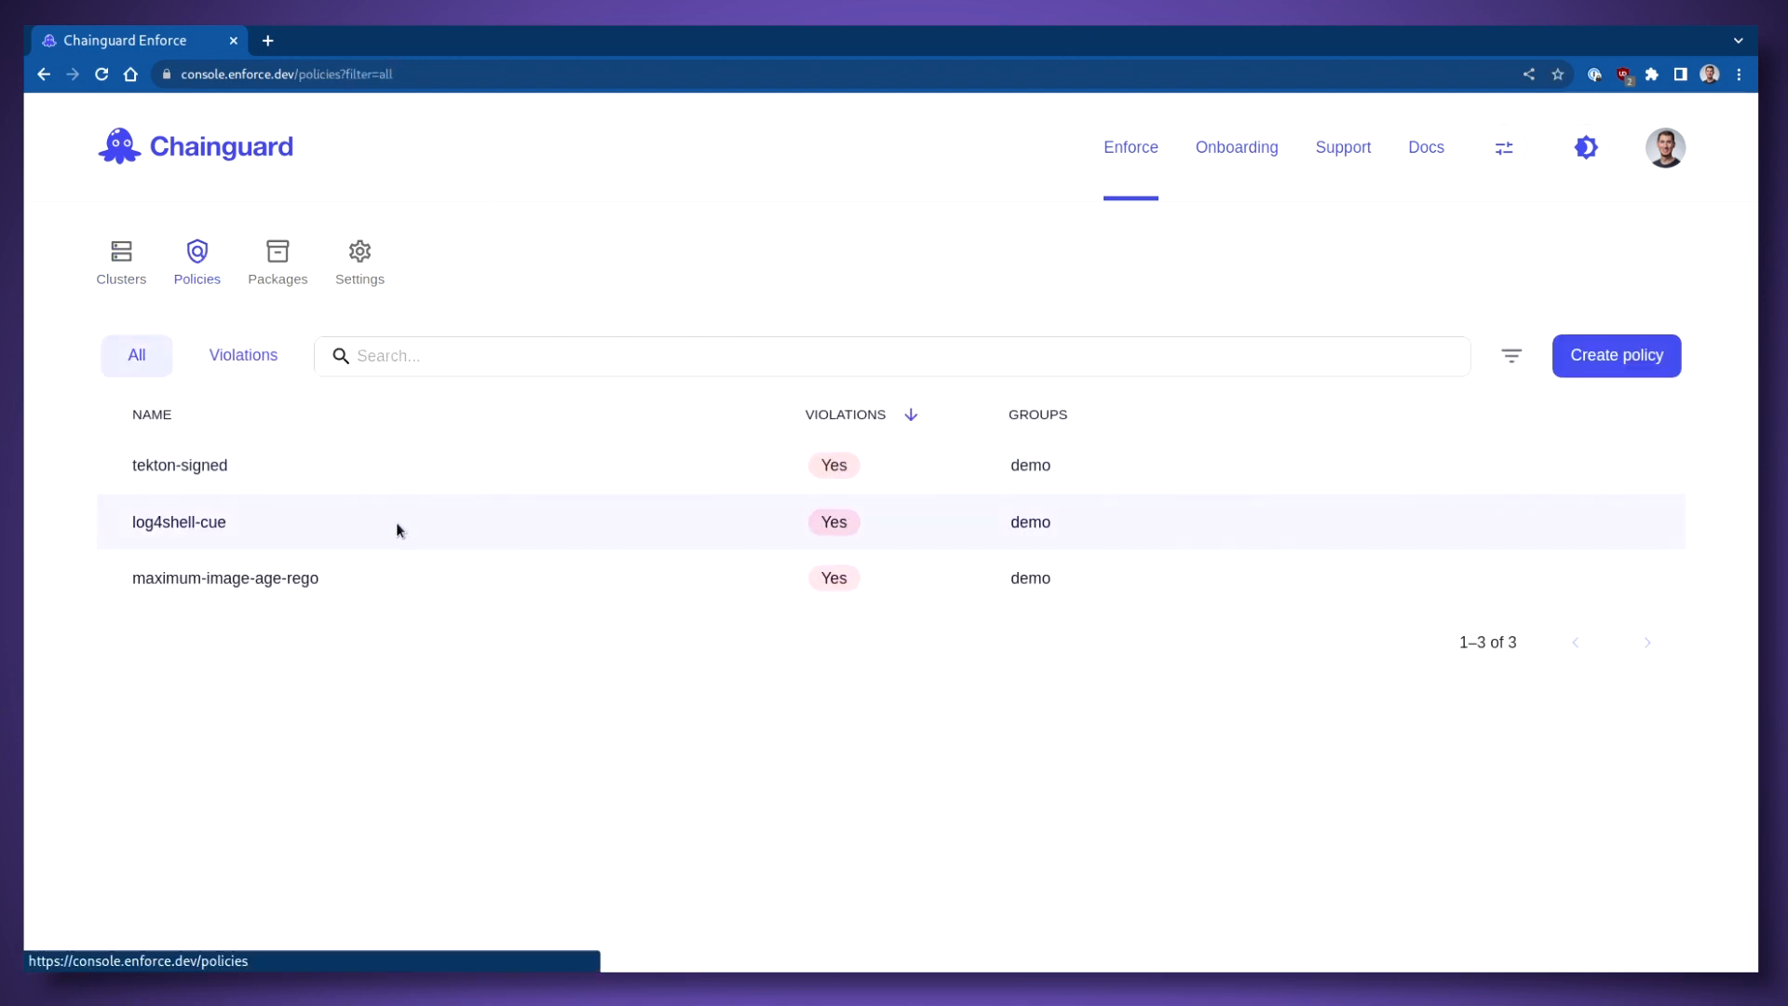
pyautogui.click(179, 522)
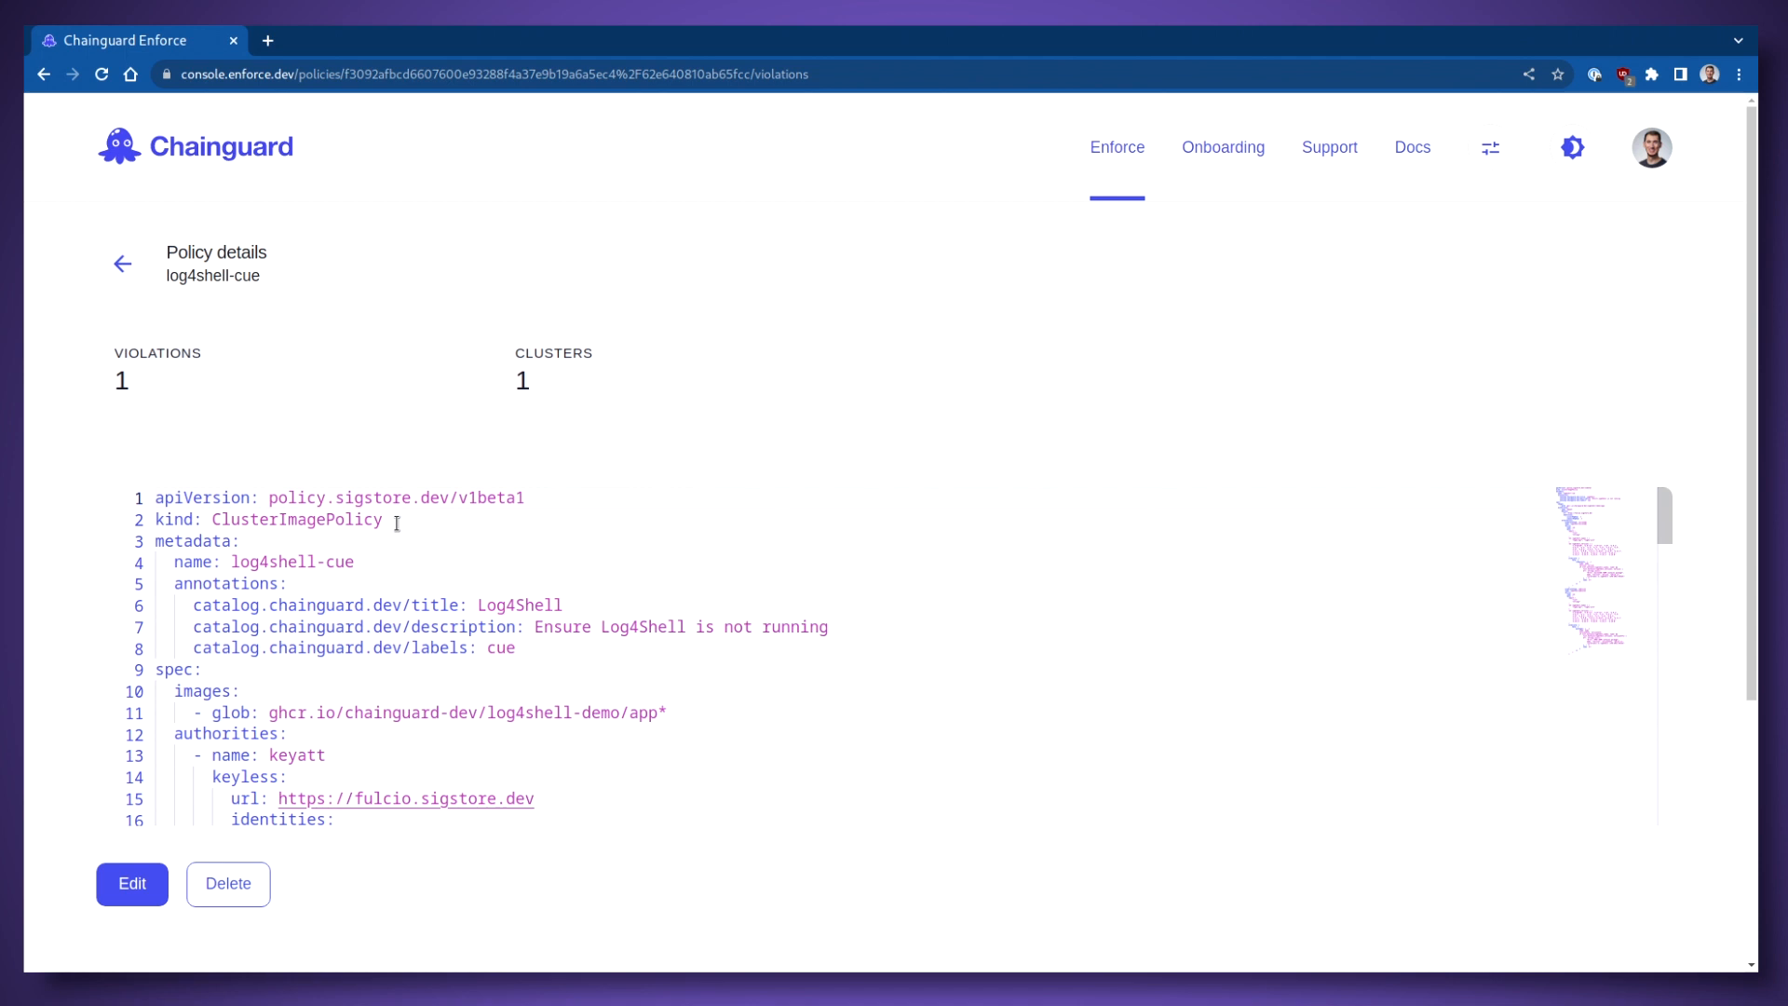
pyautogui.moveTo(451, 840)
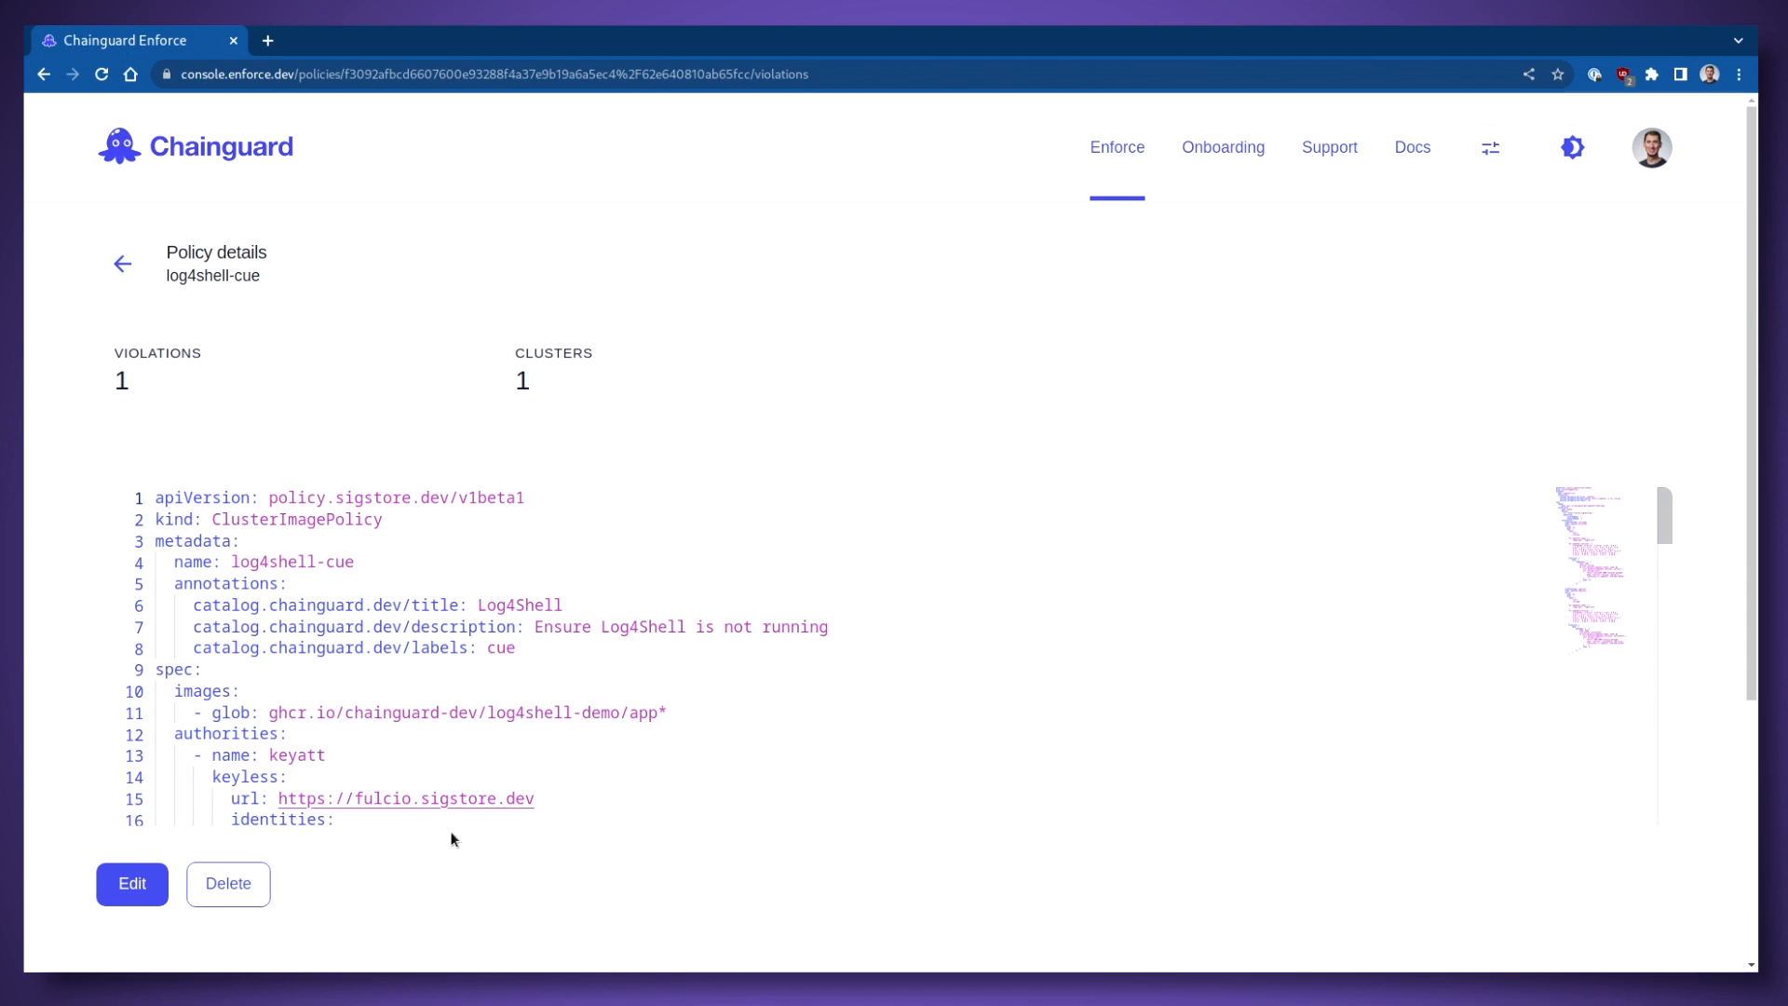
pyautogui.scroll(-3)
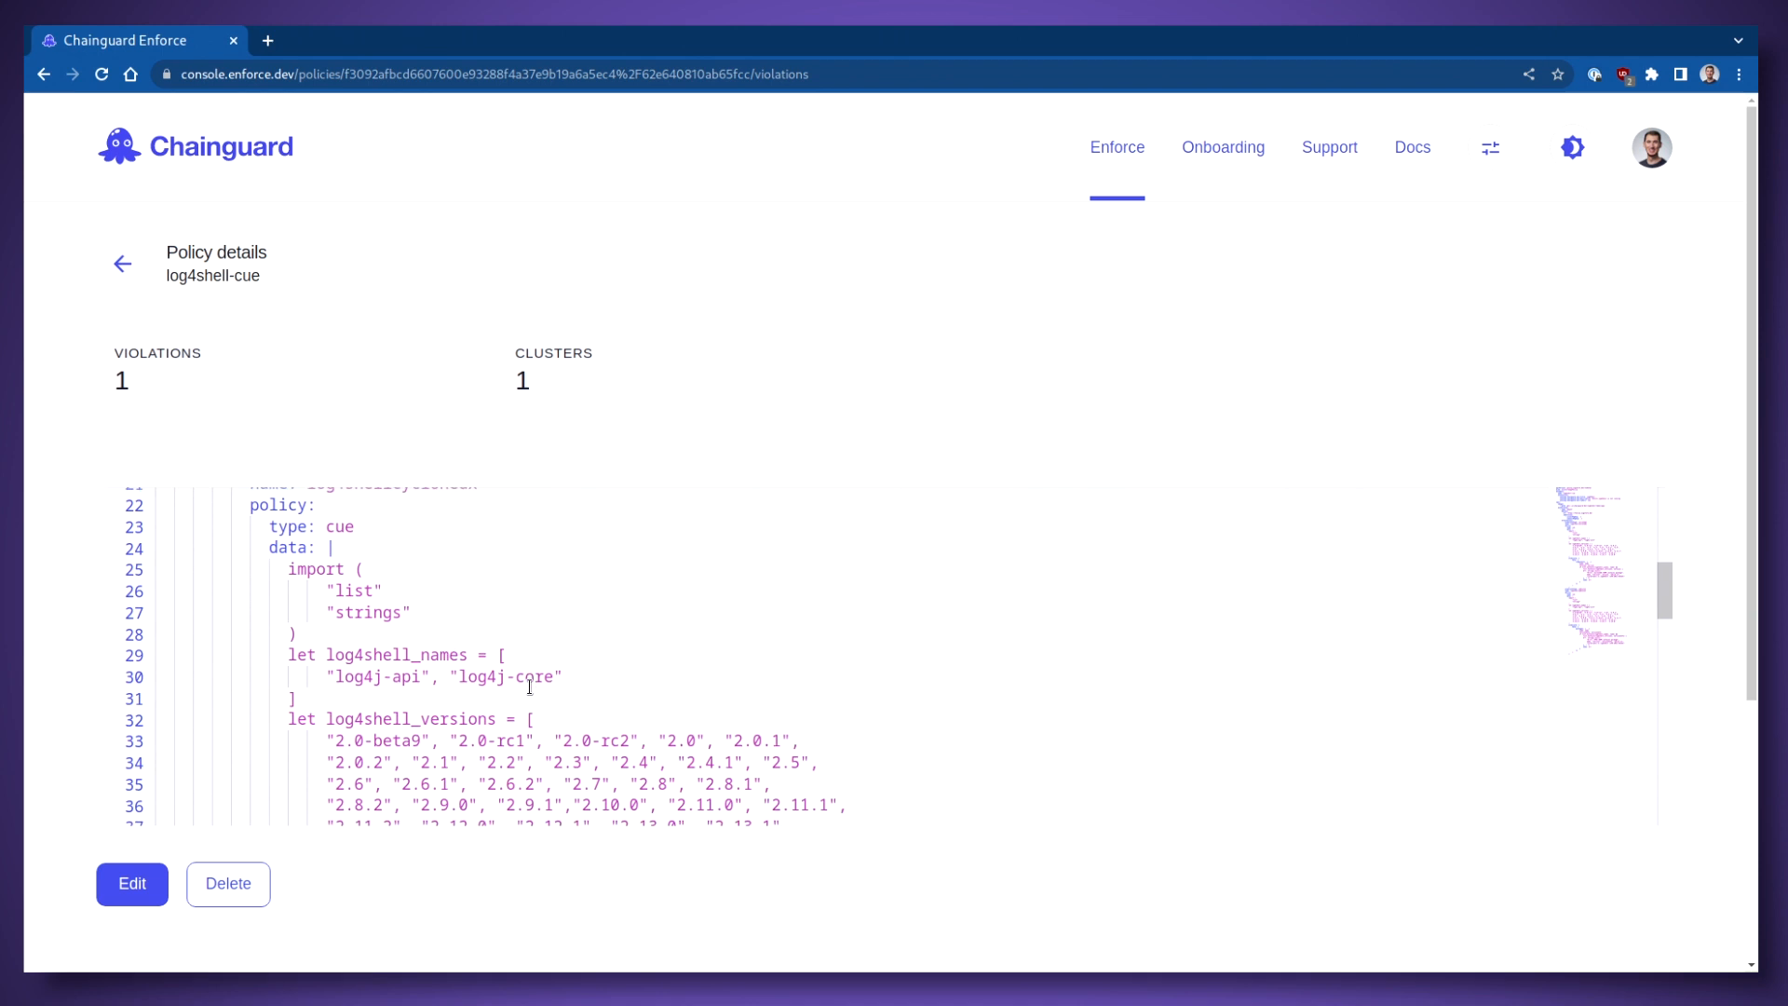
pyautogui.scroll(3)
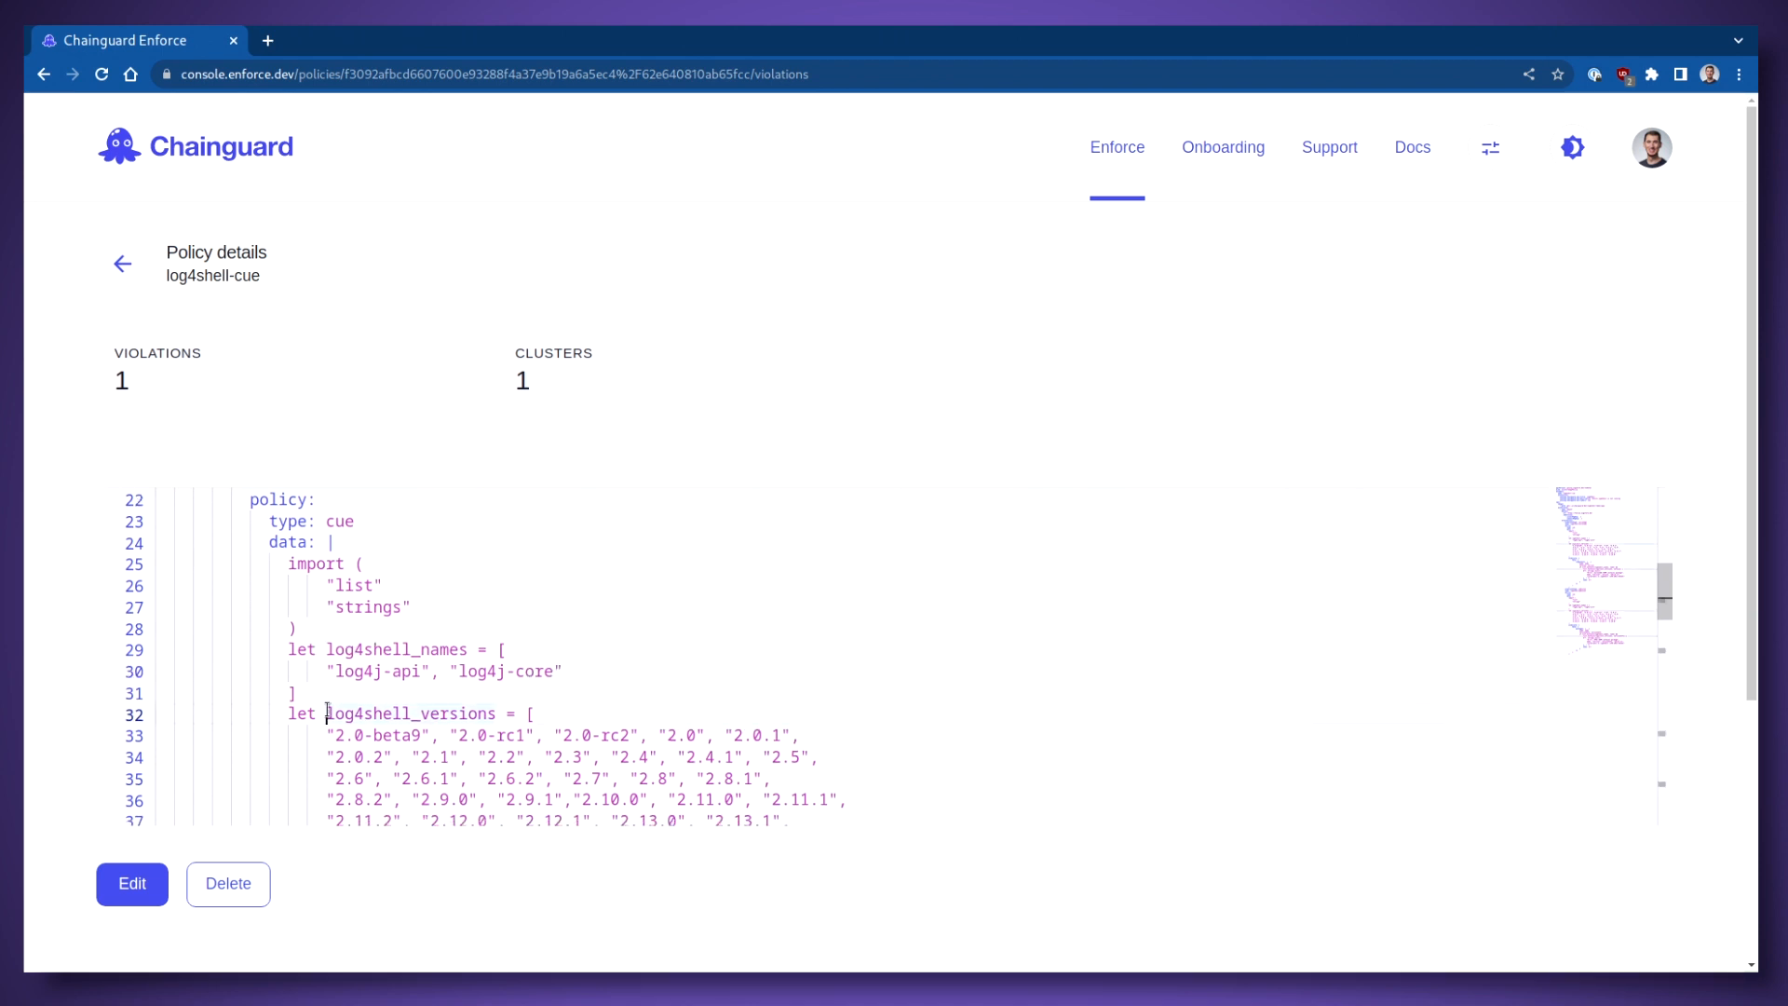
pyautogui.scroll(-3)
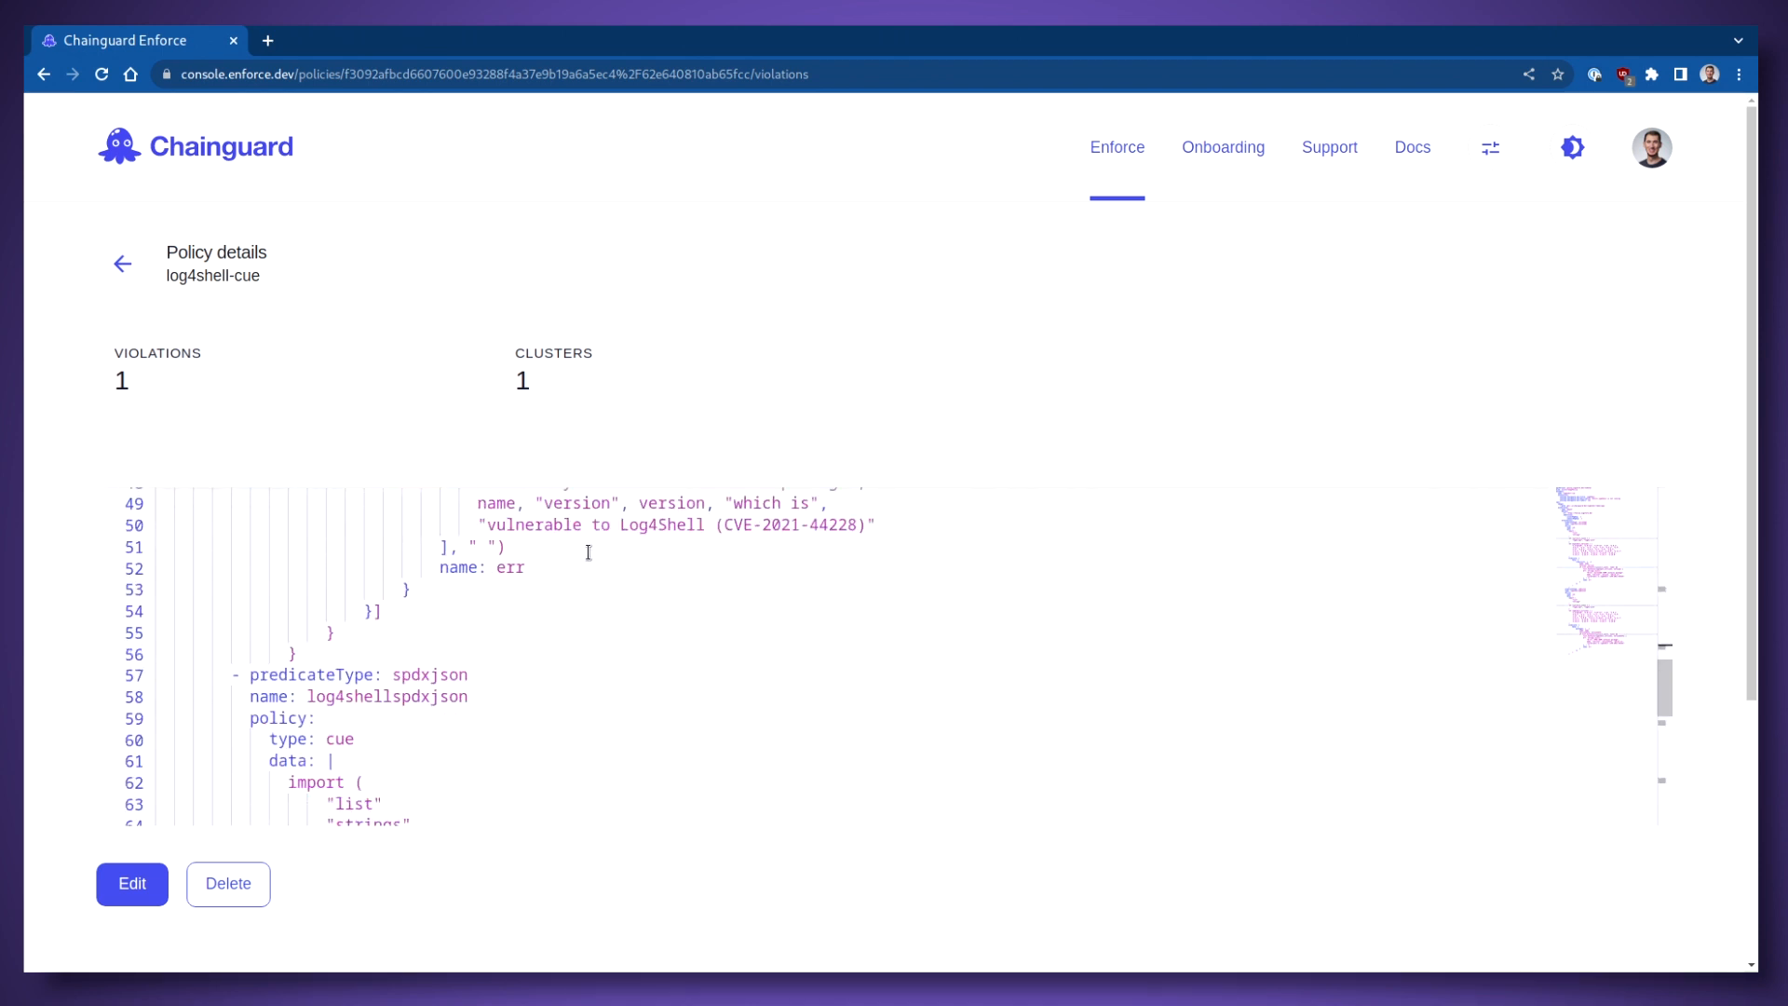
pyautogui.scroll(-3)
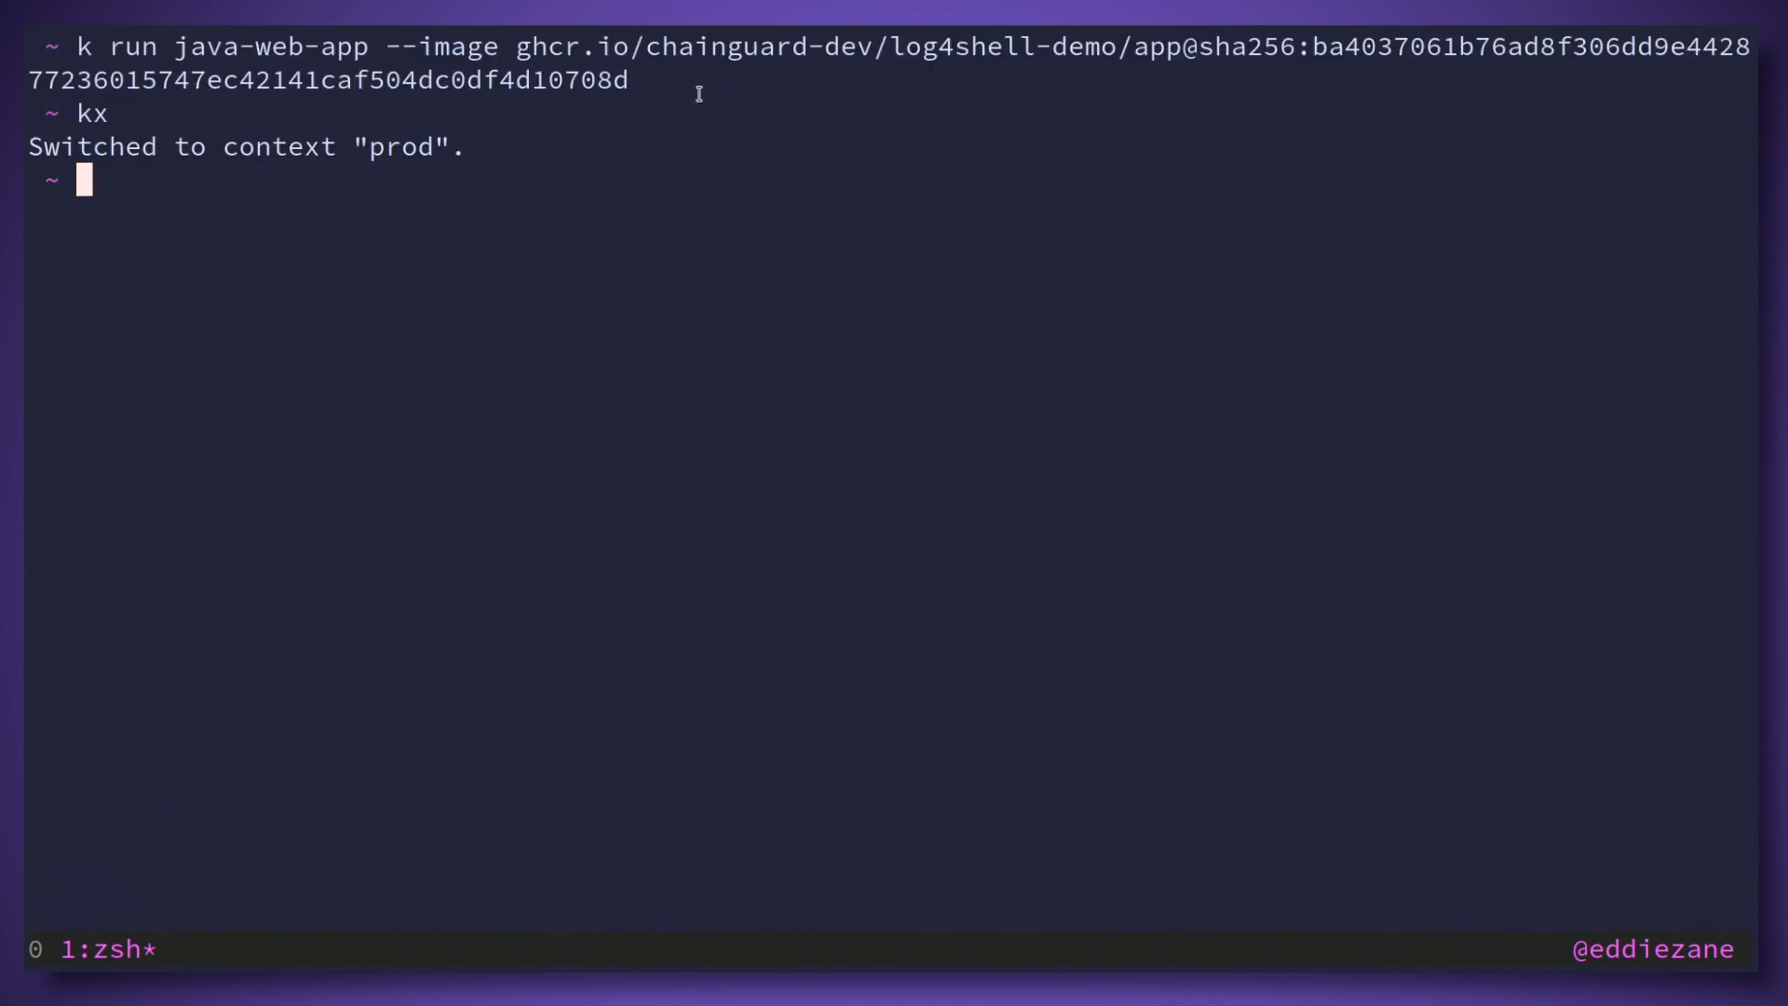
# Step: Re-run the kubectl run java-web-app deploy with the log4shell-demo image against prod
pyautogui.press('ctrl+r')
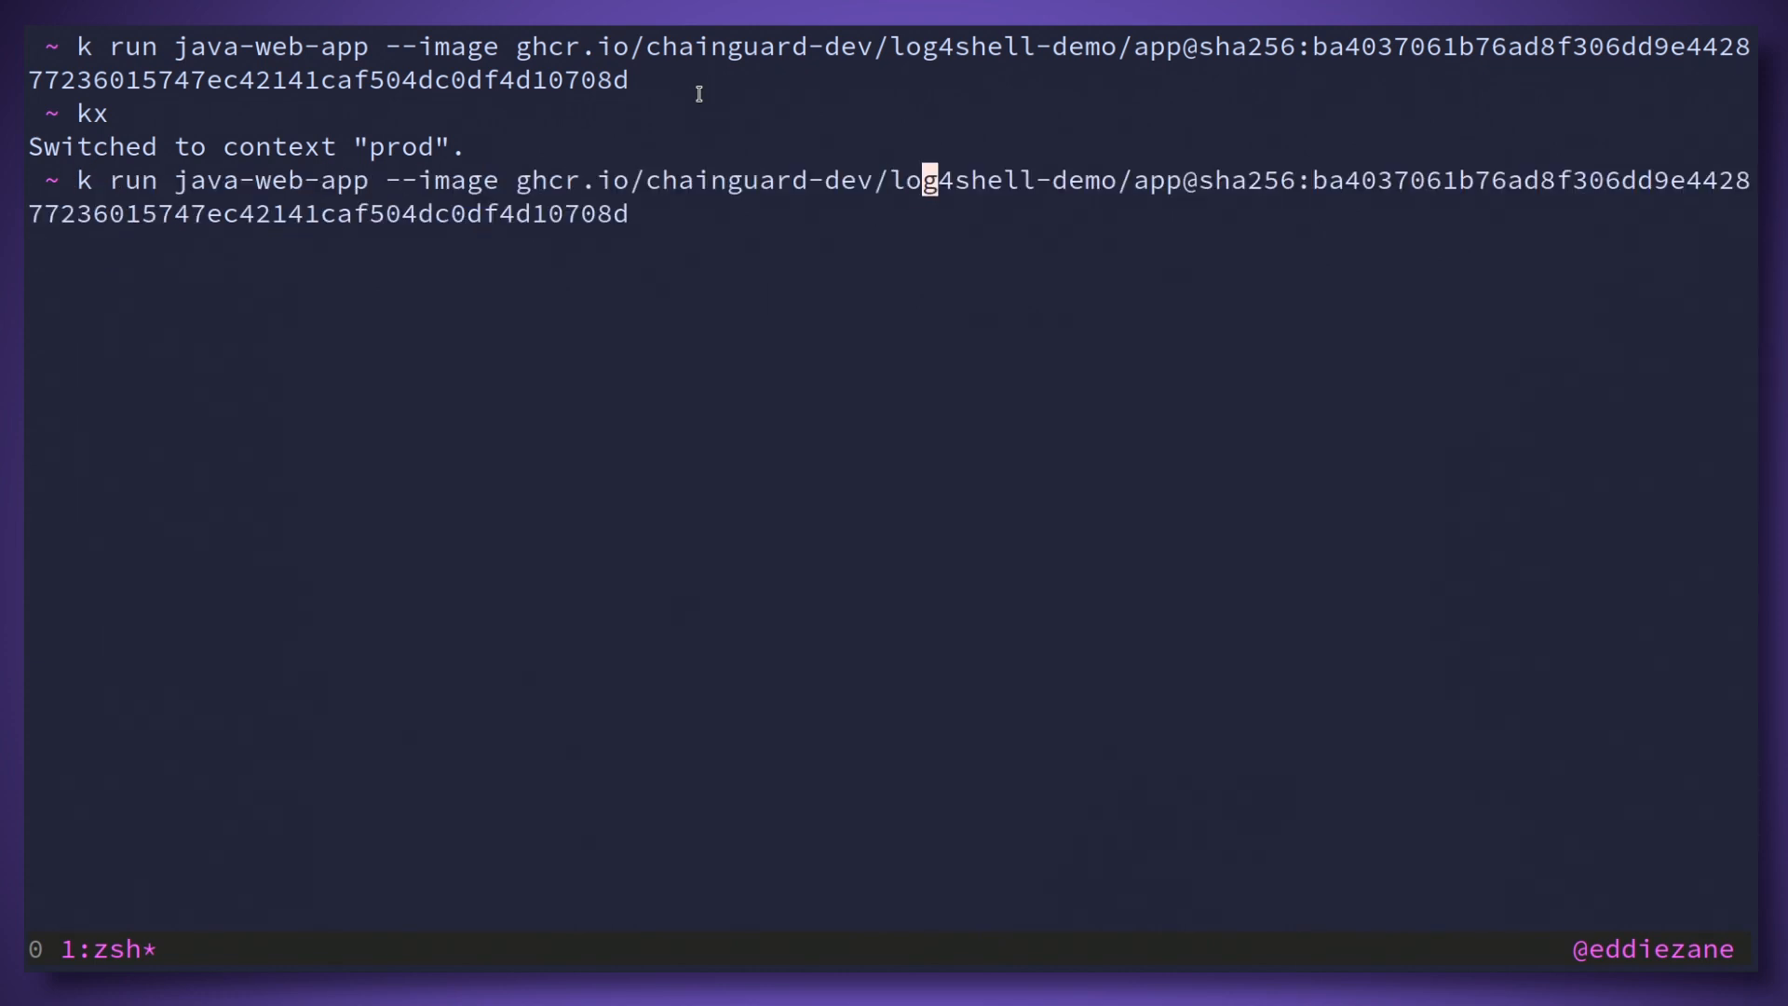
pyautogui.press('Return')
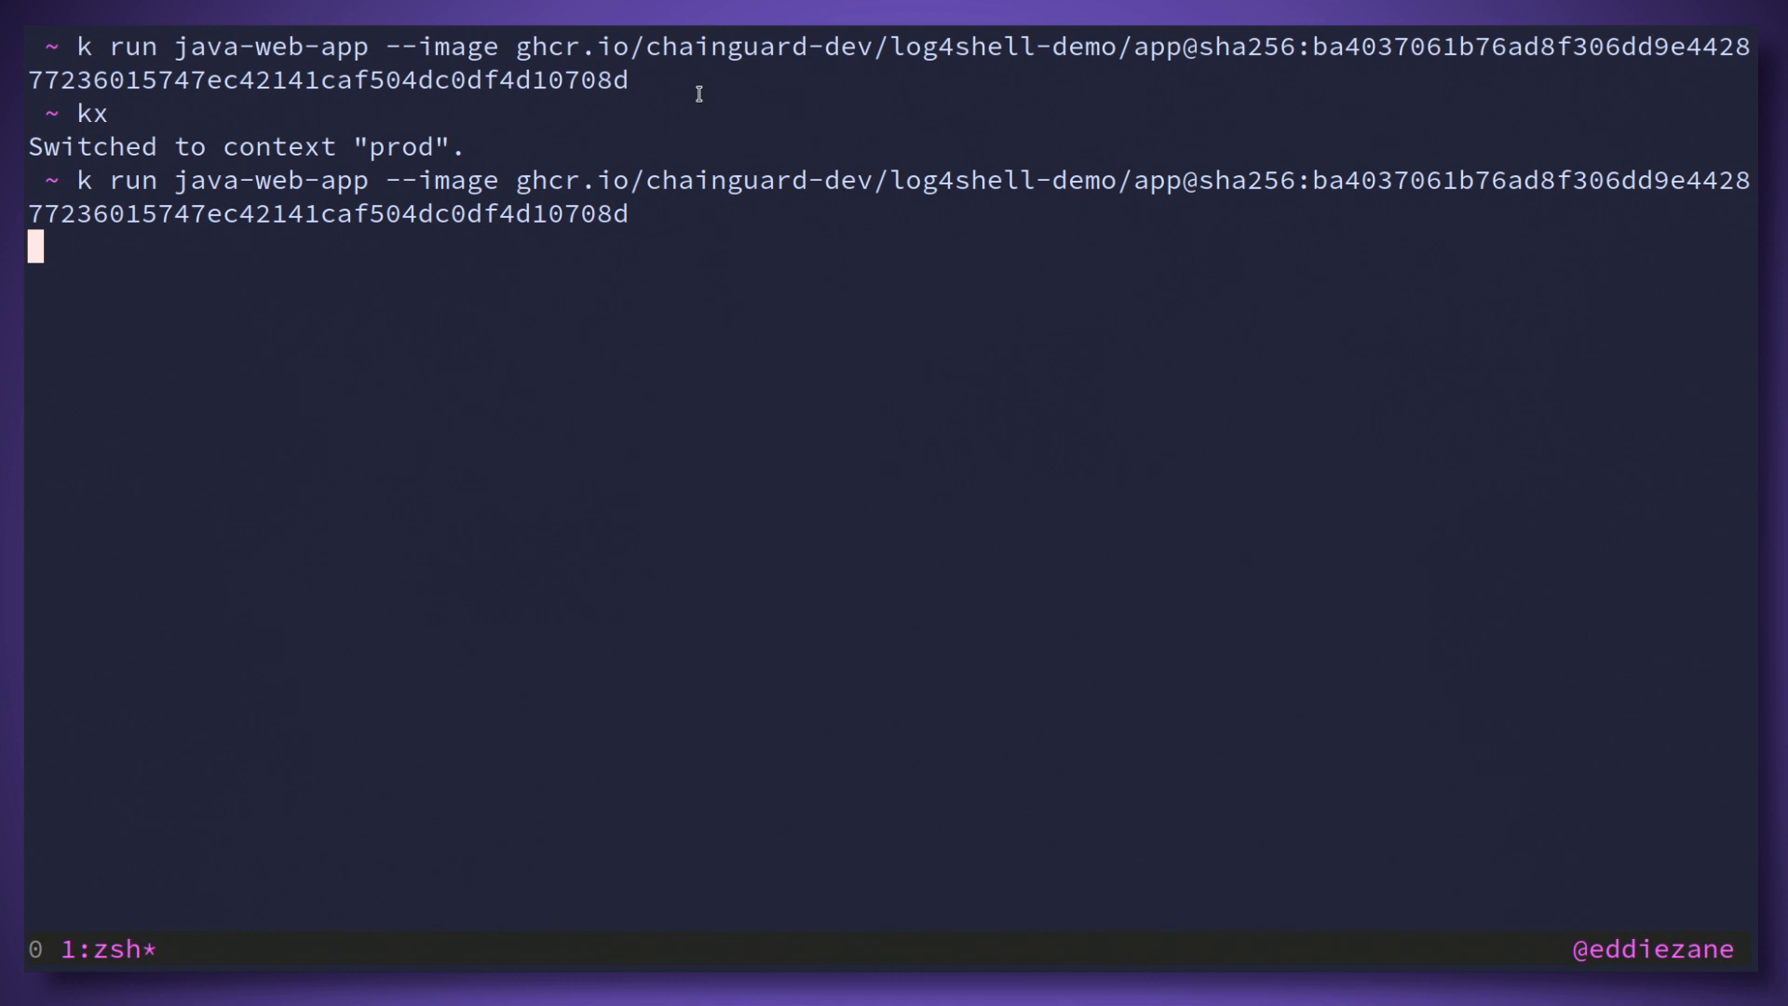
pyautogui.press('Return')
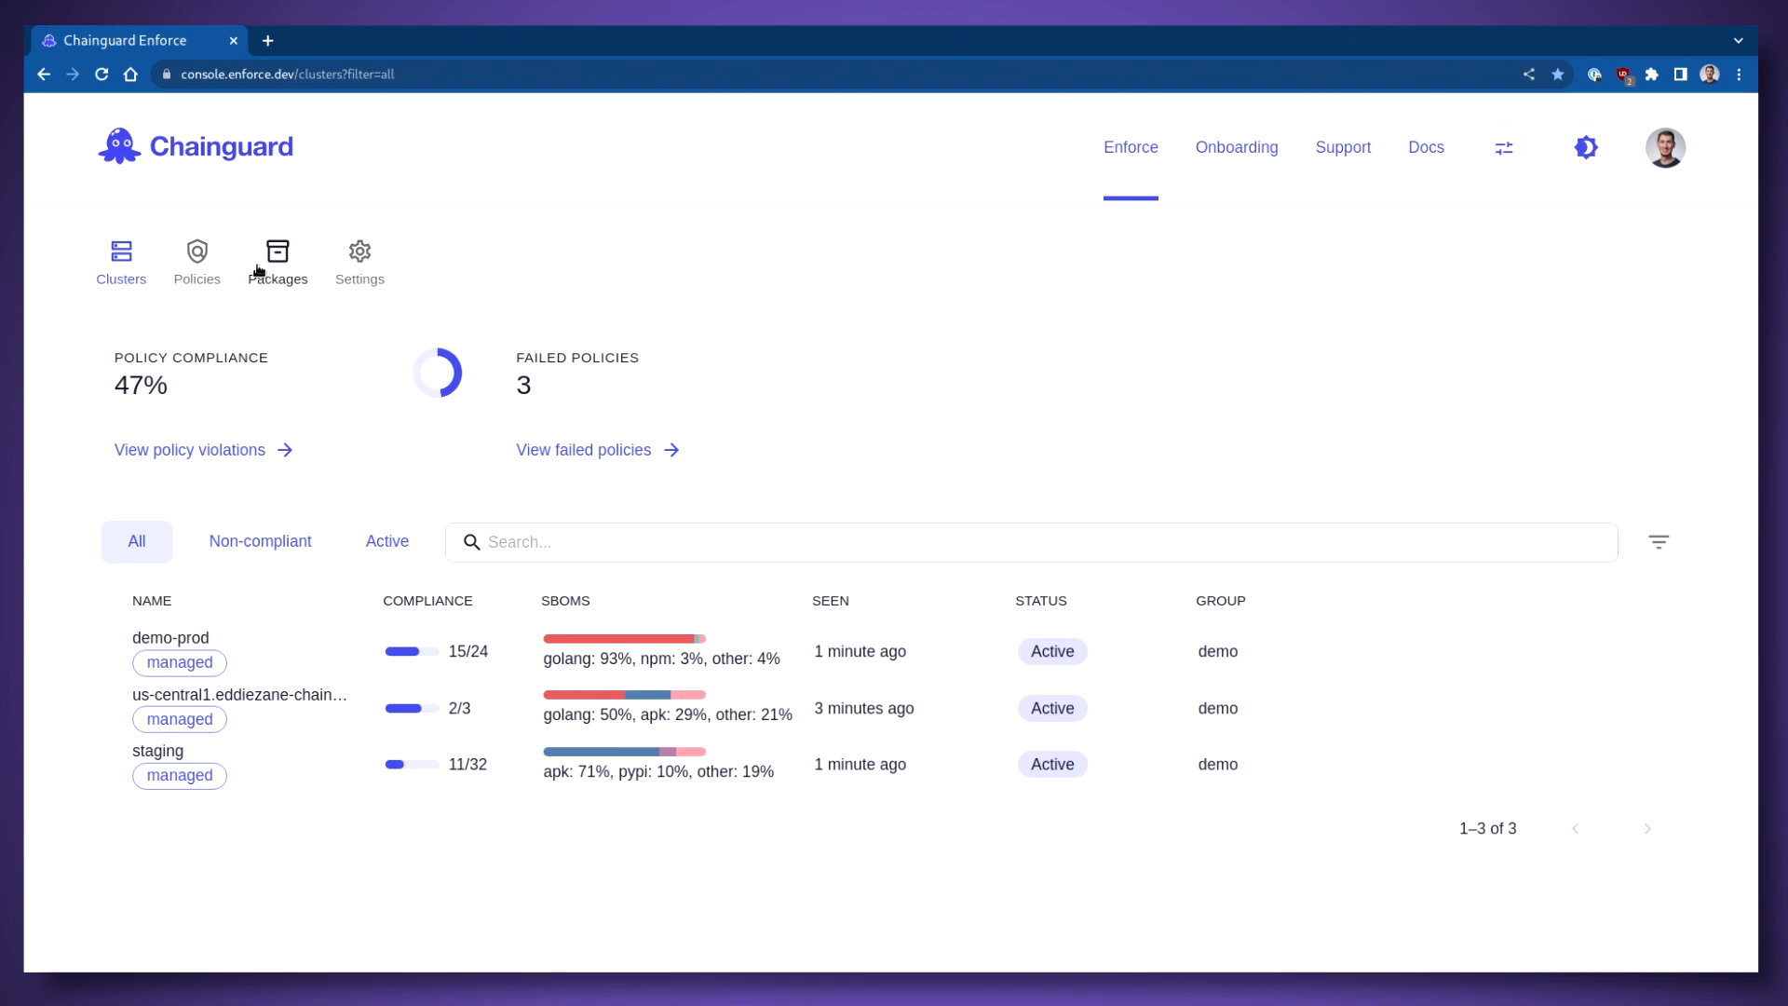
# Step: Open the policy catalog and browse templates like Log4Shell, Tekton is signed and Maximum image age
pyautogui.click(196, 260)
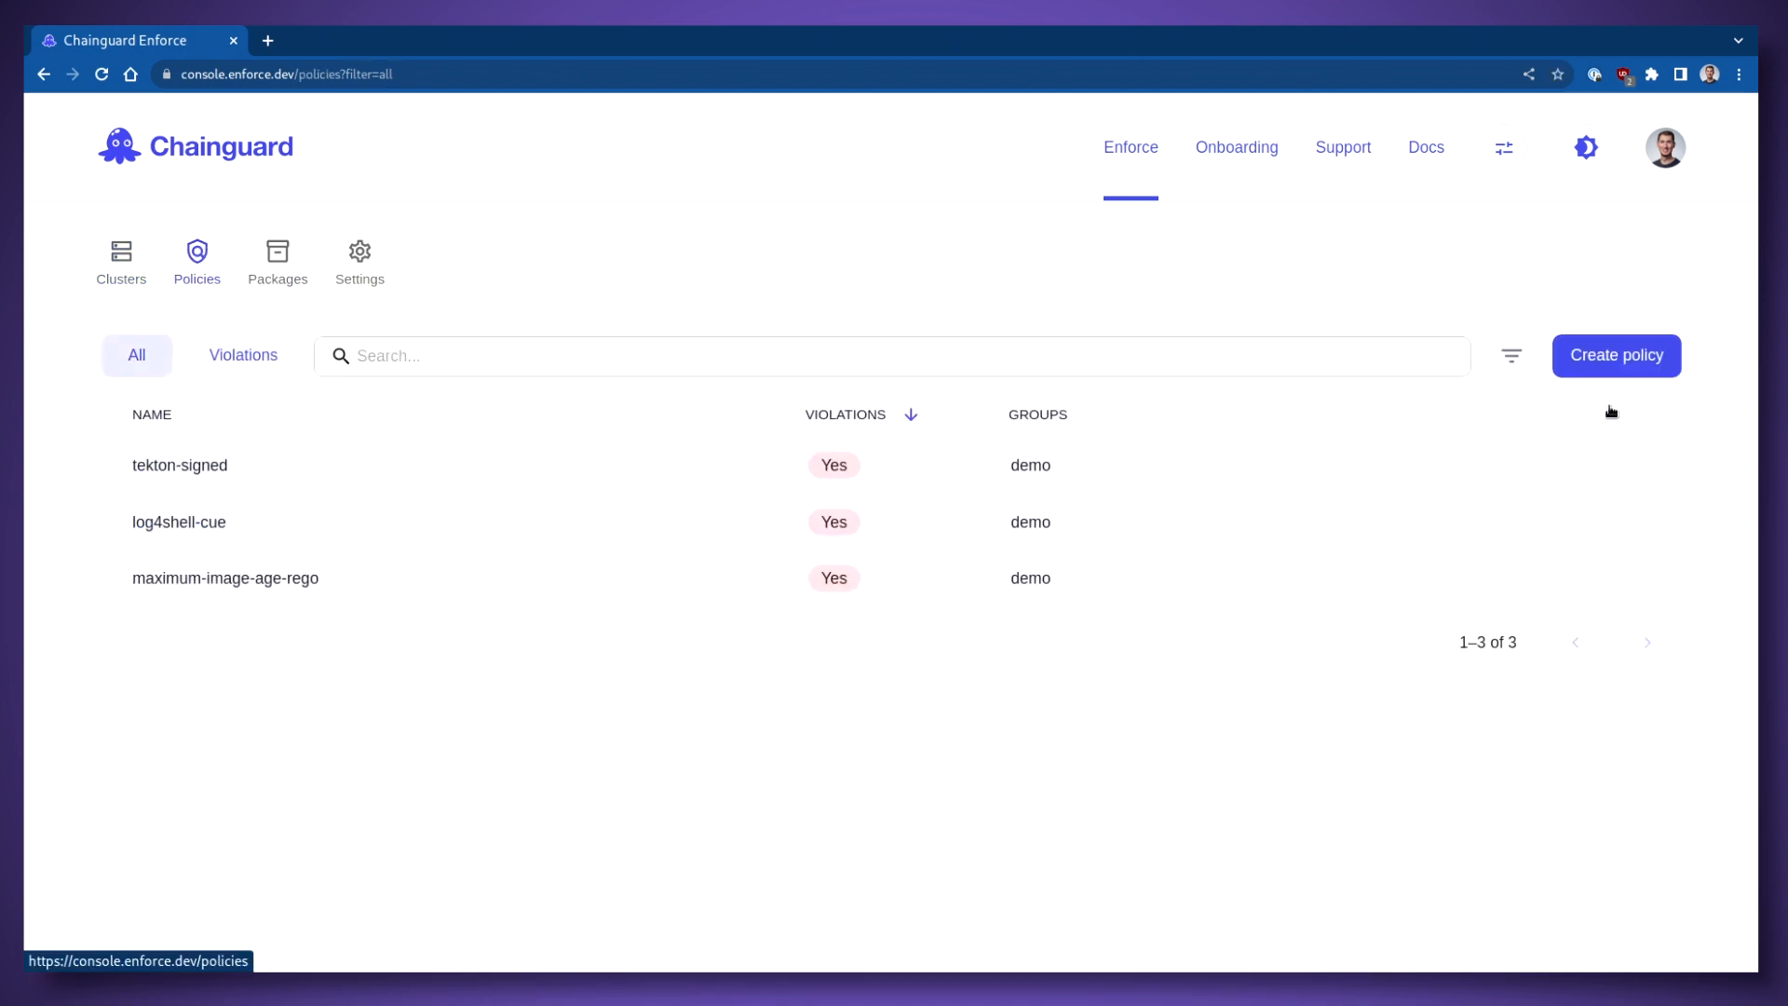
pyautogui.click(1615, 355)
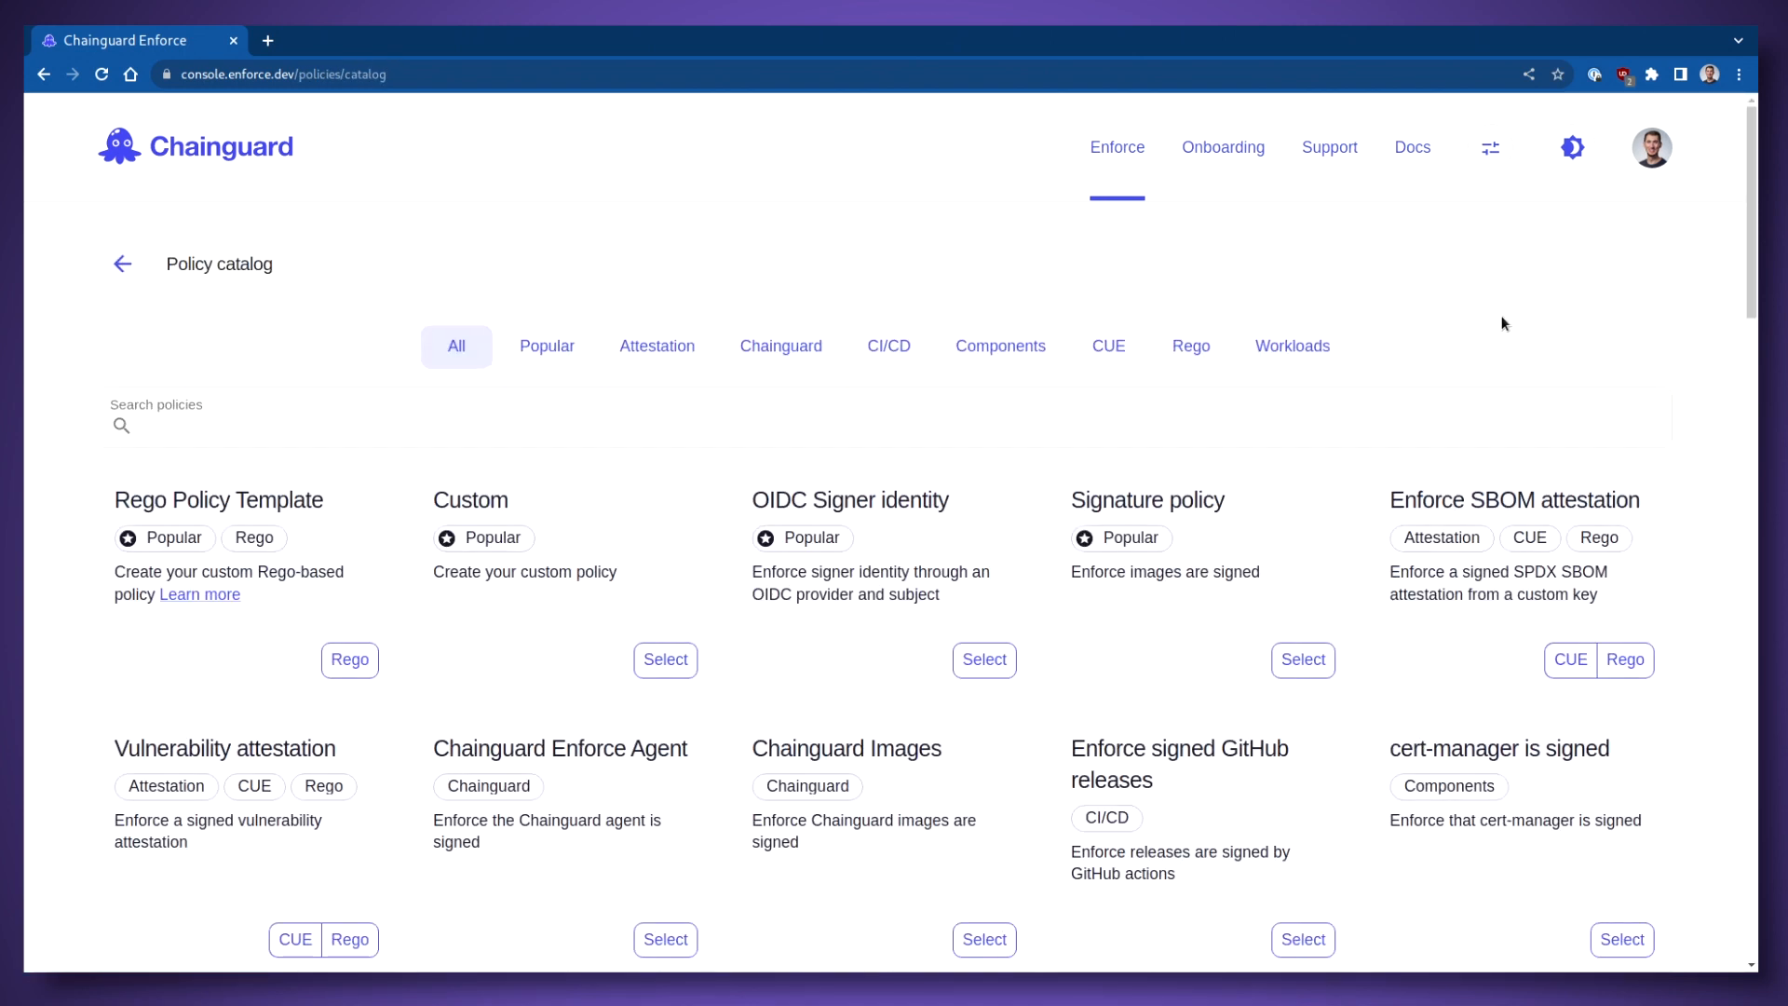
pyautogui.scroll(-3)
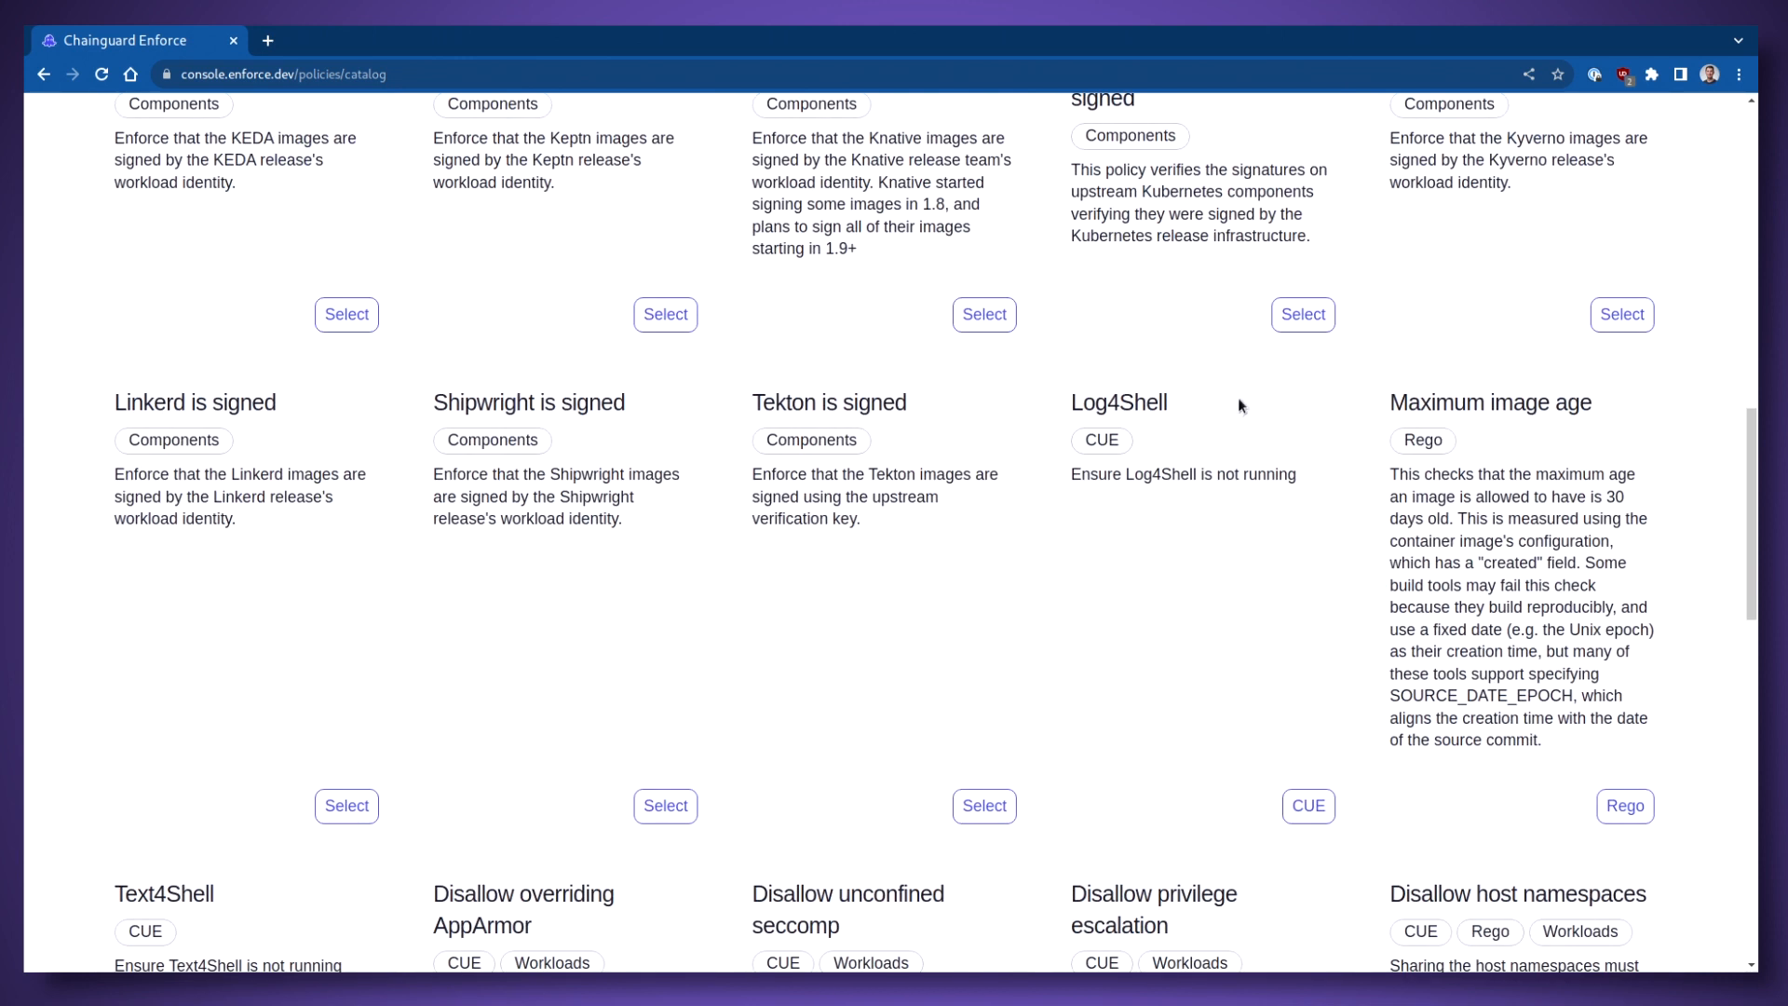
pyautogui.moveTo(1324, 706)
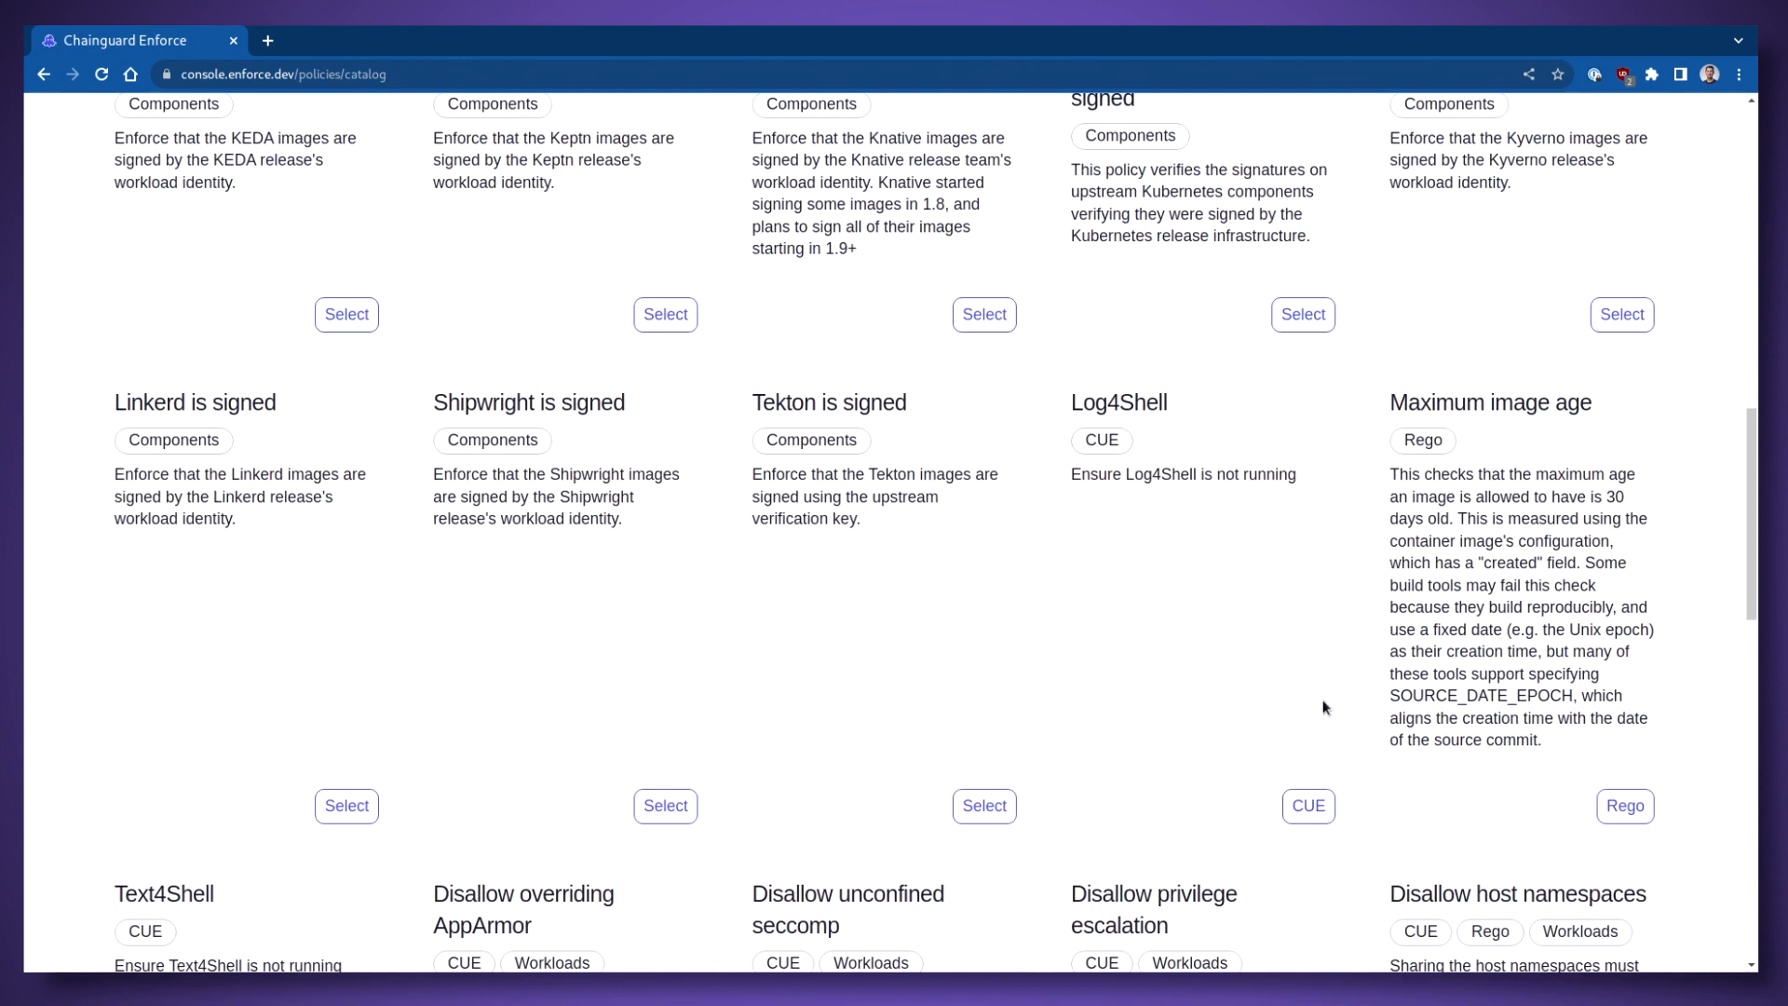
pyautogui.scroll(-3)
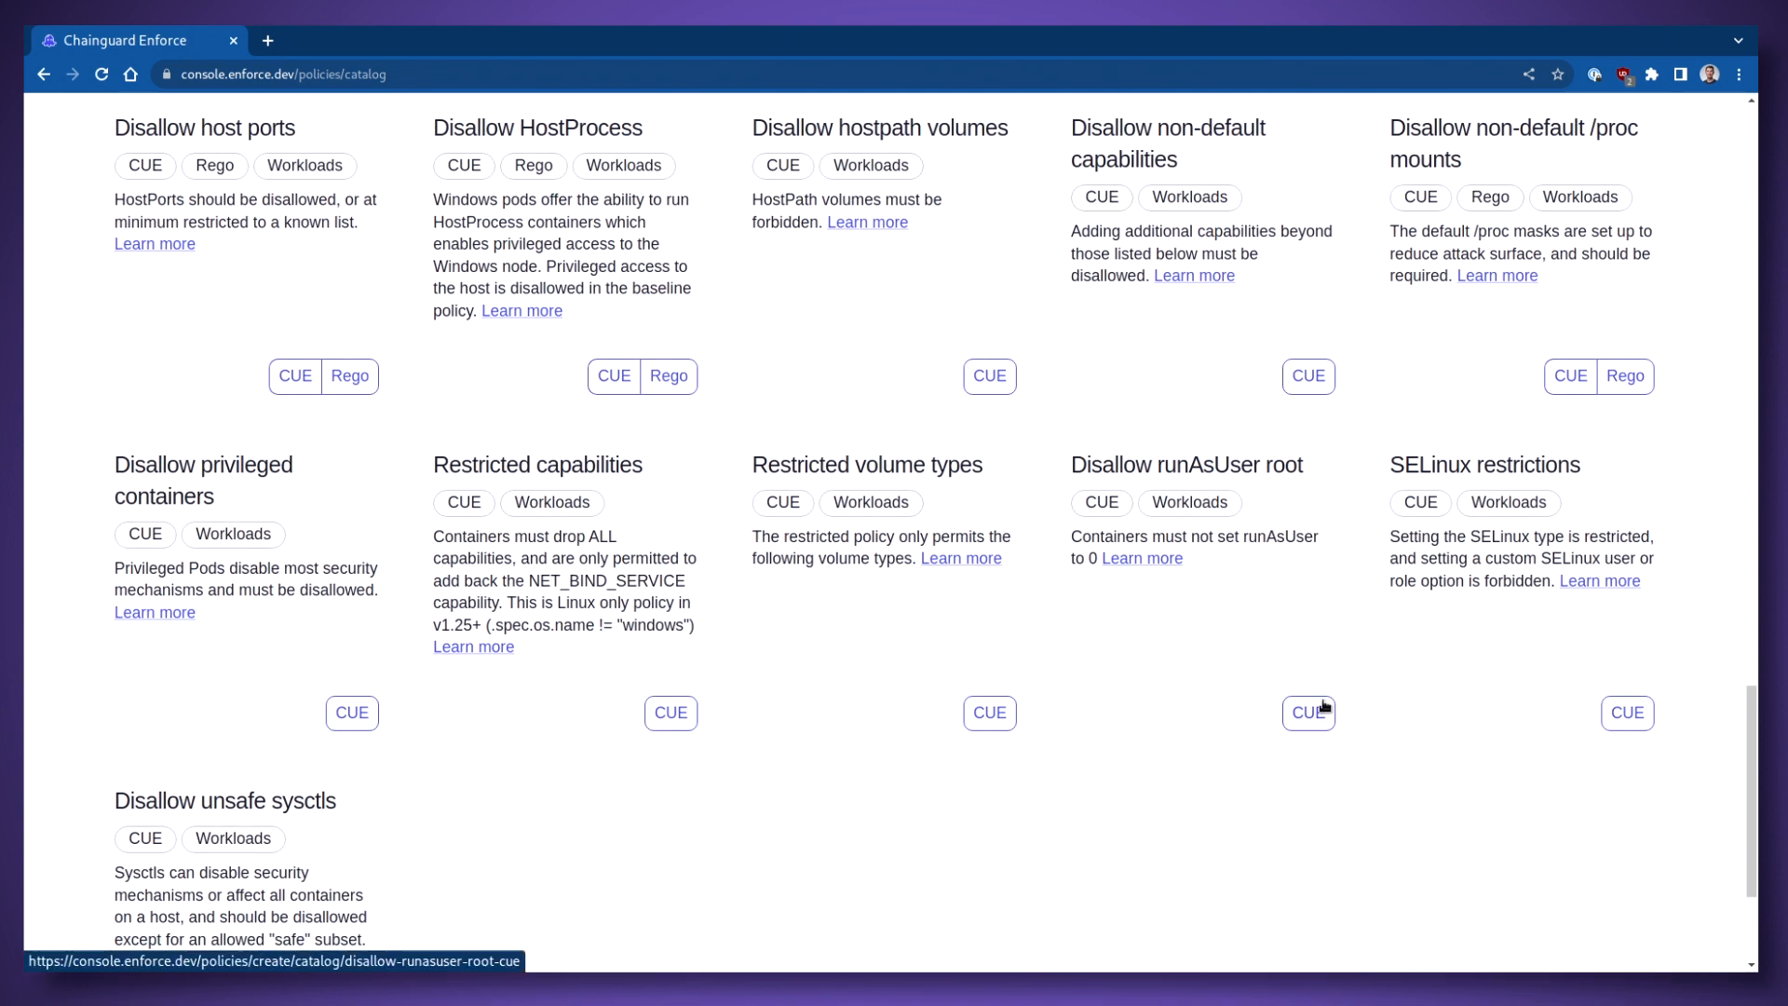
pyautogui.scroll(3)
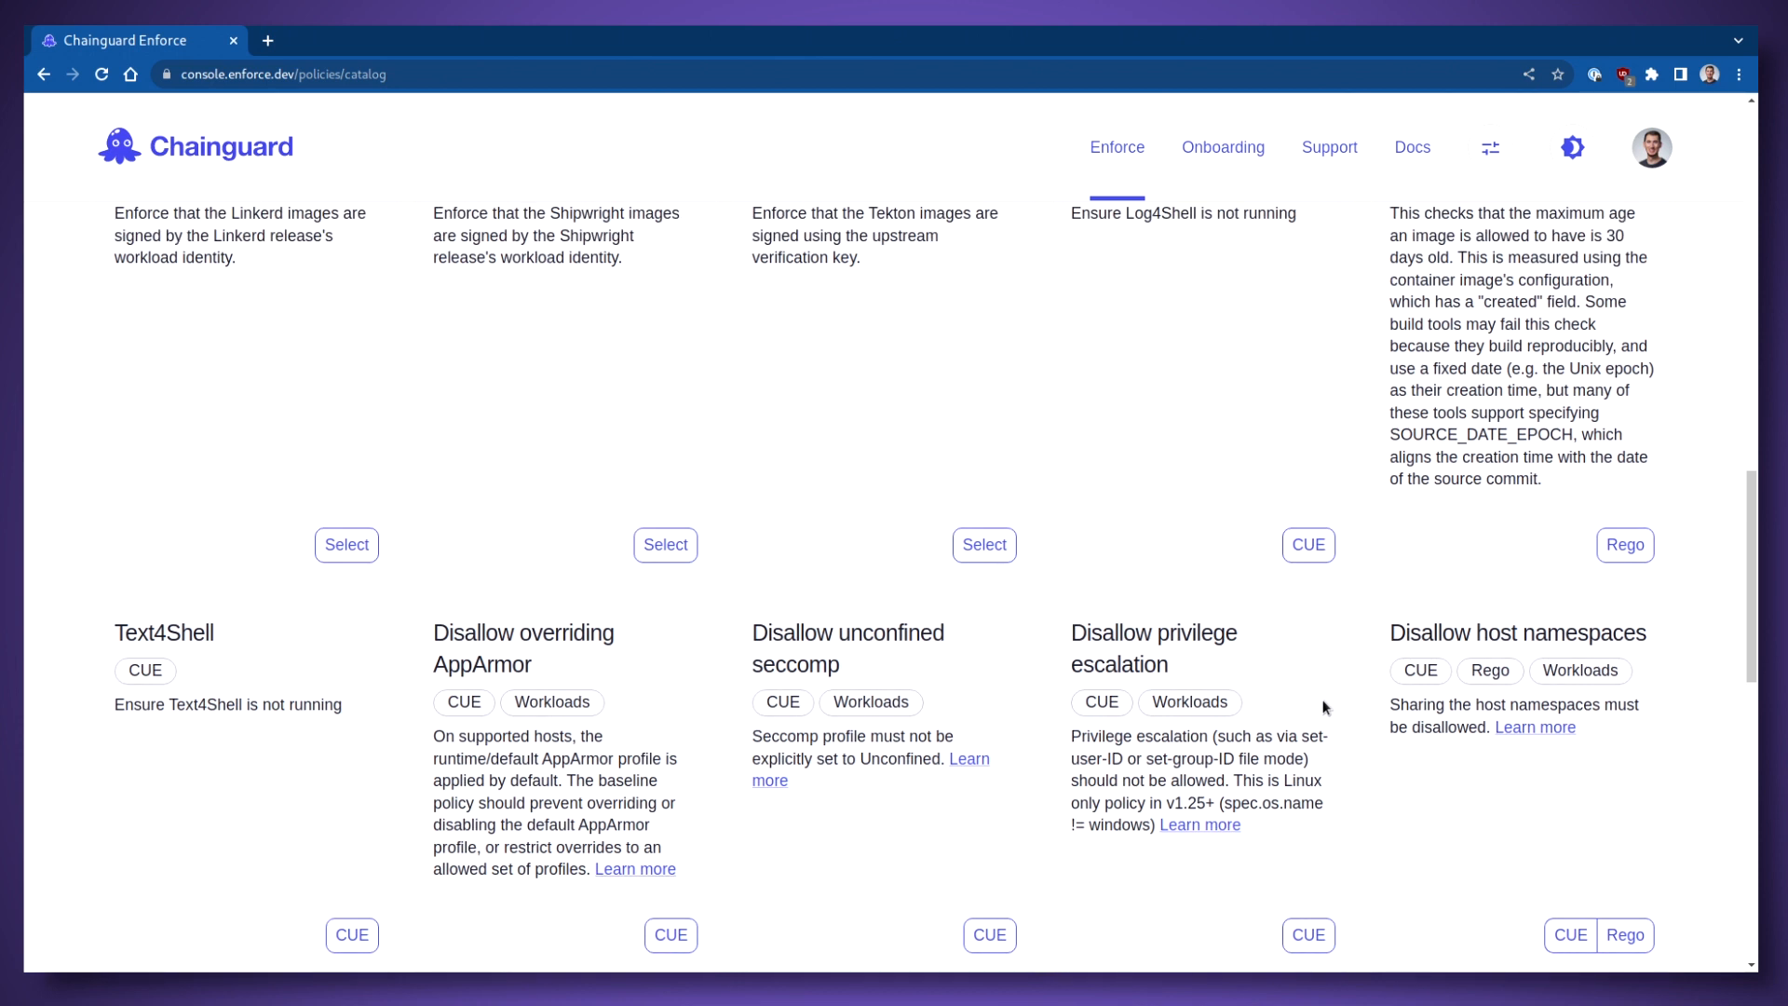
pyautogui.scroll(3)
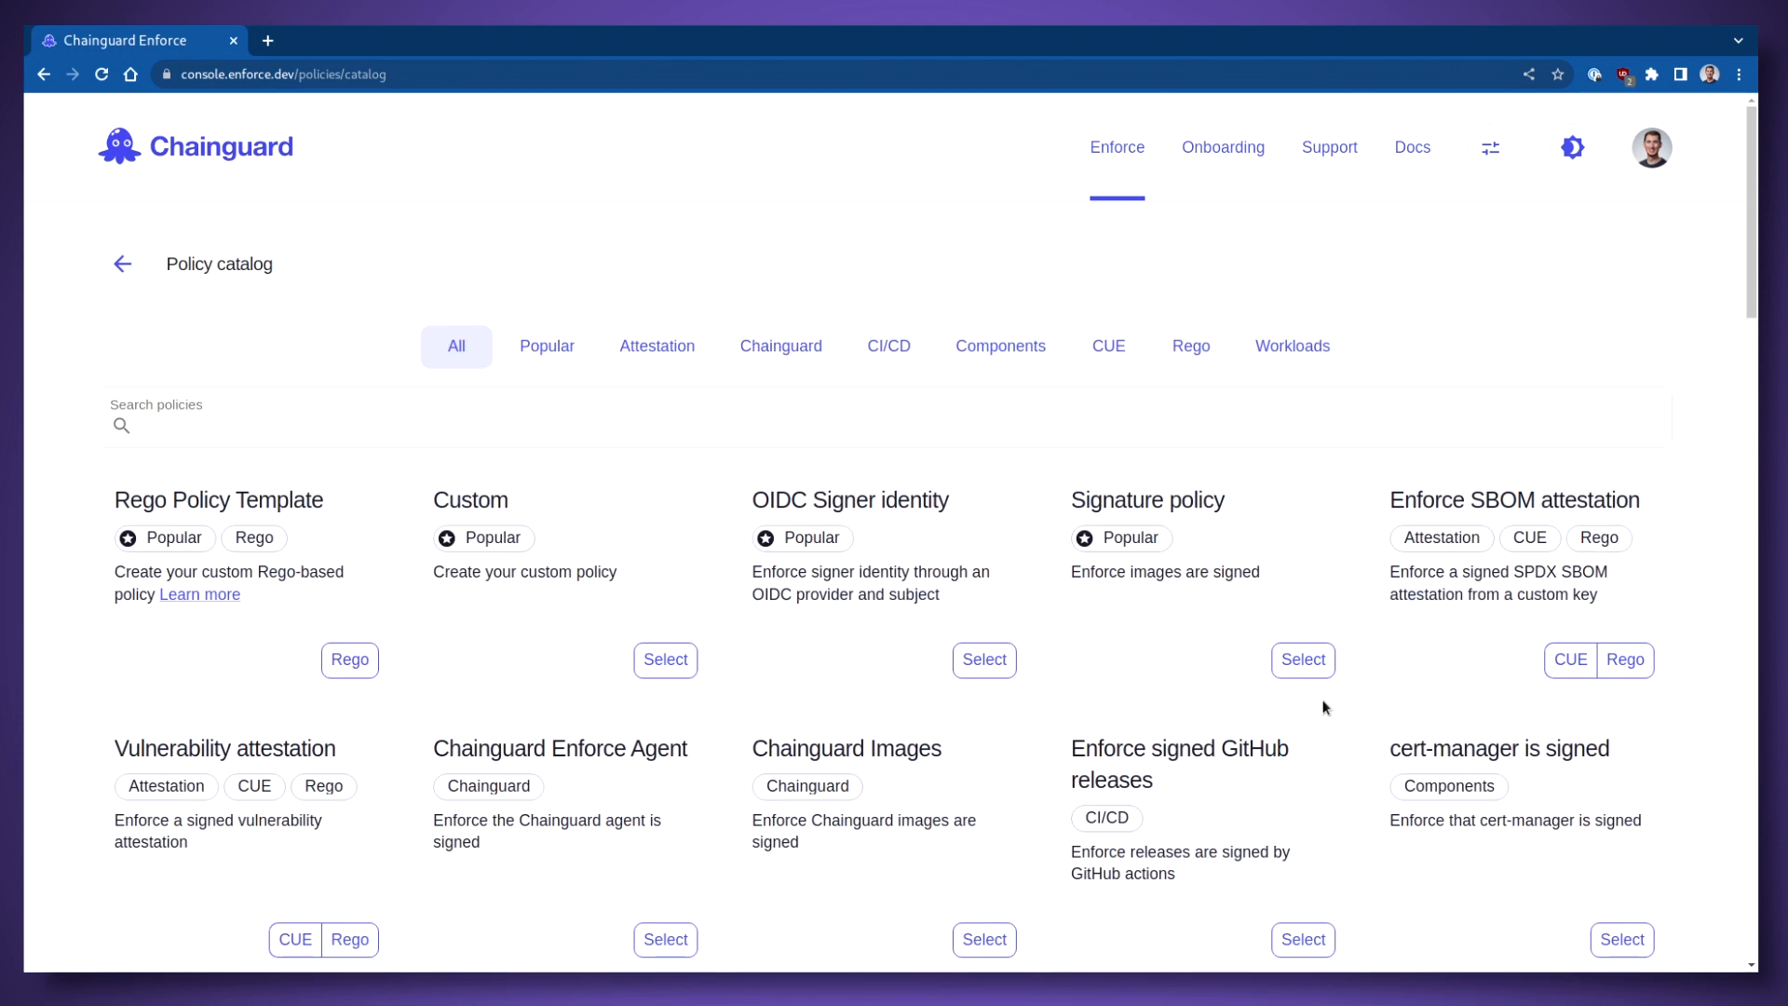